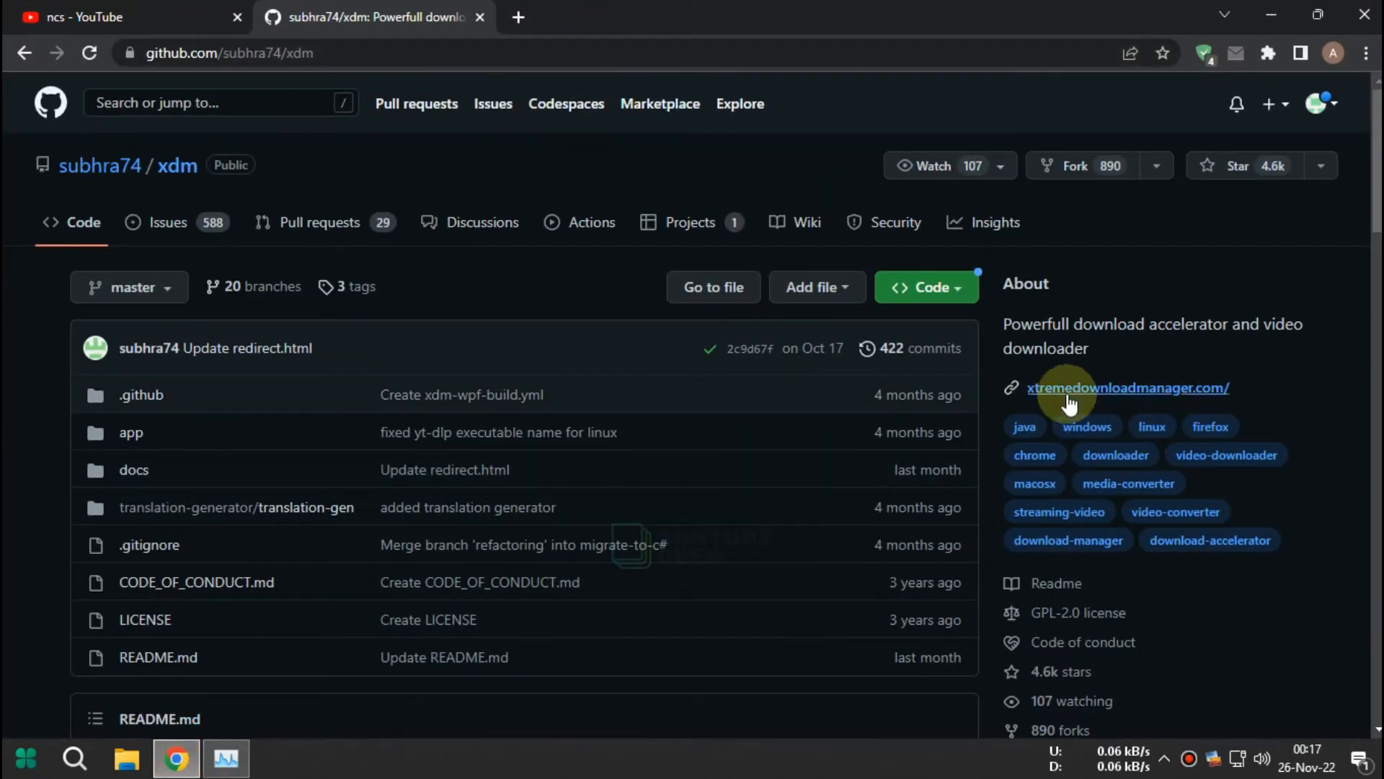
{"action": "mouse_move", "coordinate": [1279, 345]}
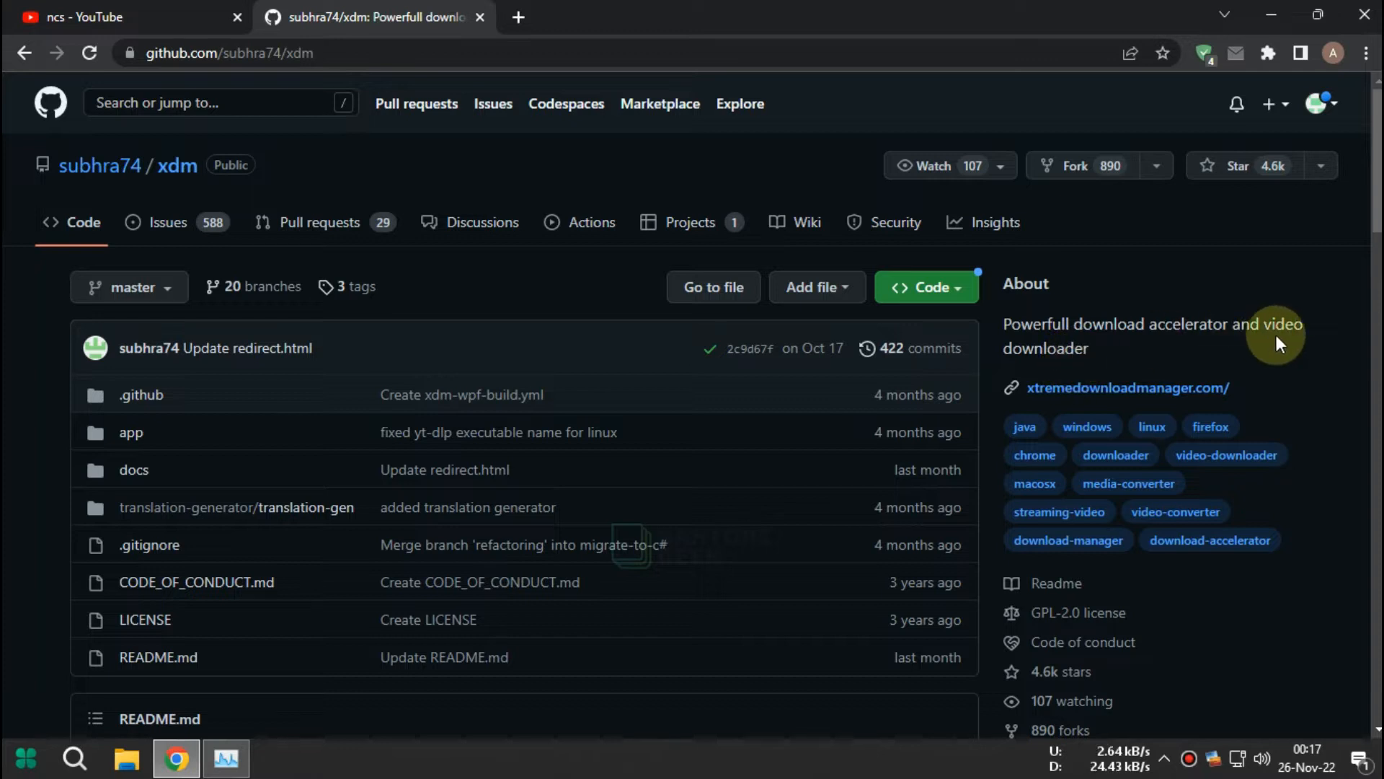
{"action": "mouse_move", "coordinate": [1128, 388]}
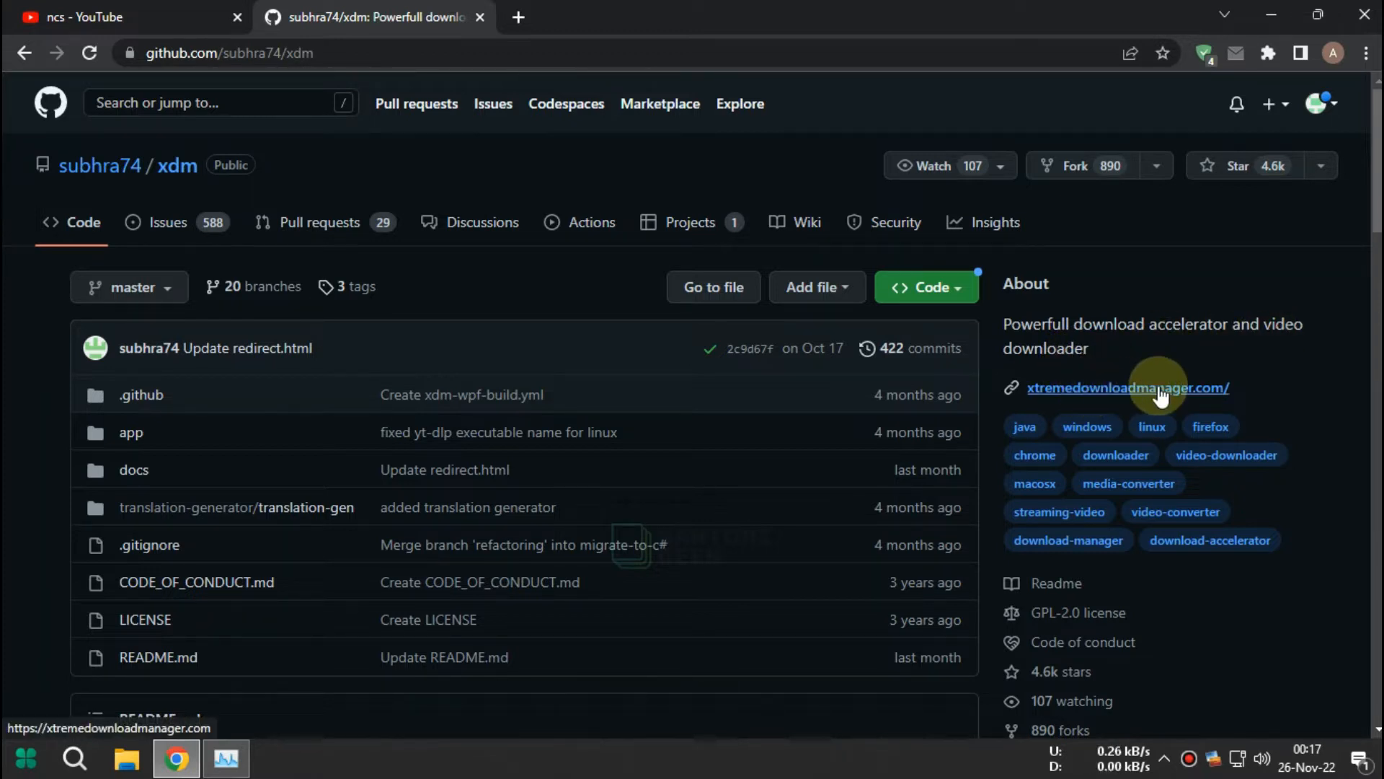
Step: Open xtremedownloadmanager.com from the About section of the xdm GitHub repository
{"action": "left_click", "coordinate": [1126, 387]}
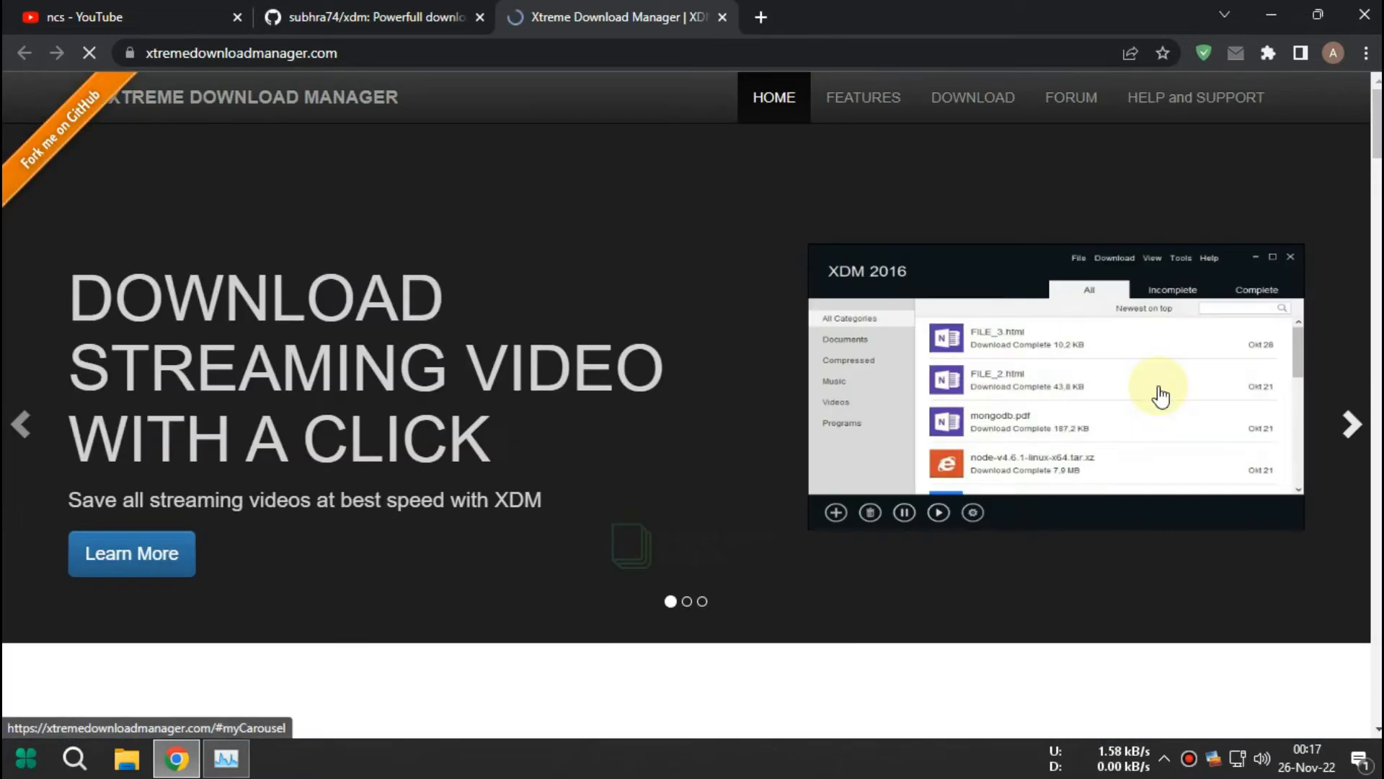
{"action": "mouse_move", "coordinate": [972, 97]}
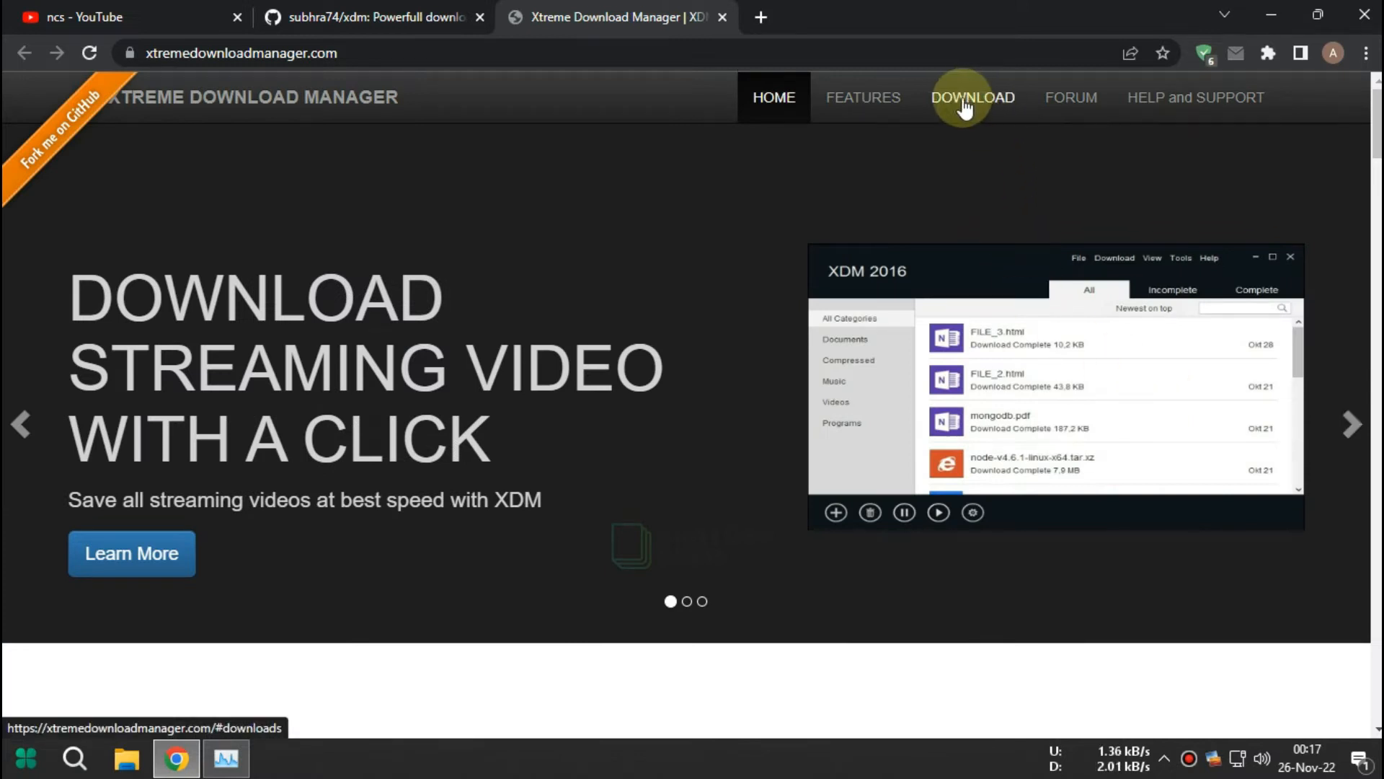
Step: Download the XDM 7.2.11 Windows MSI installer and run it to begin setup
{"action": "left_click", "coordinate": [972, 97]}
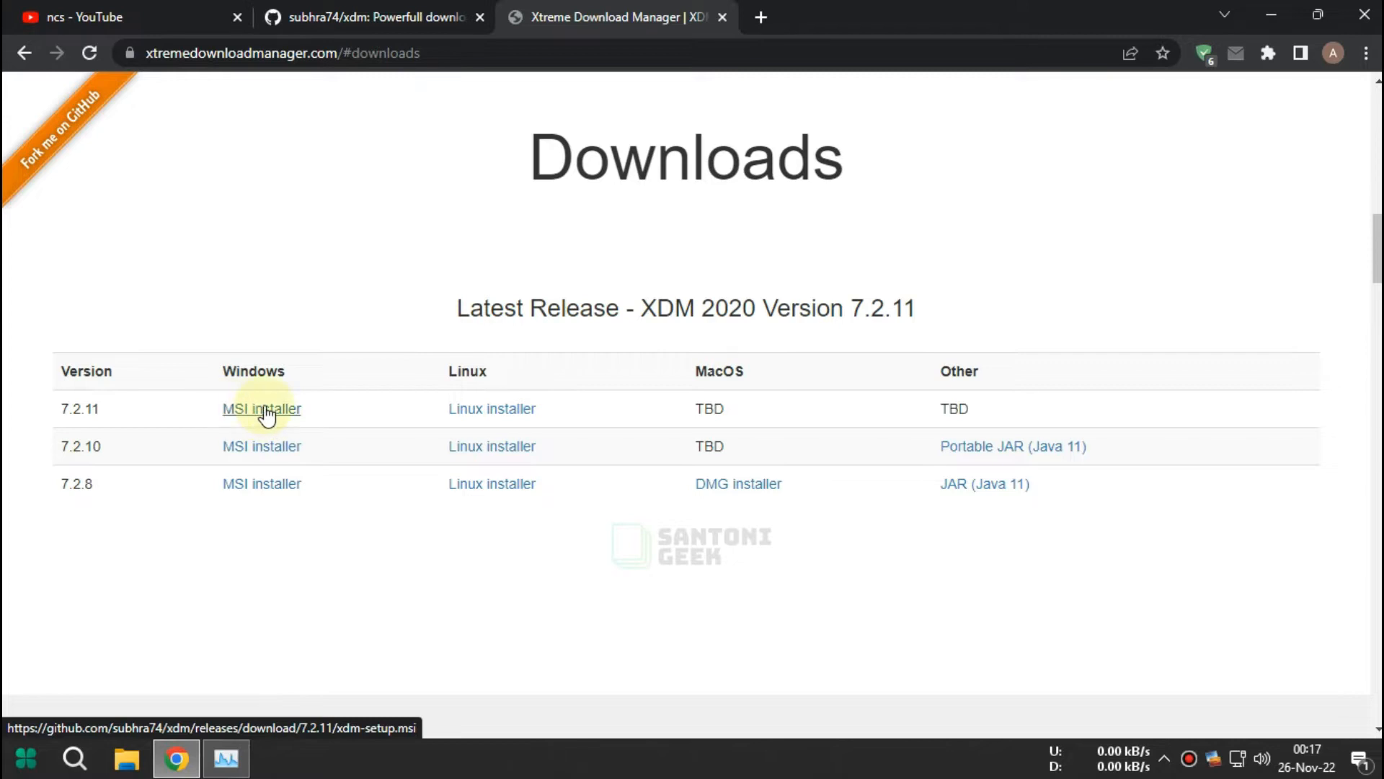
{"action": "left_click", "coordinate": [261, 408]}
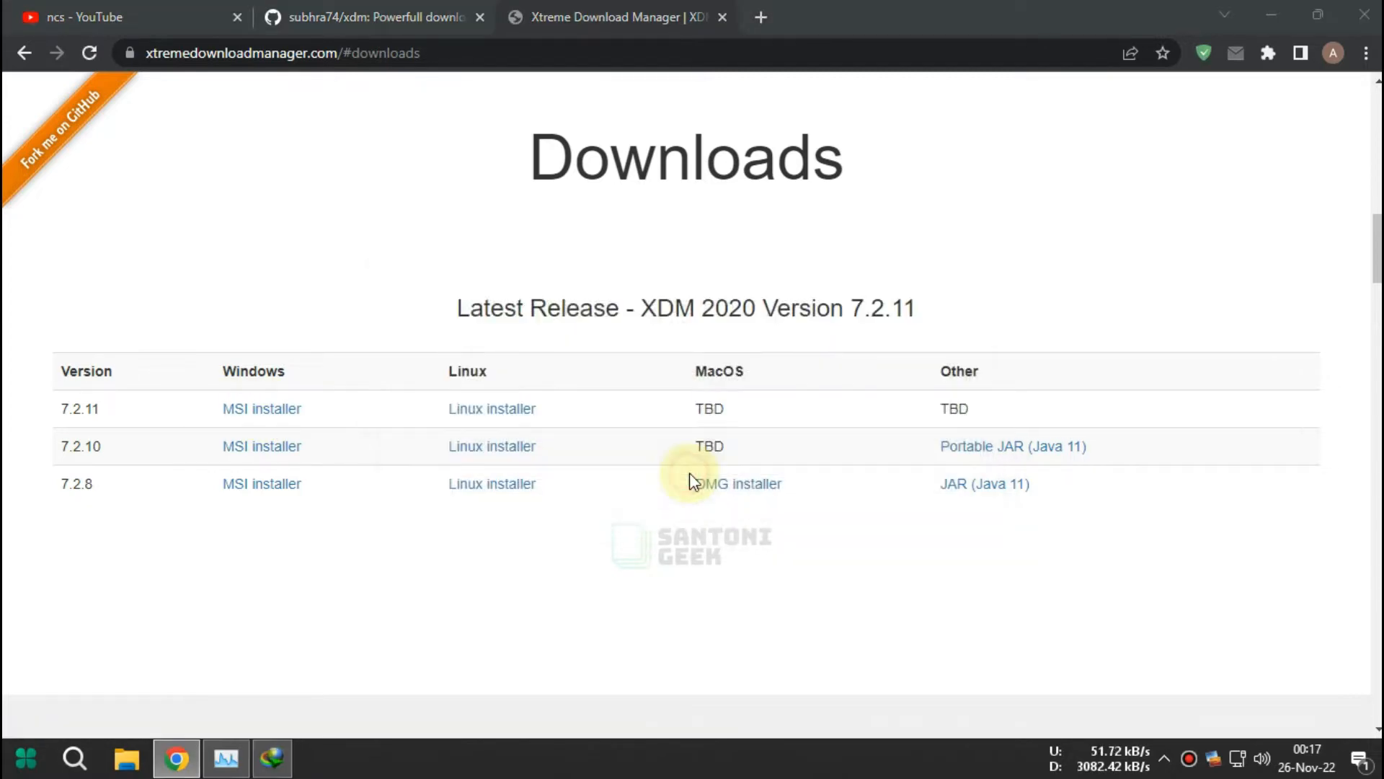
{"action": "left_click", "coordinate": [261, 408]}
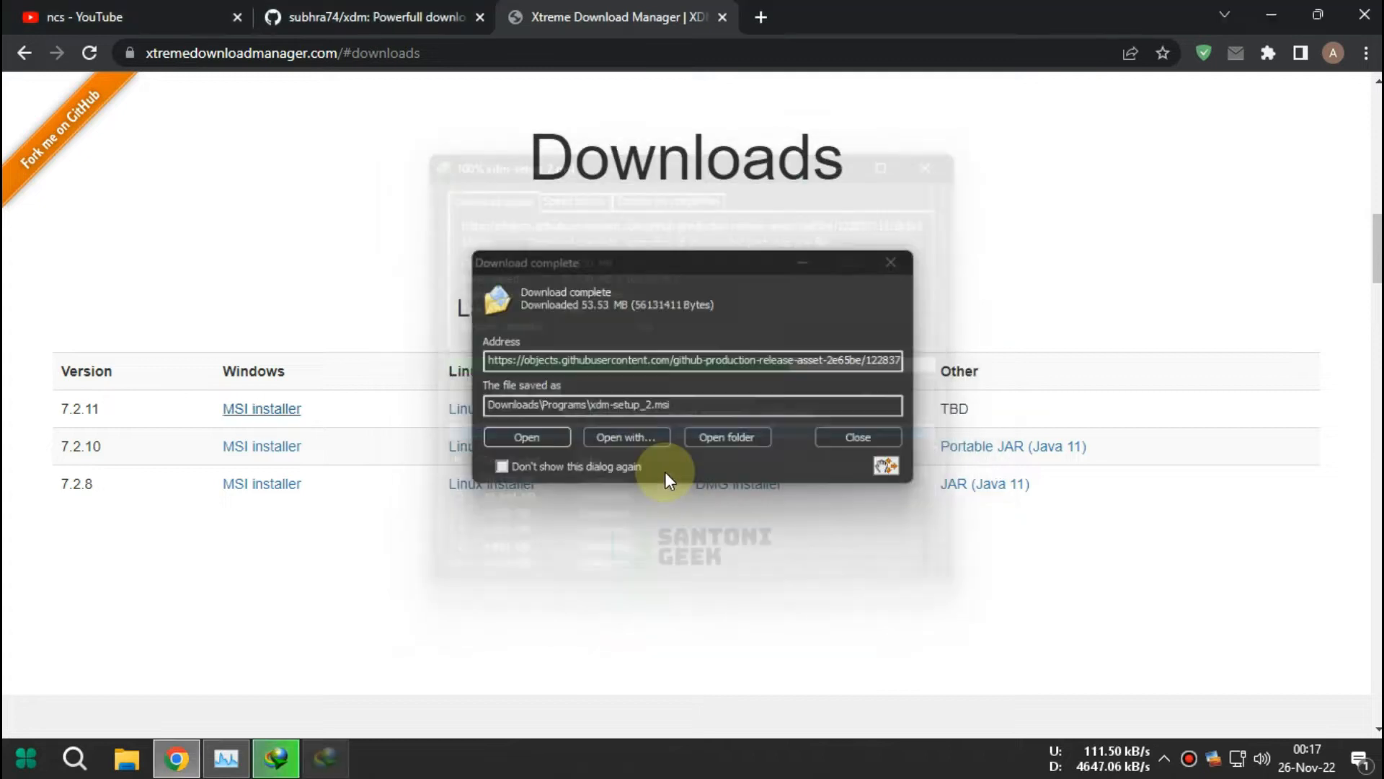
{"action": "left_click", "coordinate": [526, 436]}
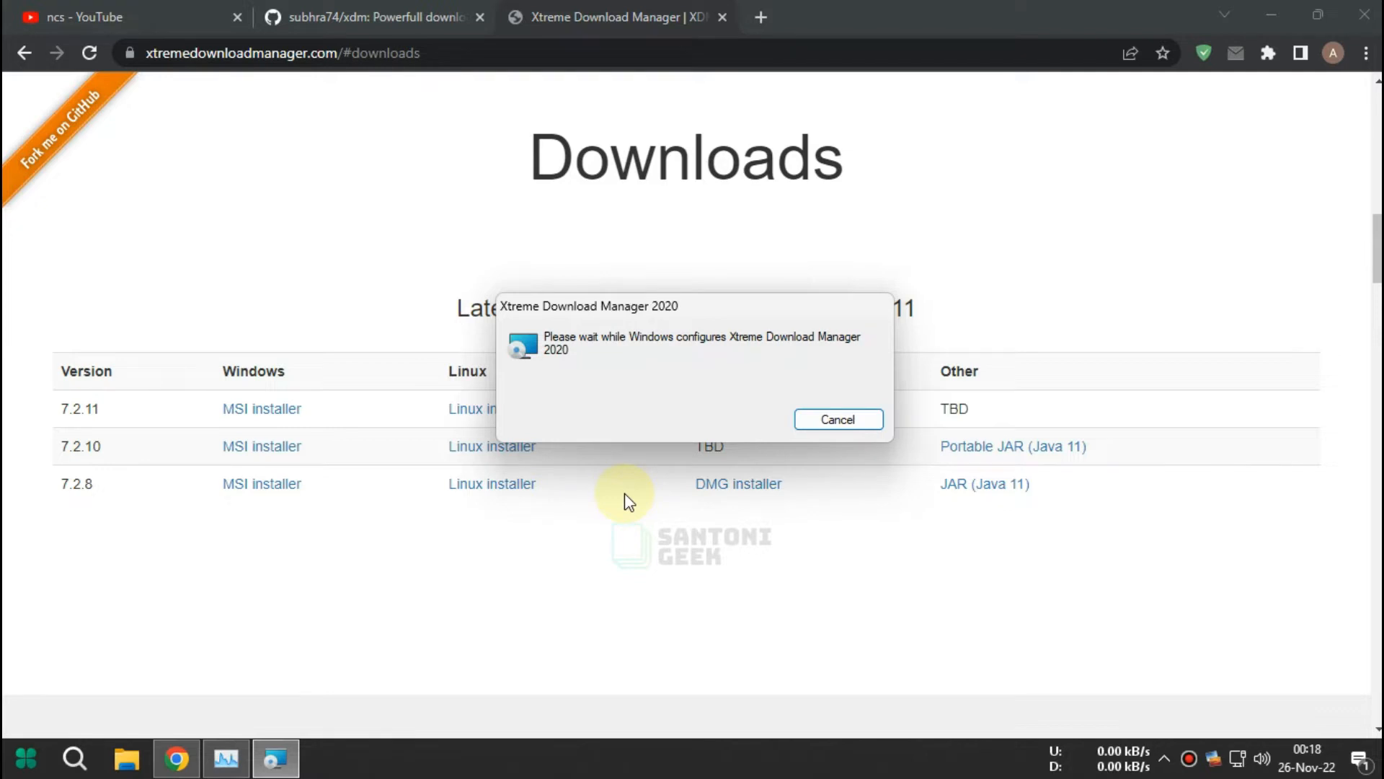
{"action": "mouse_move", "coordinate": [642, 440]}
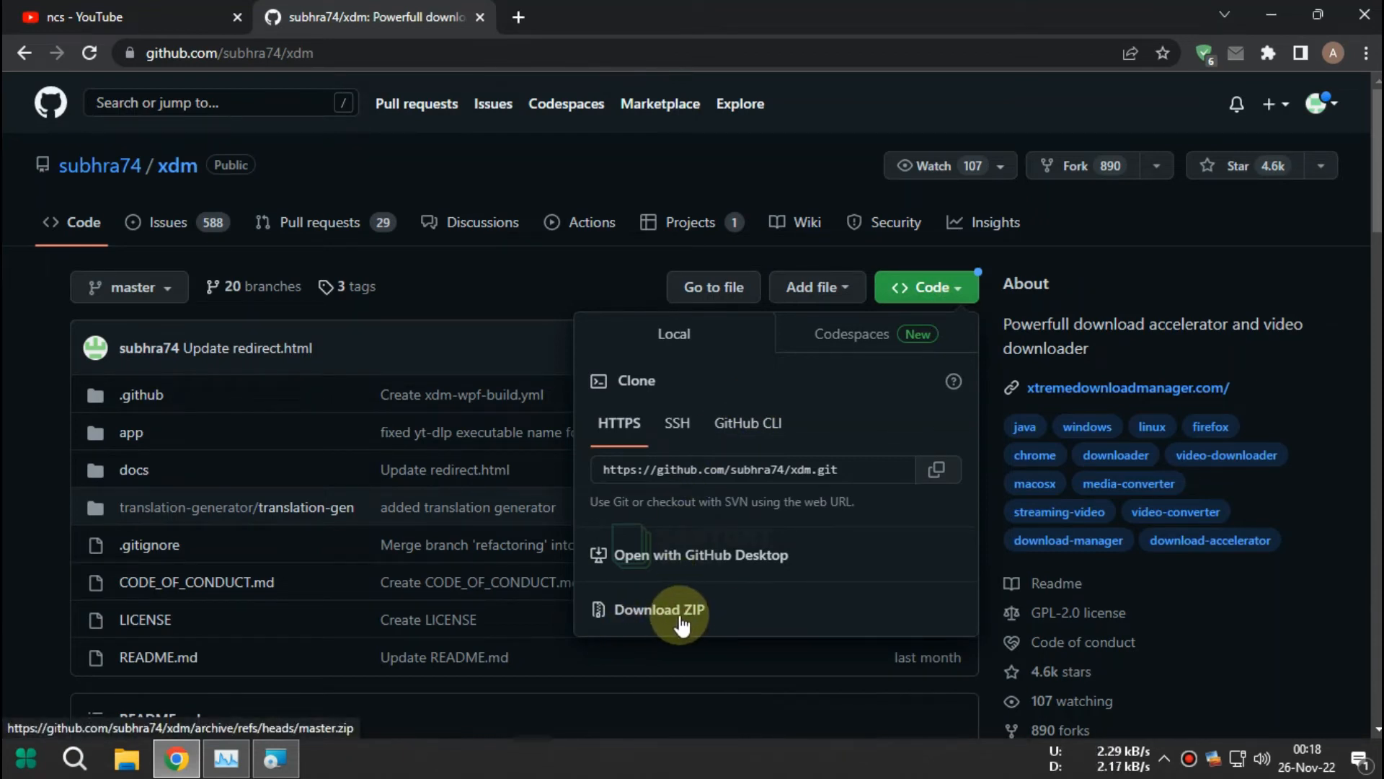
Step: Download the repository as xdm-master.zip through the download manager and open its folder
{"action": "left_click", "coordinate": [658, 609]}
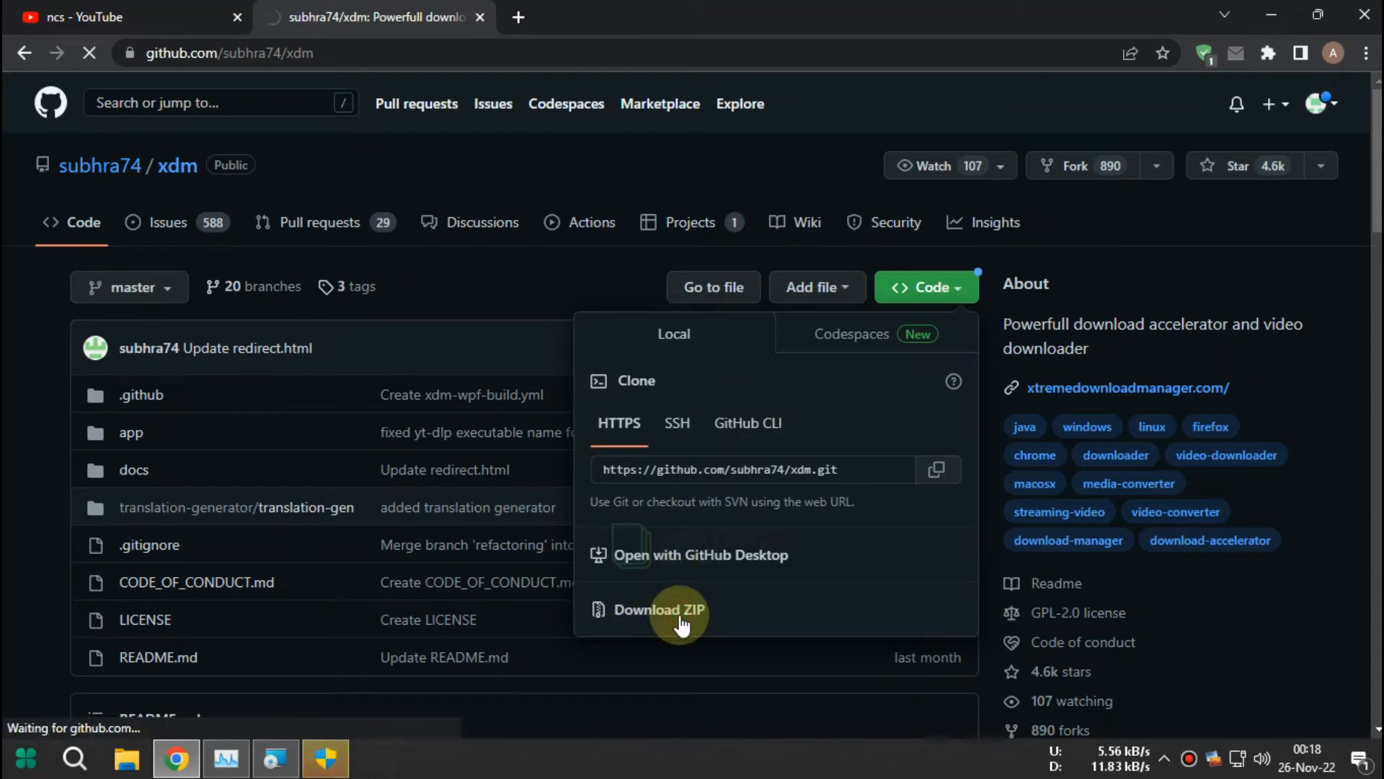
{"action": "left_click", "coordinate": [658, 610]}
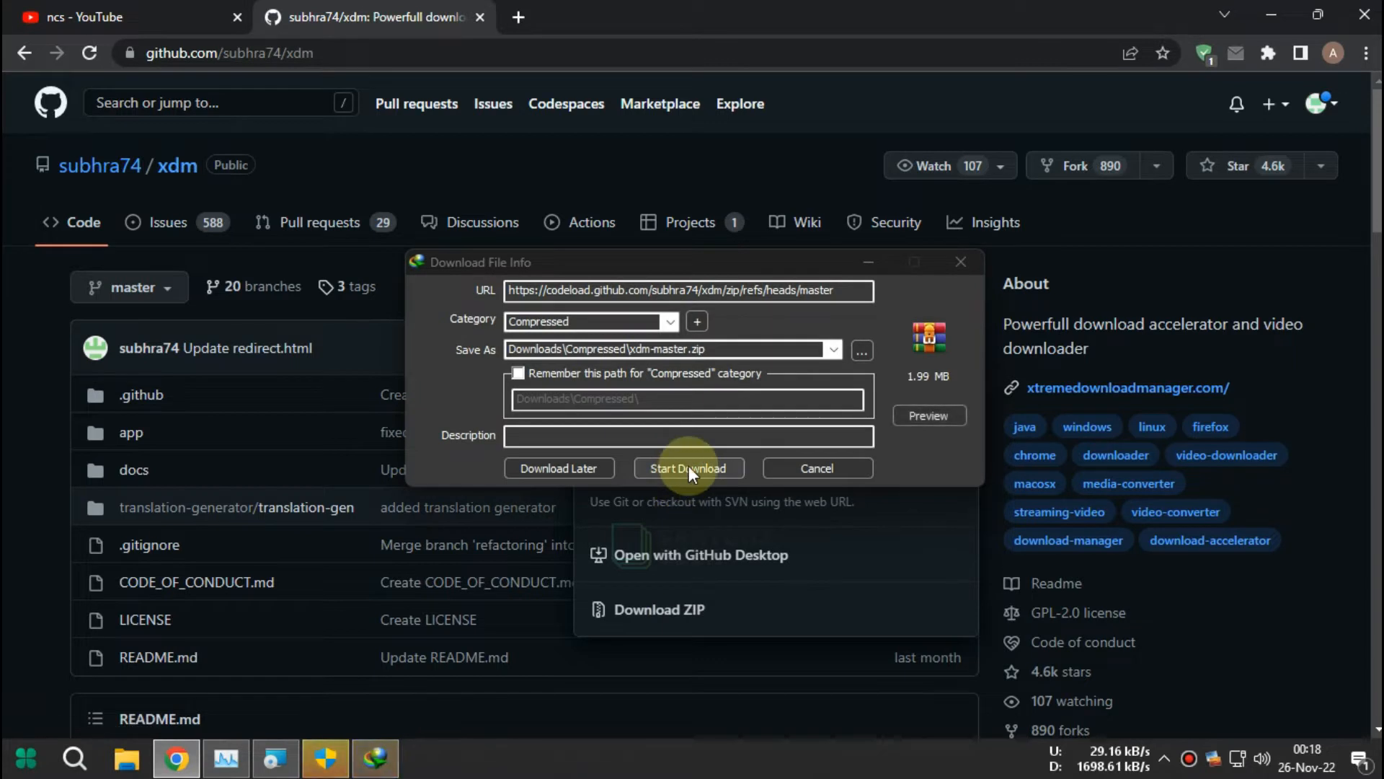
{"action": "left_click", "coordinate": [688, 468]}
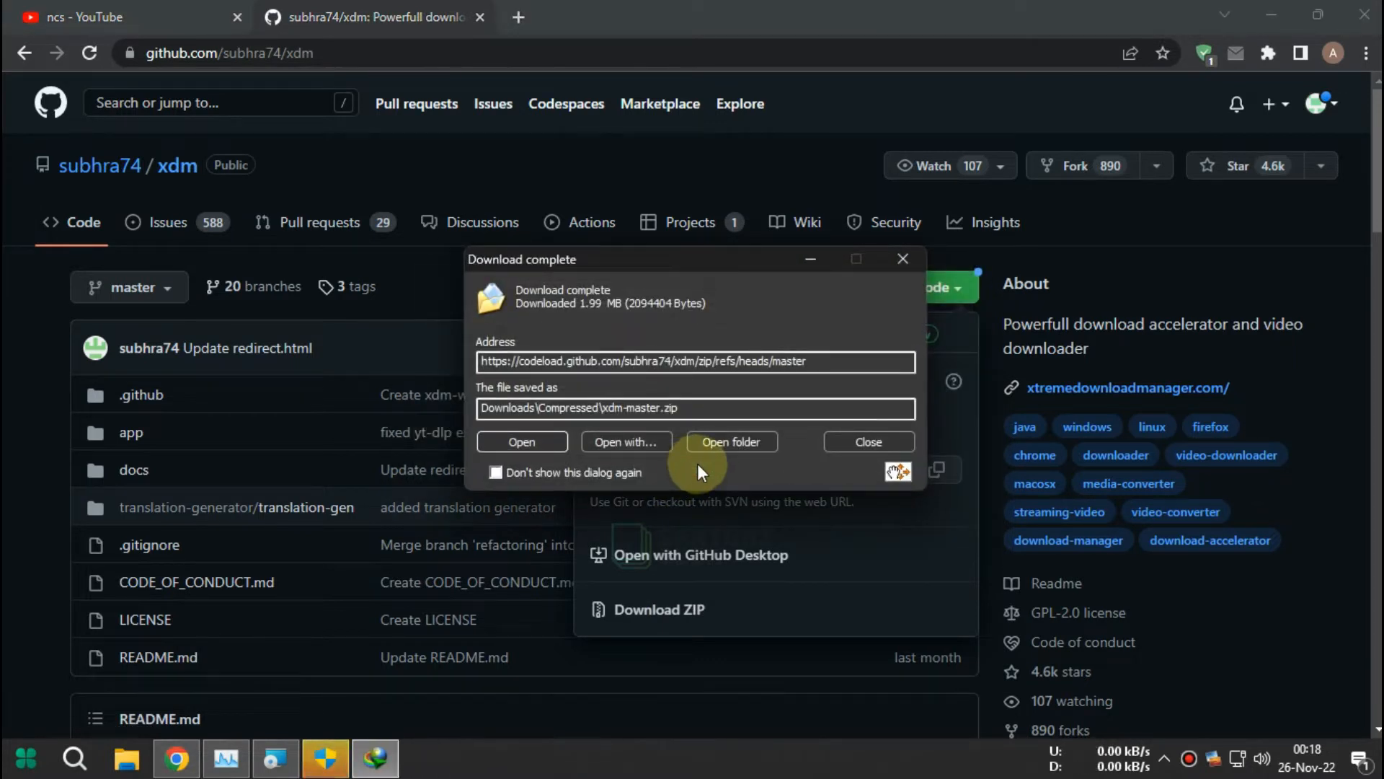
{"action": "left_click", "coordinate": [868, 441]}
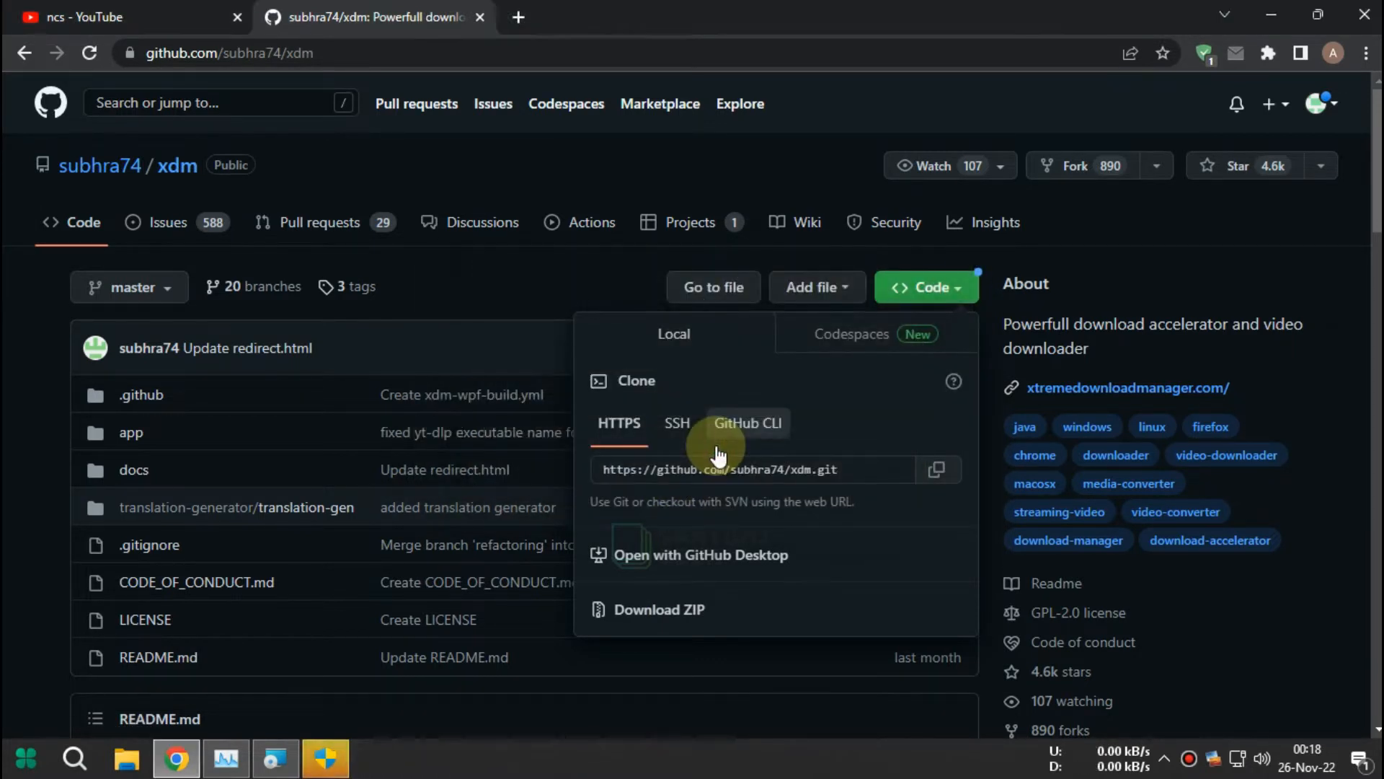
{"action": "left_click", "coordinate": [126, 758]}
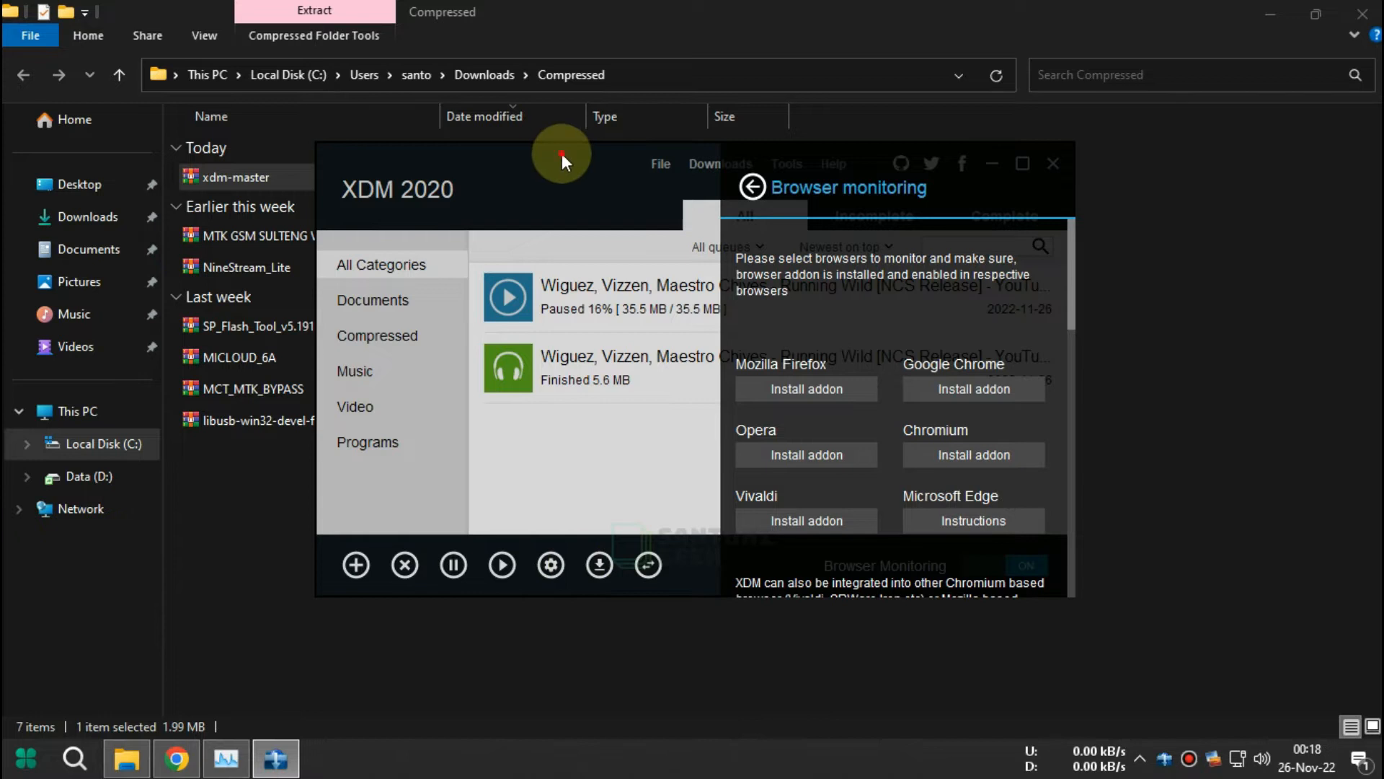
{"action": "mouse_move", "coordinate": [1011, 366]}
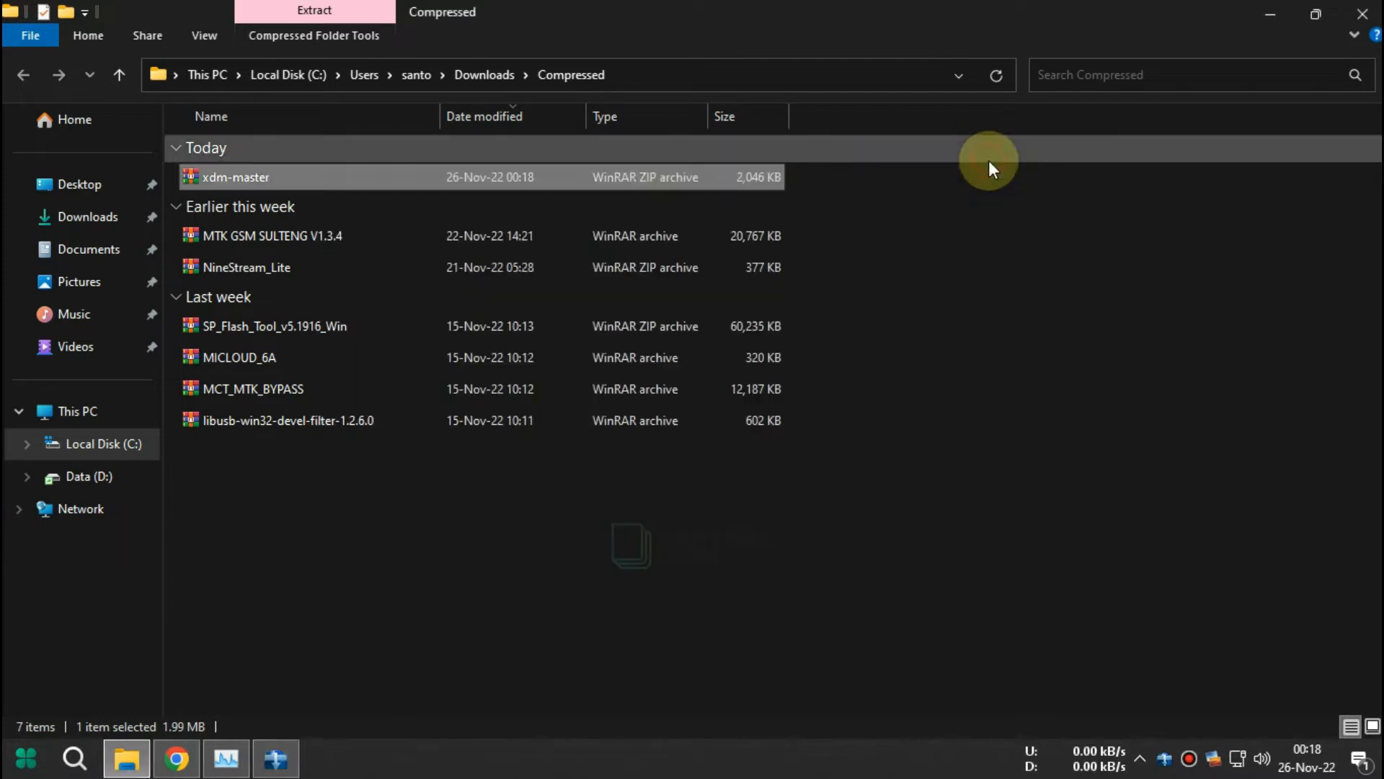
Step: Extract xdm-master.zip and browse to xdm-master\app\xdm-browser-monitor\chrome, then return to Chrome
{"action": "right_click", "coordinate": [235, 177]}
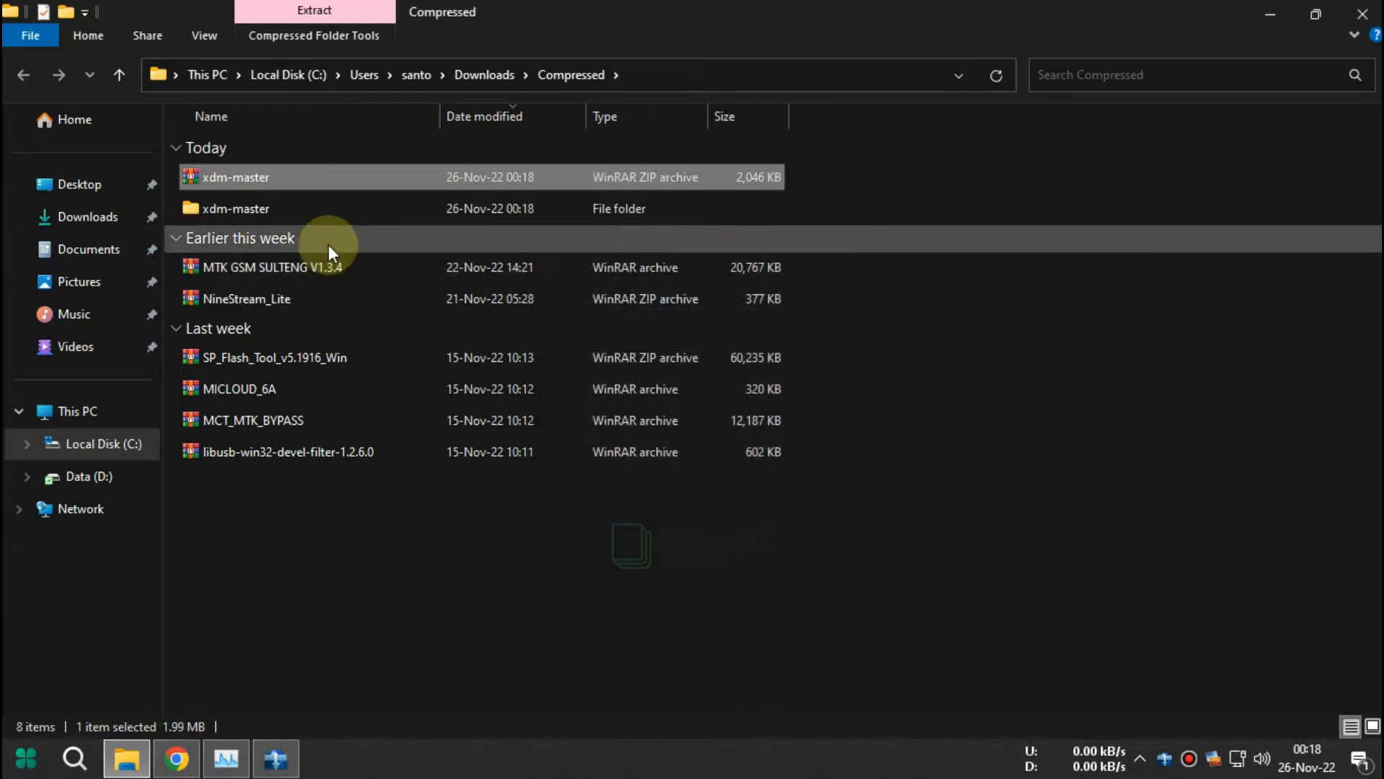
{"action": "double_click", "coordinate": [235, 209]}
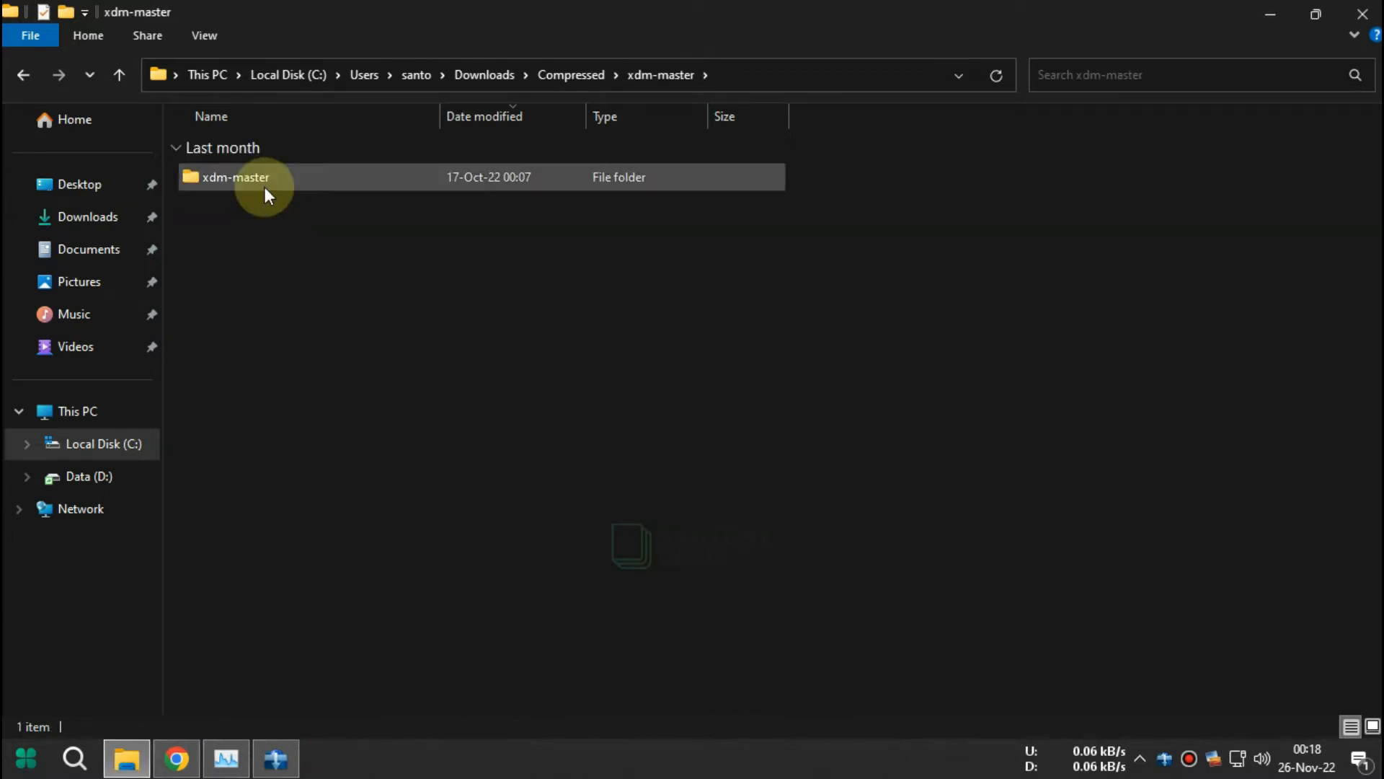
{"action": "double_click", "coordinate": [235, 176]}
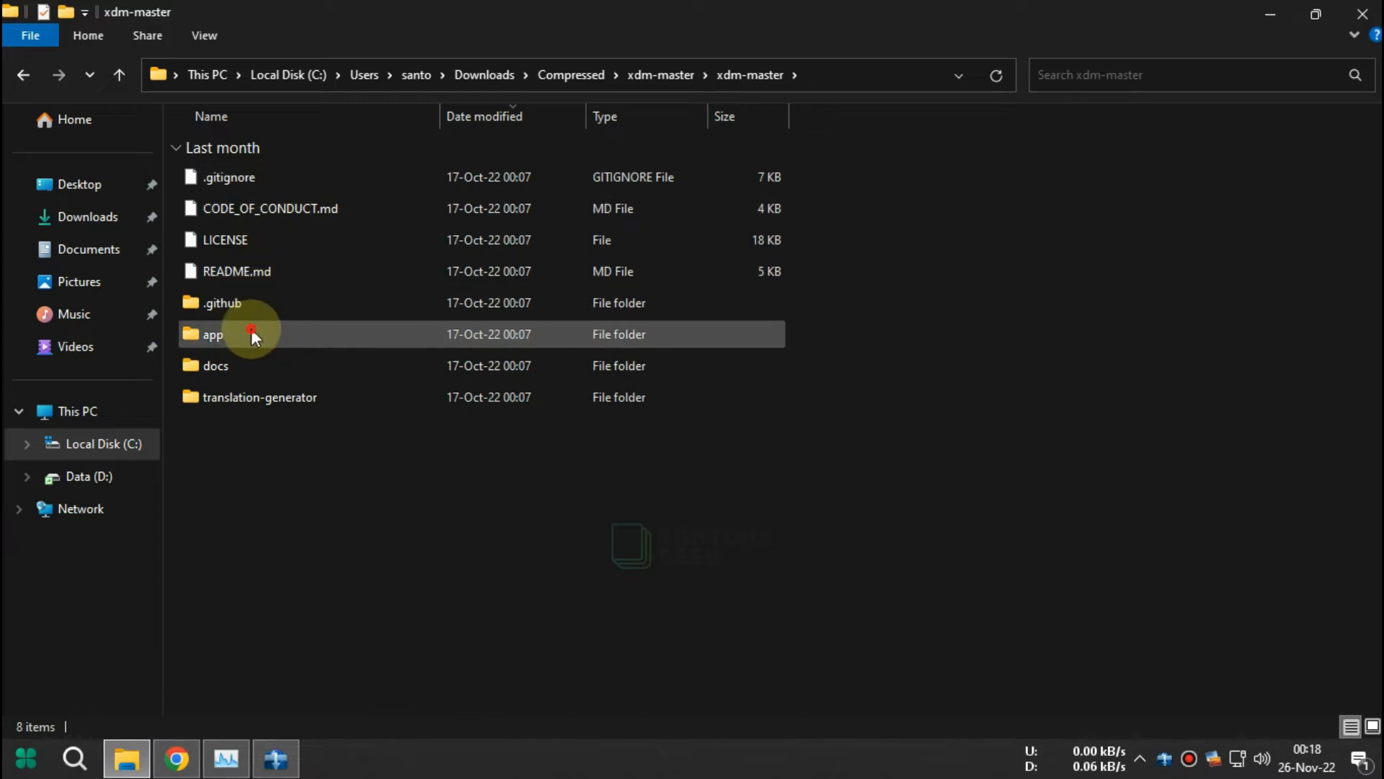
{"action": "double_click", "coordinate": [213, 333]}
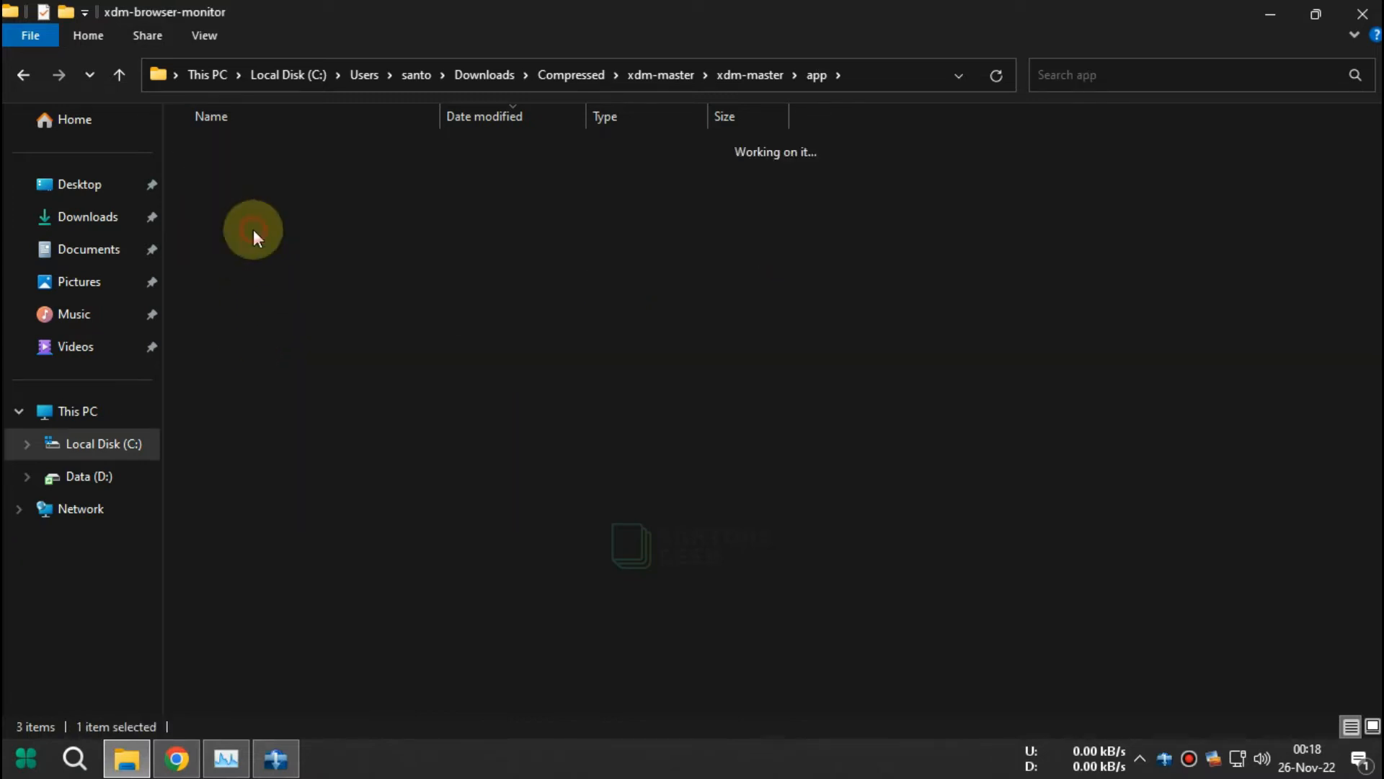
{"action": "double_click", "coordinate": [253, 232]}
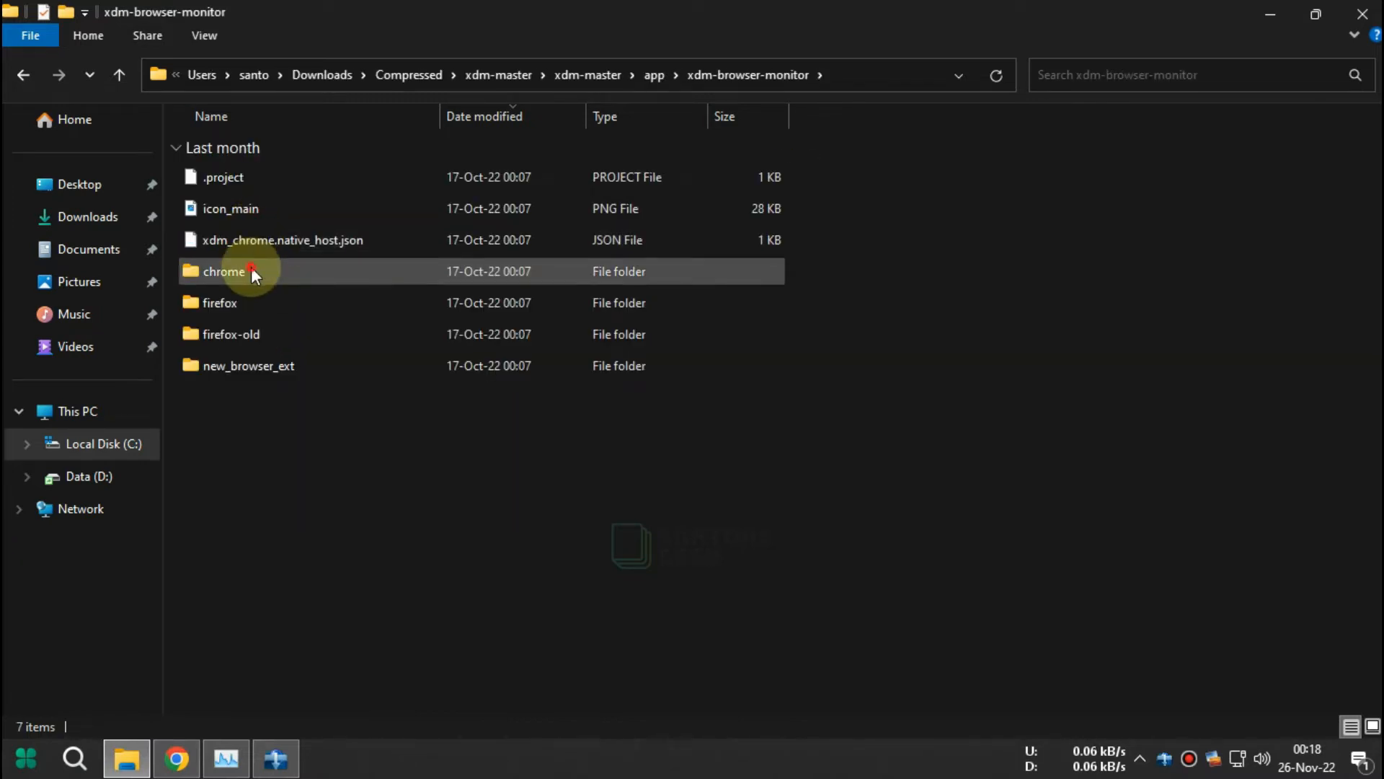
{"action": "double_click", "coordinate": [224, 271]}
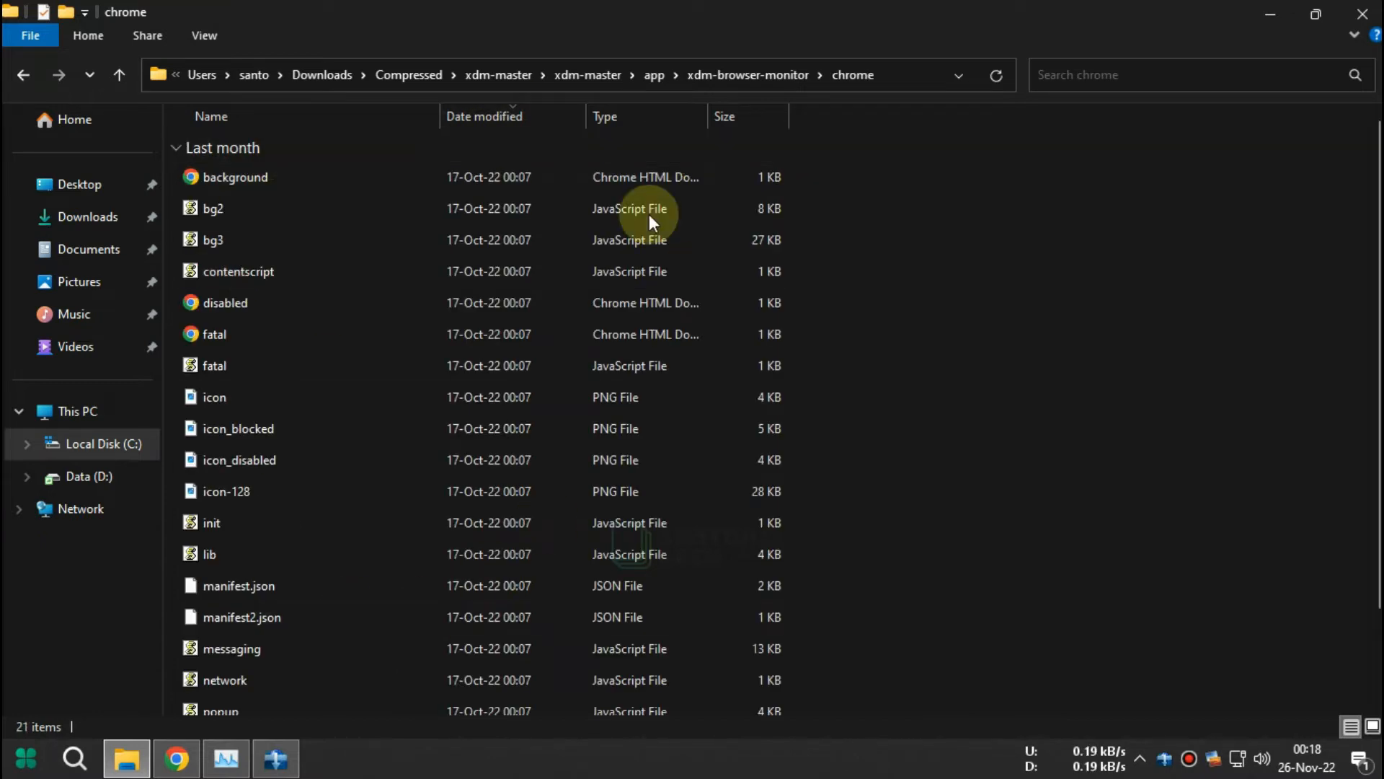
{"action": "left_click", "coordinate": [176, 758]}
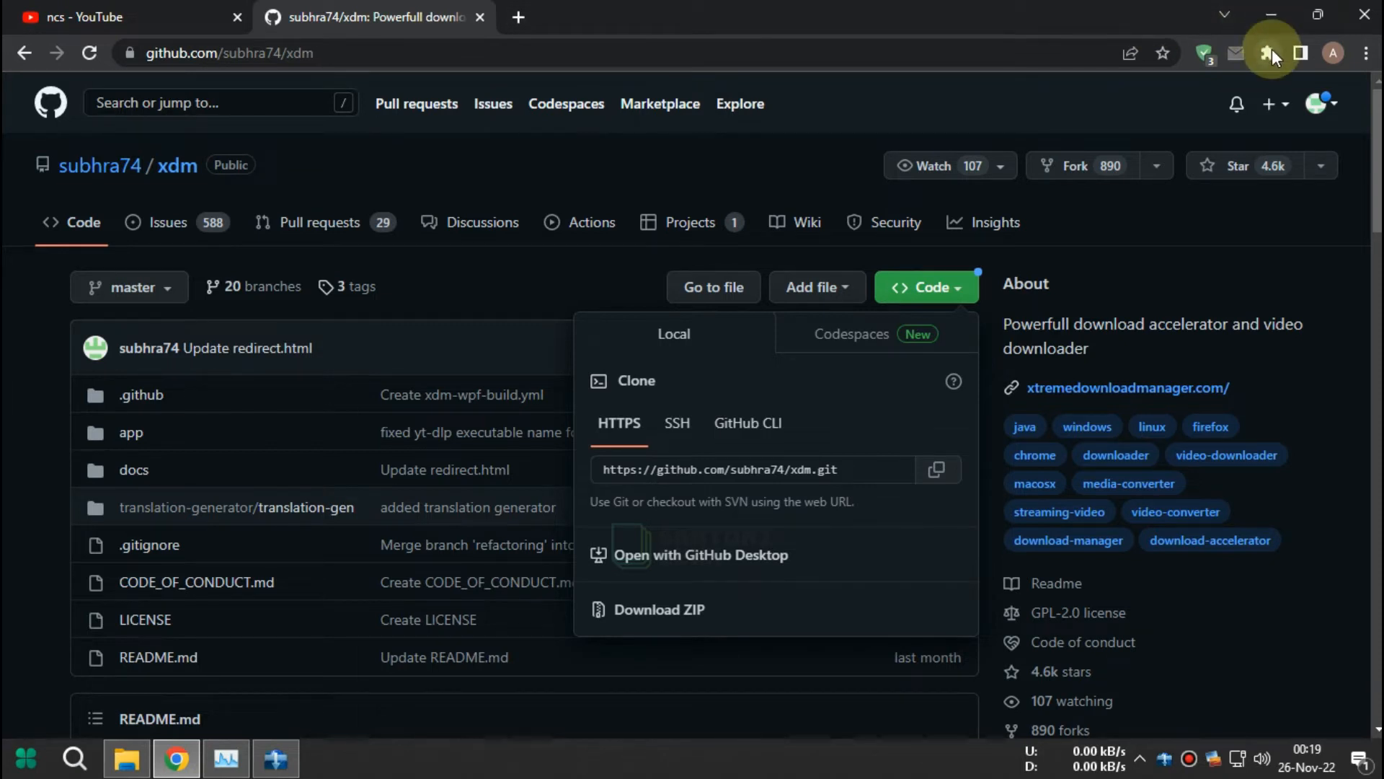
Step: Open Chrome's extensions management page and switch Developer mode on
{"action": "left_click", "coordinate": [1267, 53]}
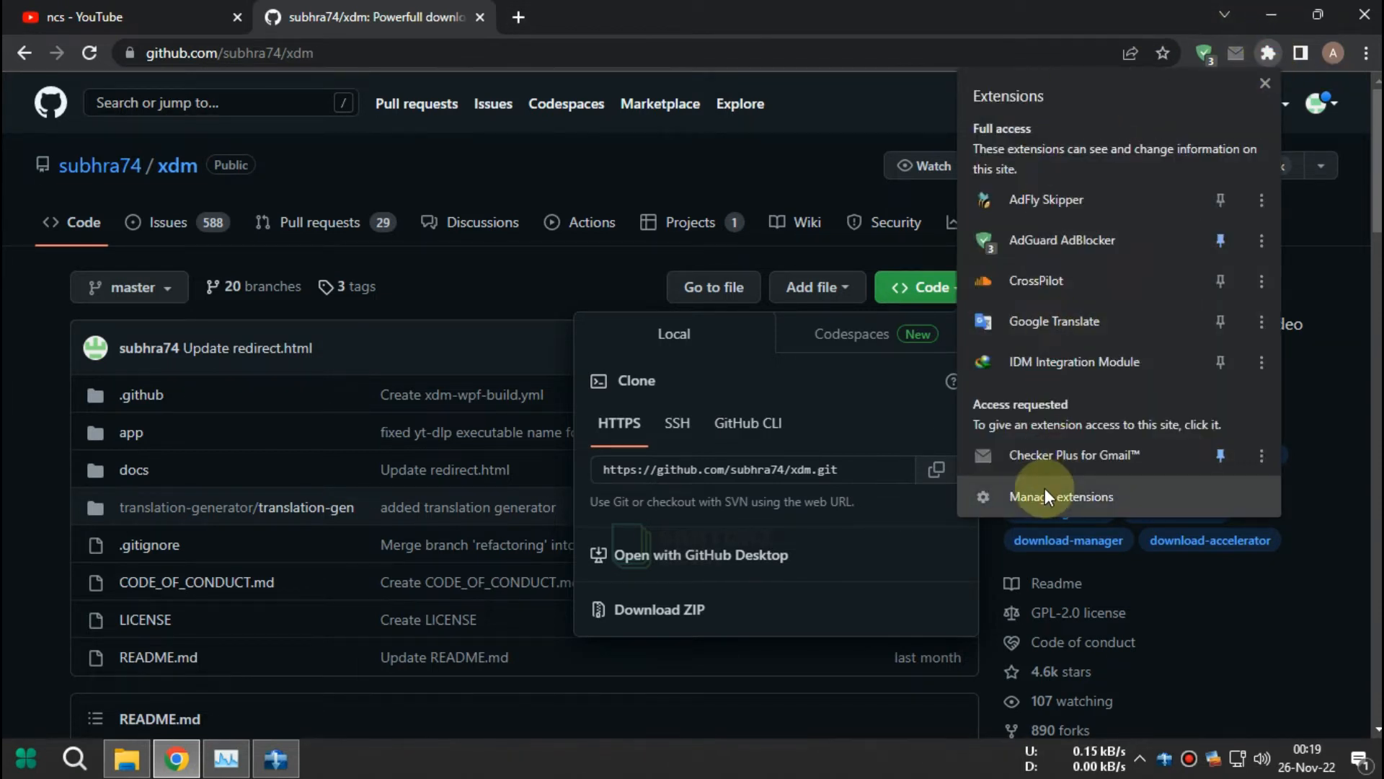
{"action": "left_click", "coordinate": [1060, 496]}
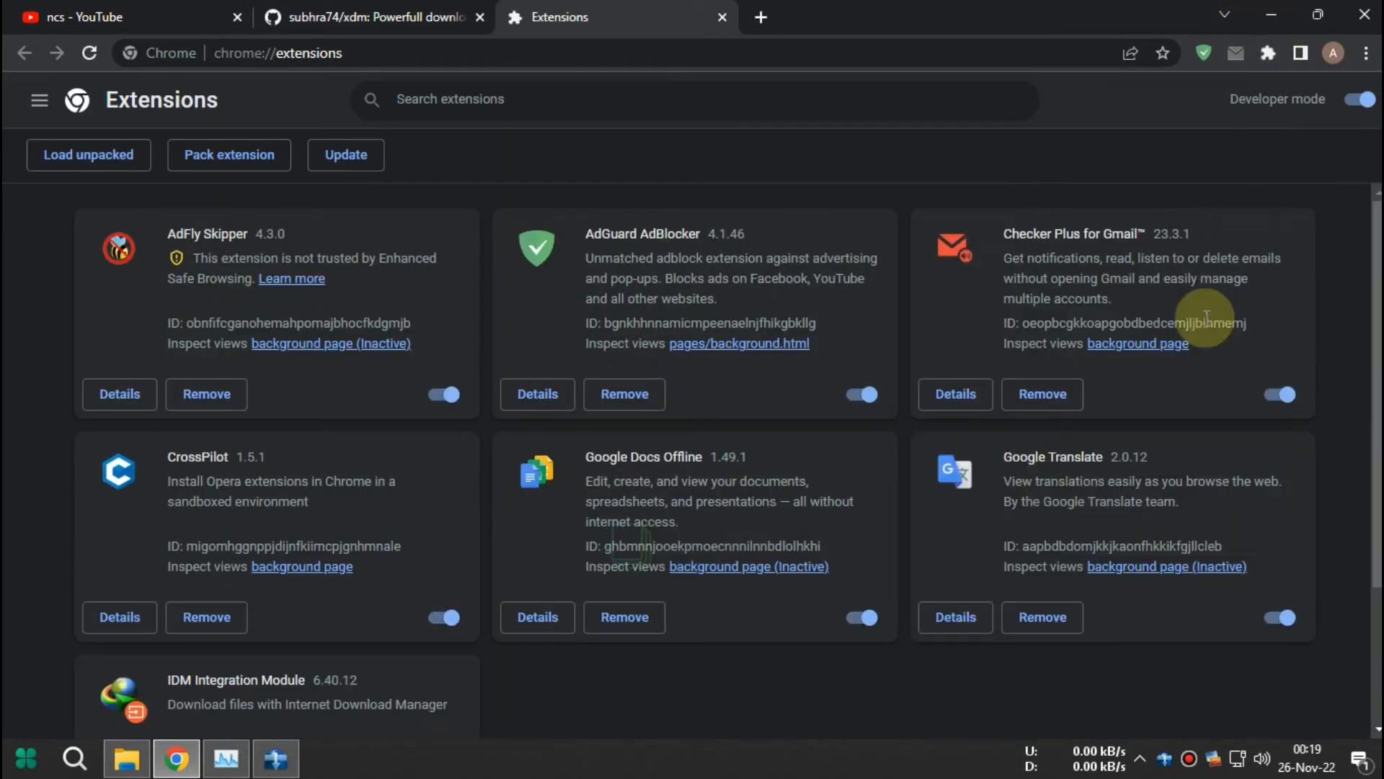
{"action": "left_click", "coordinate": [1360, 99]}
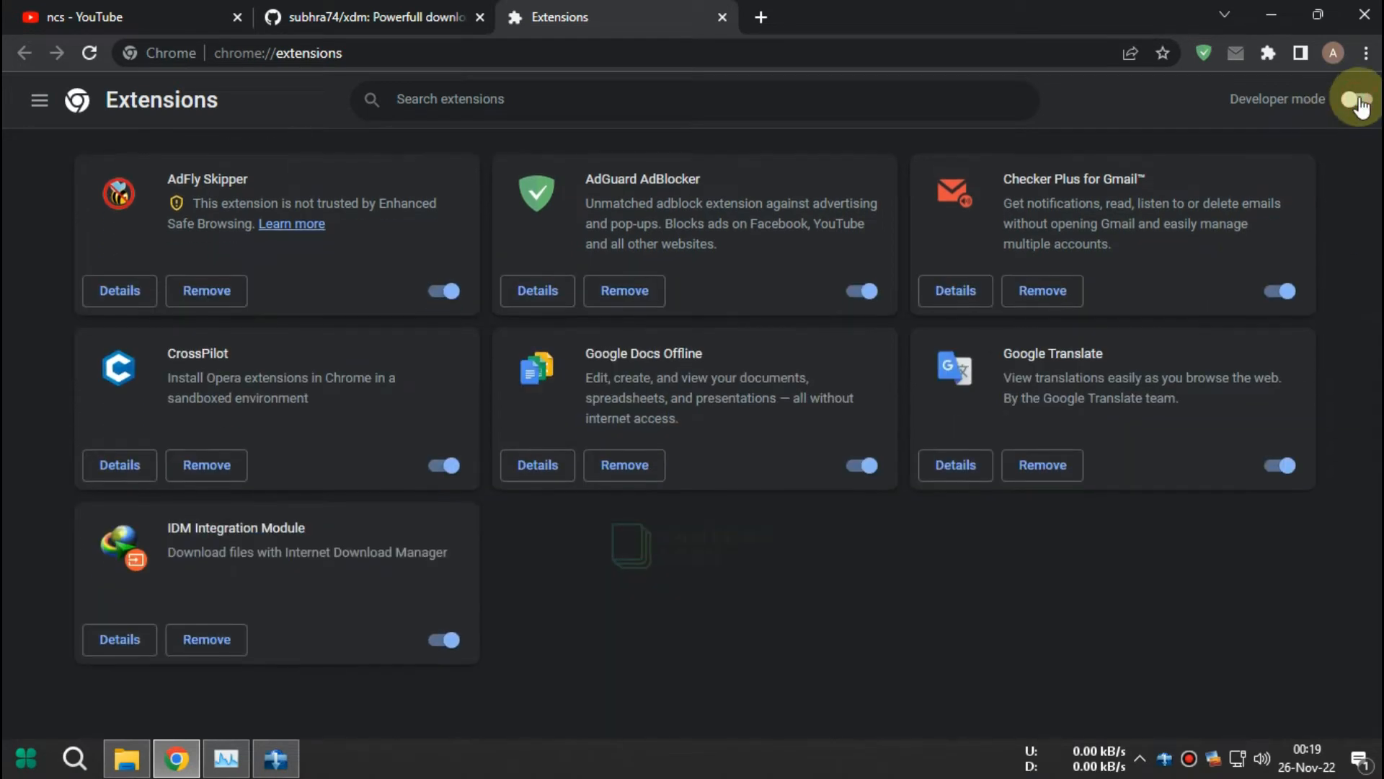
{"action": "left_click", "coordinate": [1358, 98]}
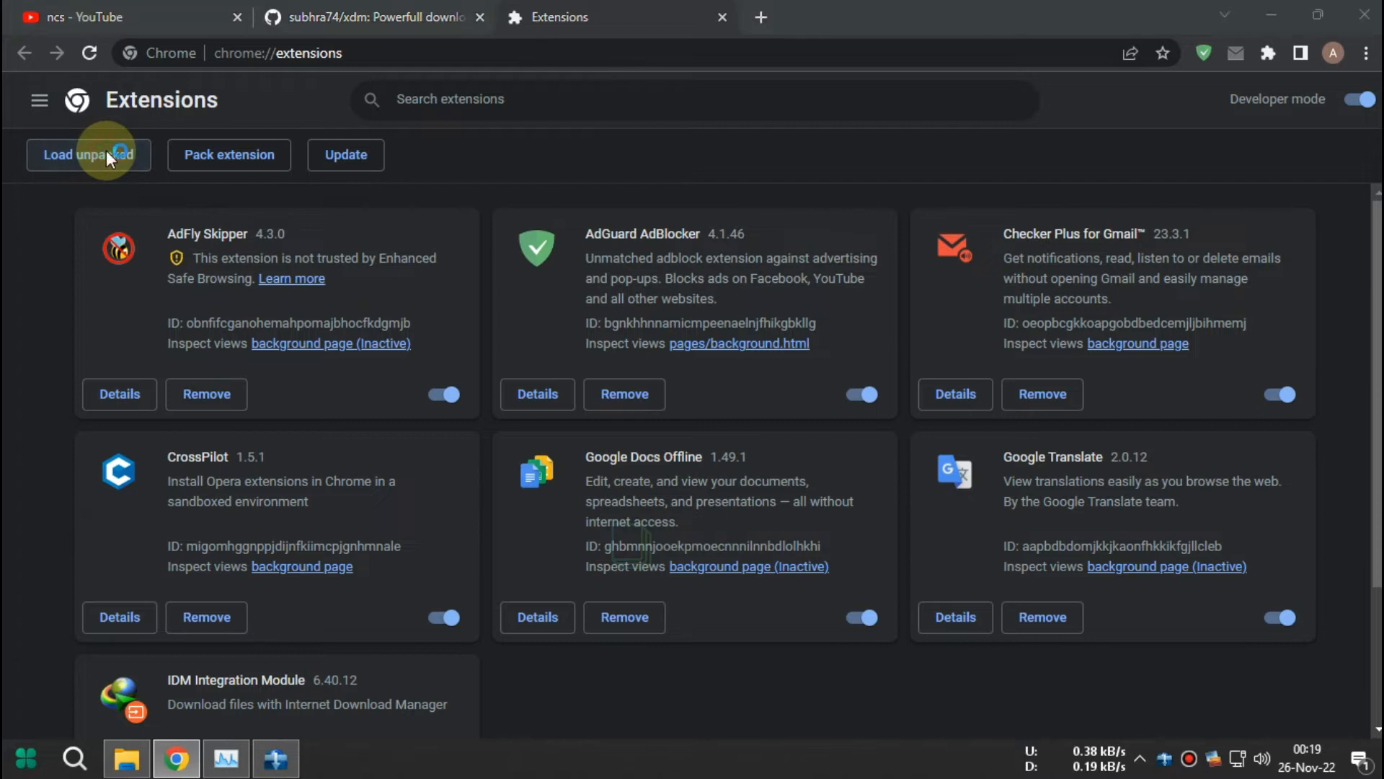
Step: Load unpacked extension from xdm-master\xdm-master\app\xdm-browser-monitor\chrome
{"action": "left_click", "coordinate": [87, 155]}
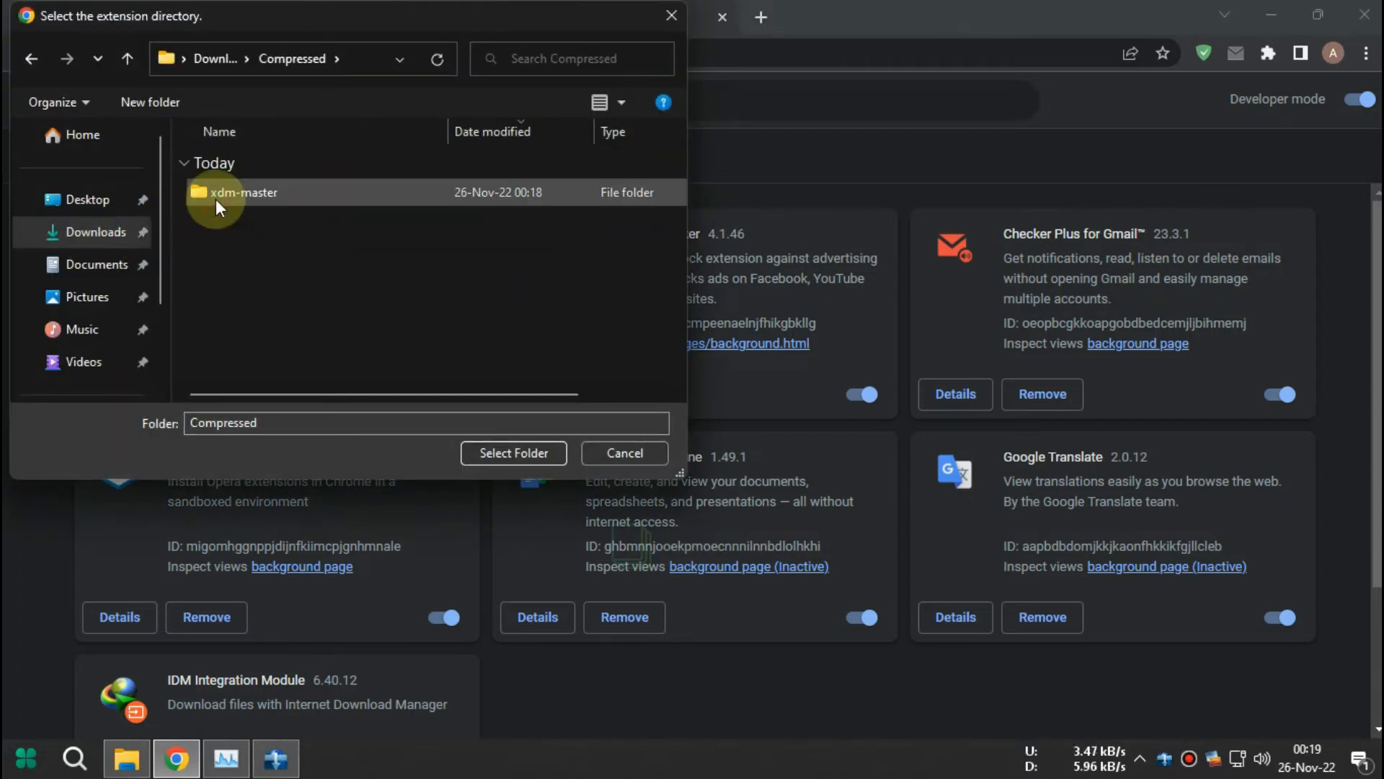
{"action": "double_click", "coordinate": [243, 191]}
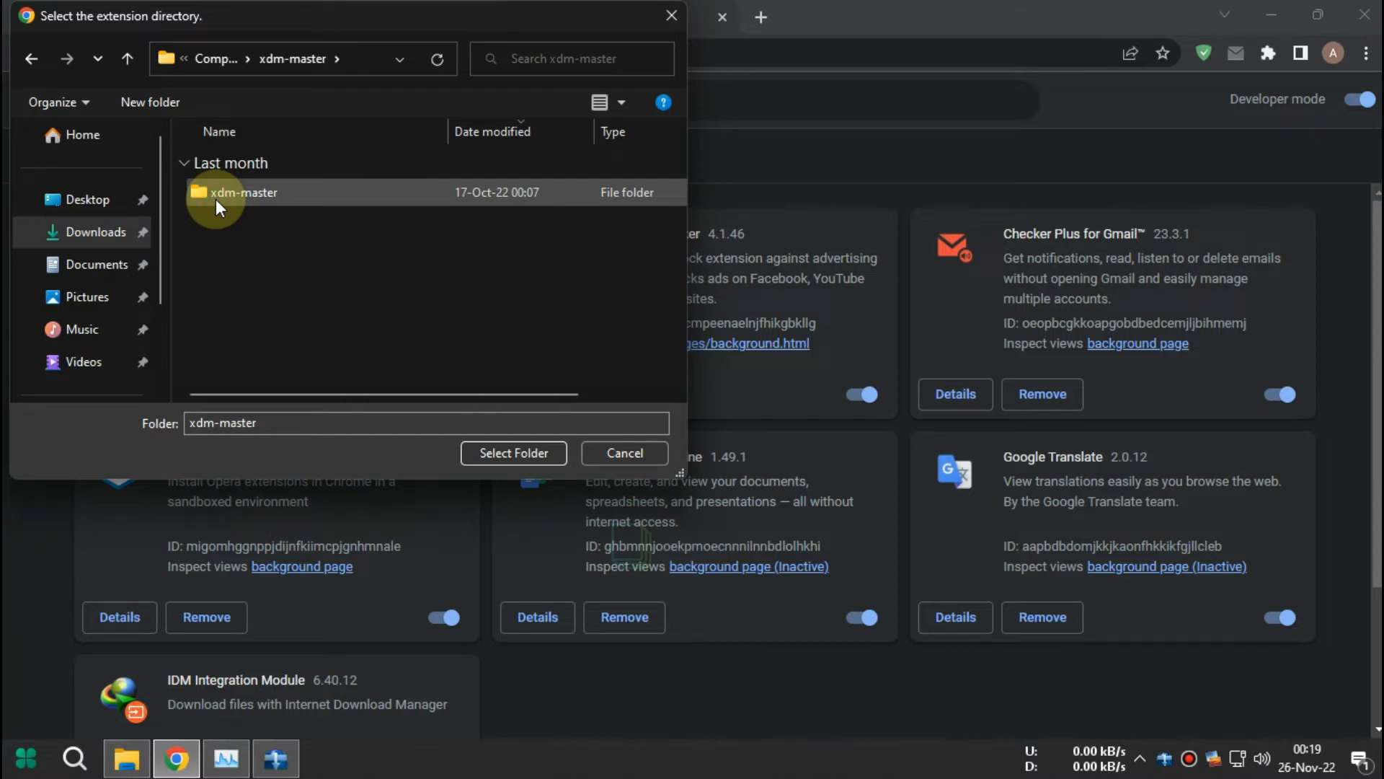
{"action": "double_click", "coordinate": [243, 192]}
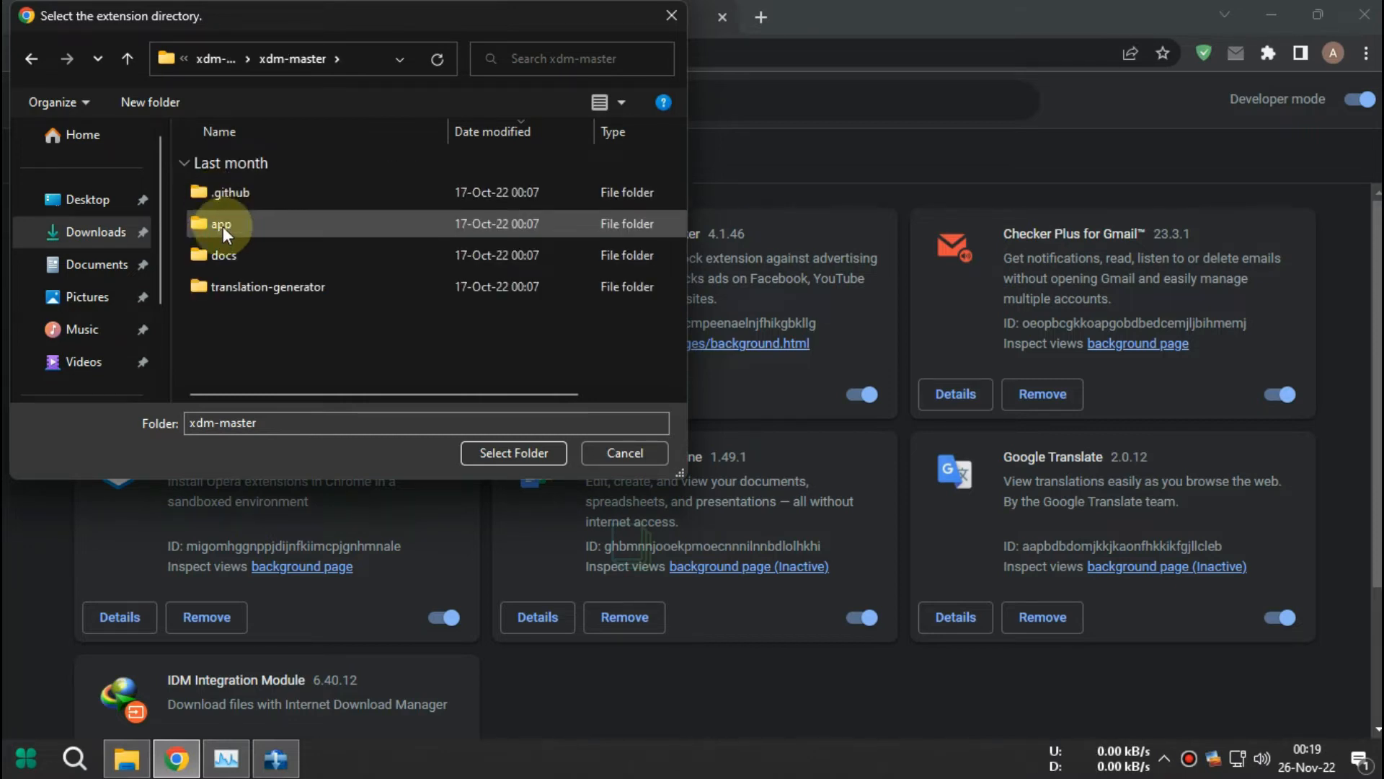
{"action": "double_click", "coordinate": [220, 223]}
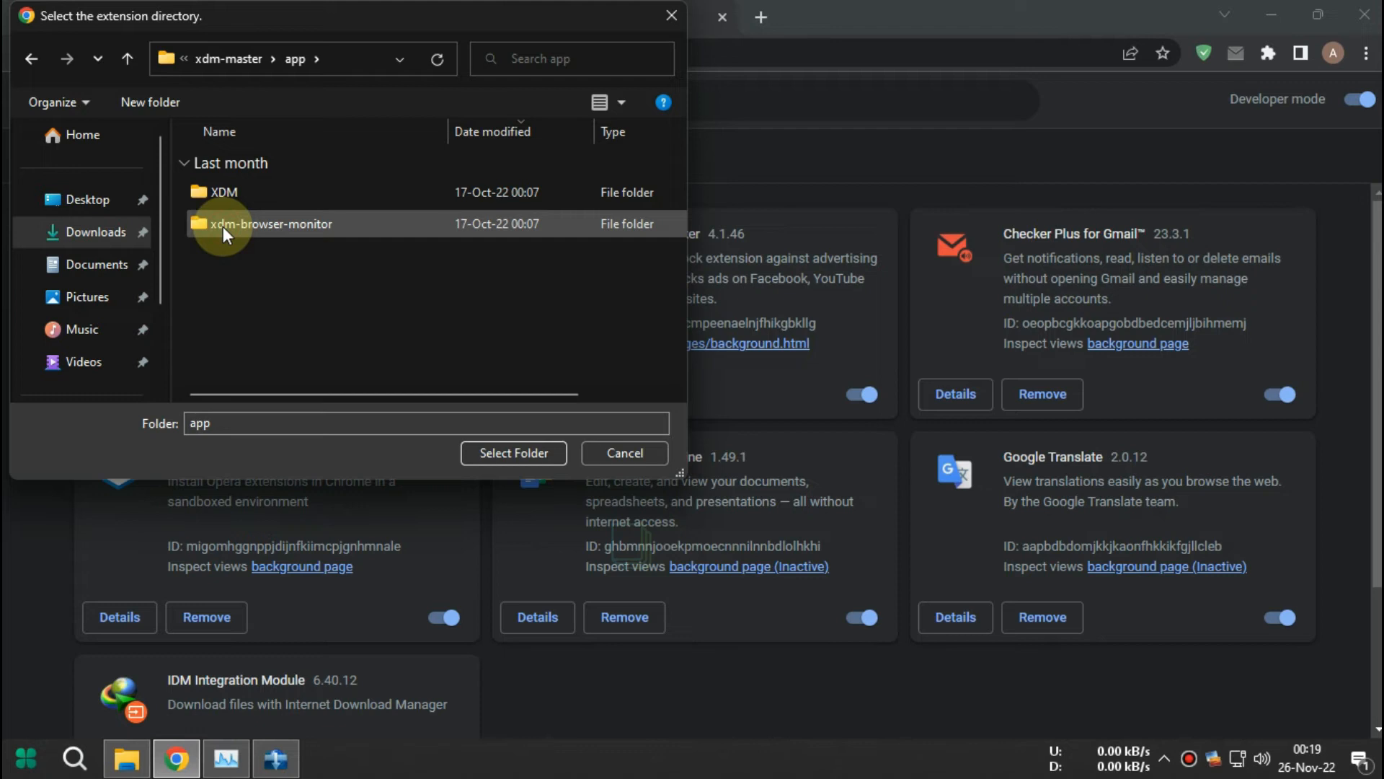
{"action": "double_click", "coordinate": [271, 223]}
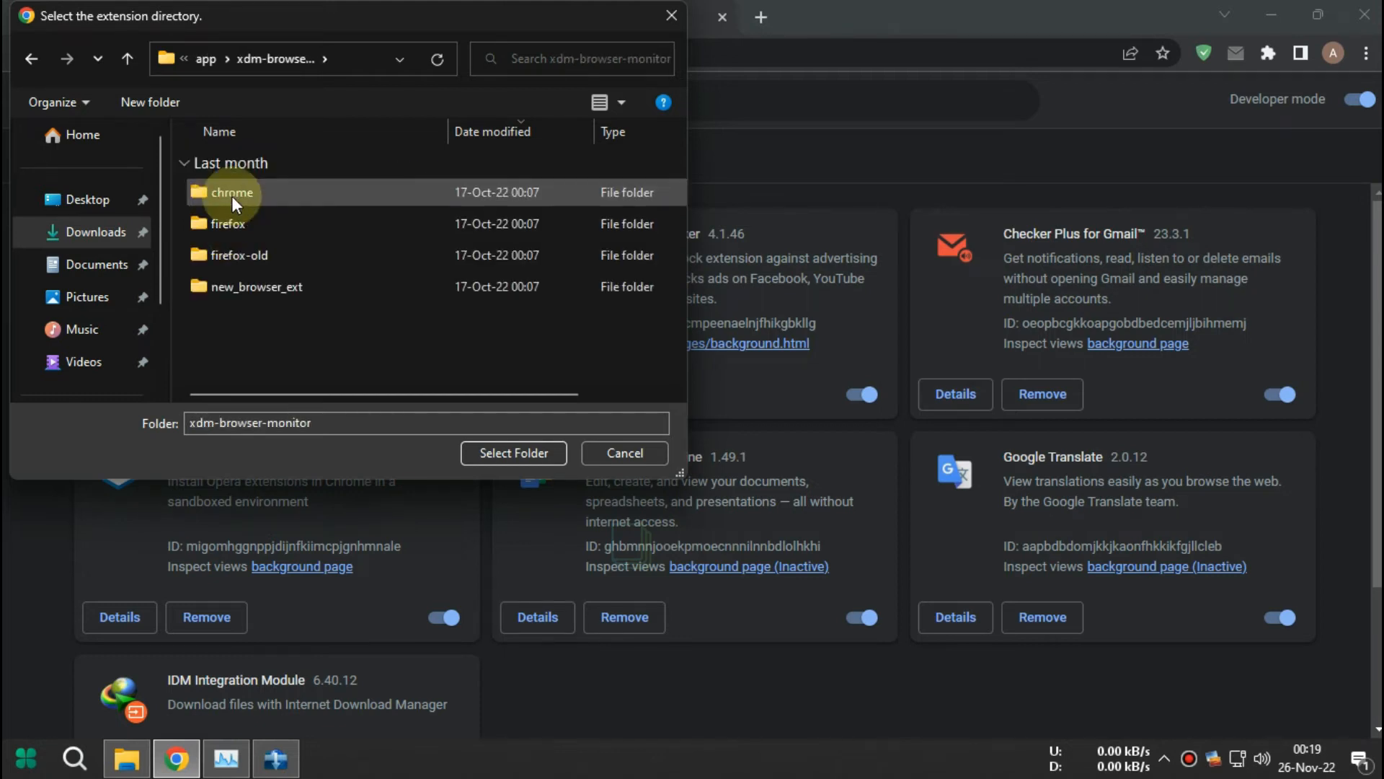
{"action": "double_click", "coordinate": [234, 193]}
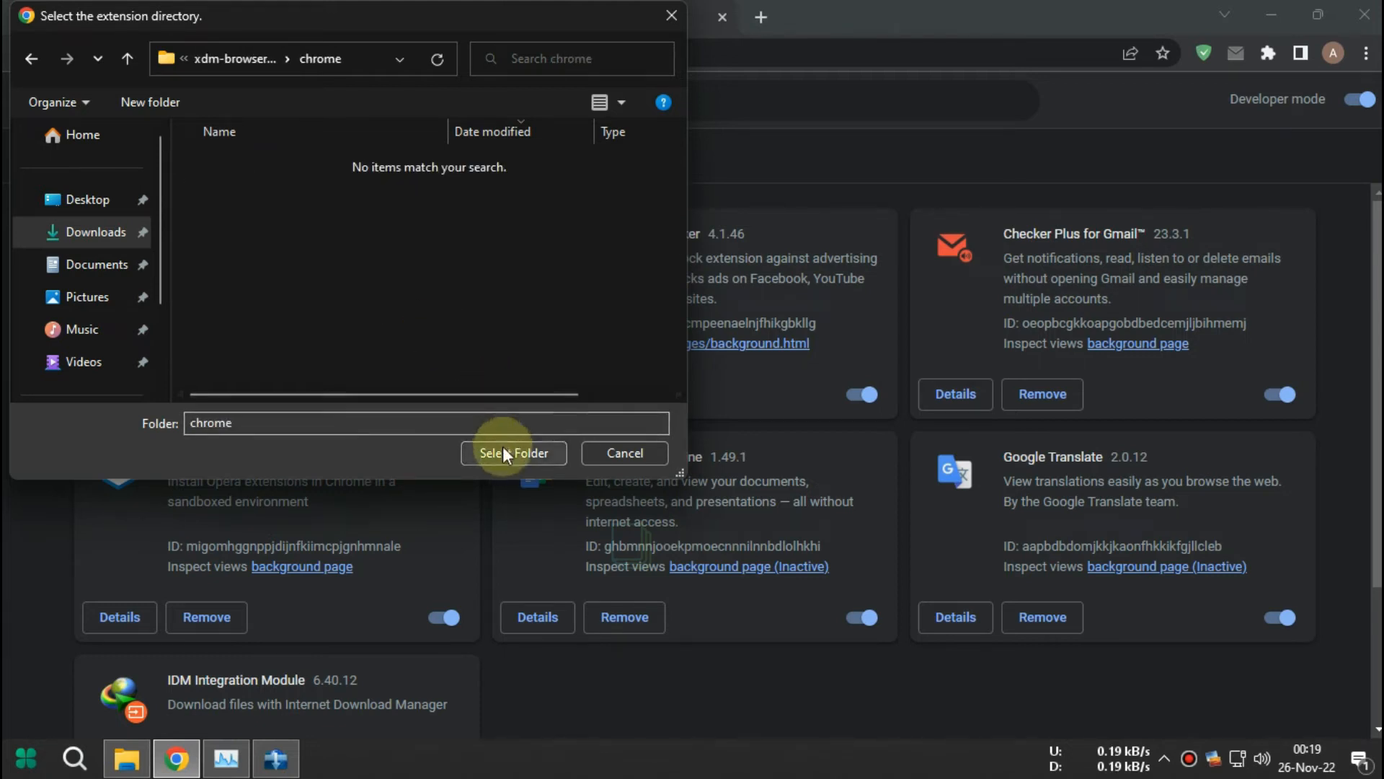
{"action": "left_click", "coordinate": [512, 453]}
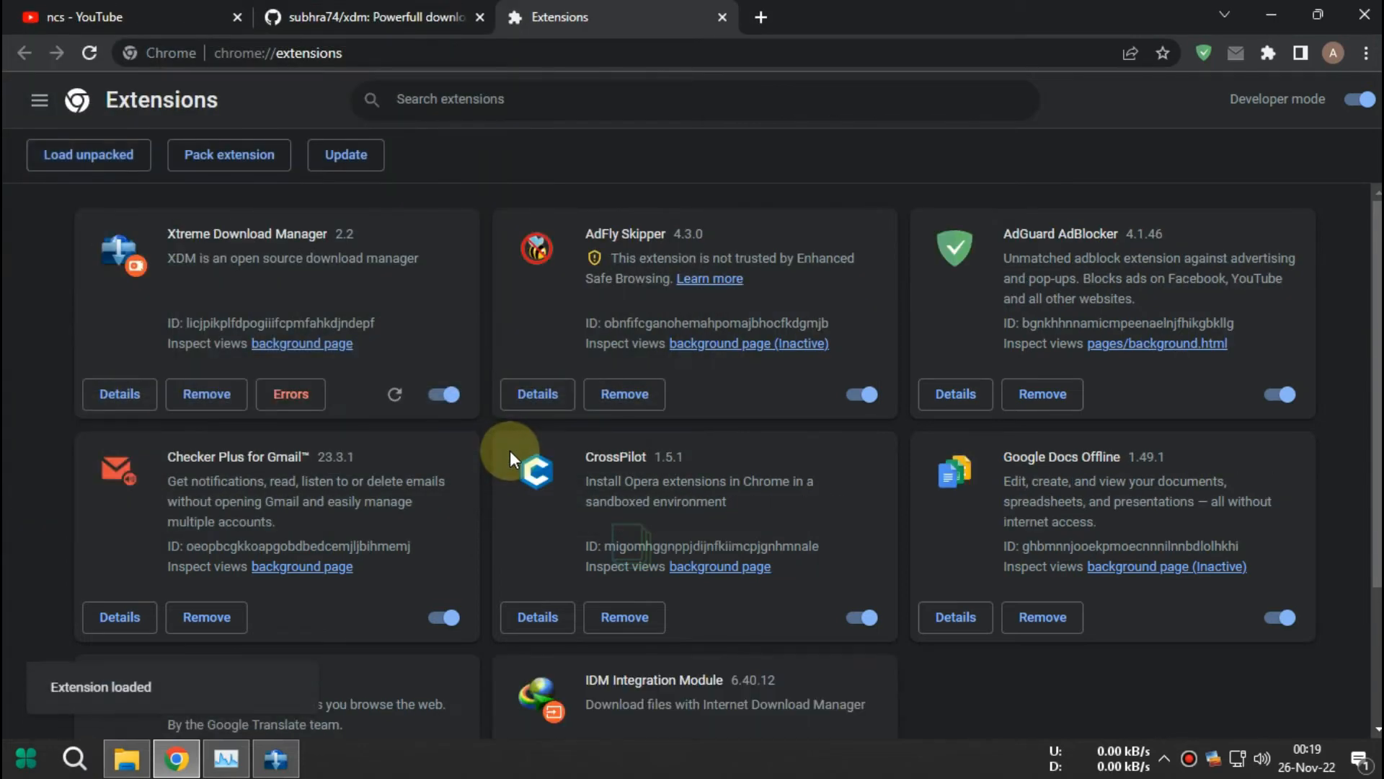
{"action": "scroll", "scroll_direction": "down", "scroll_amount": 3}
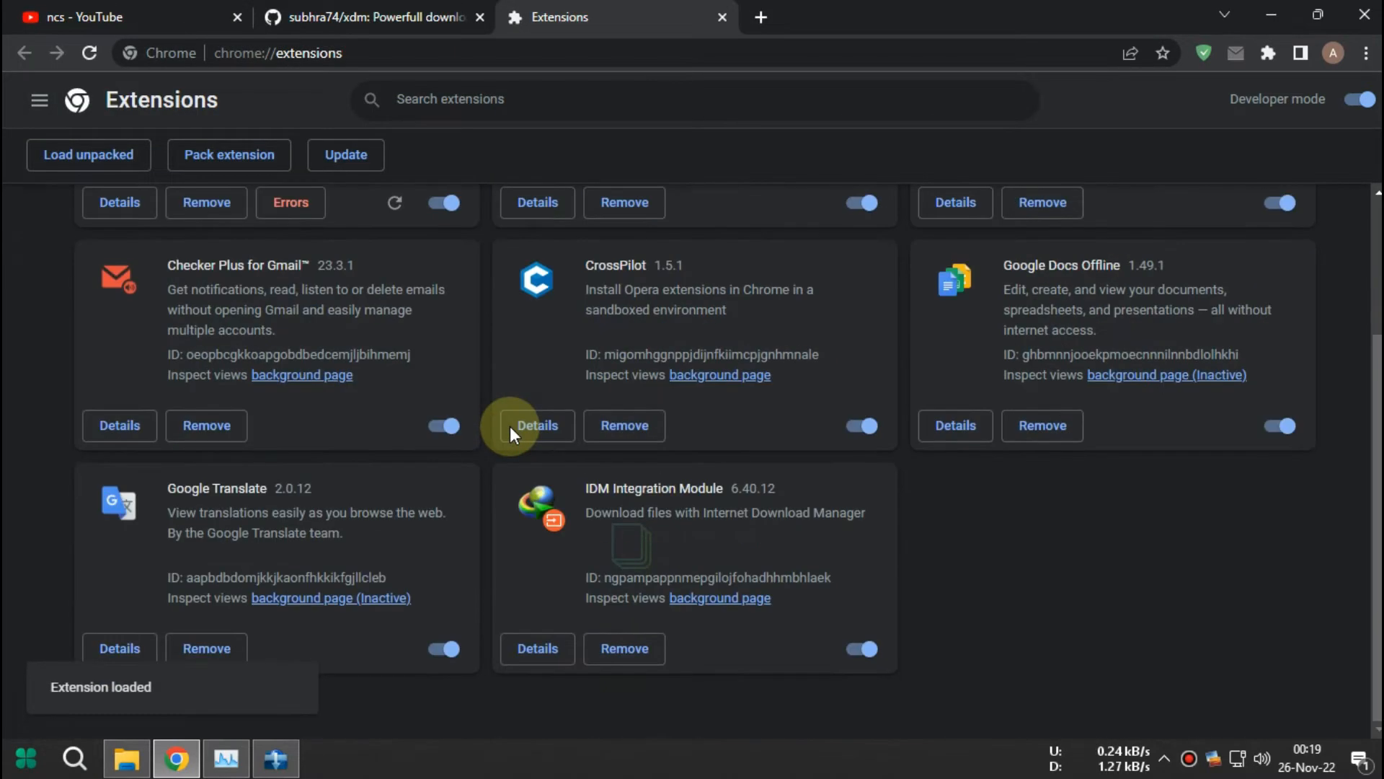
{"action": "scroll", "scroll_direction": "up", "scroll_amount": 3}
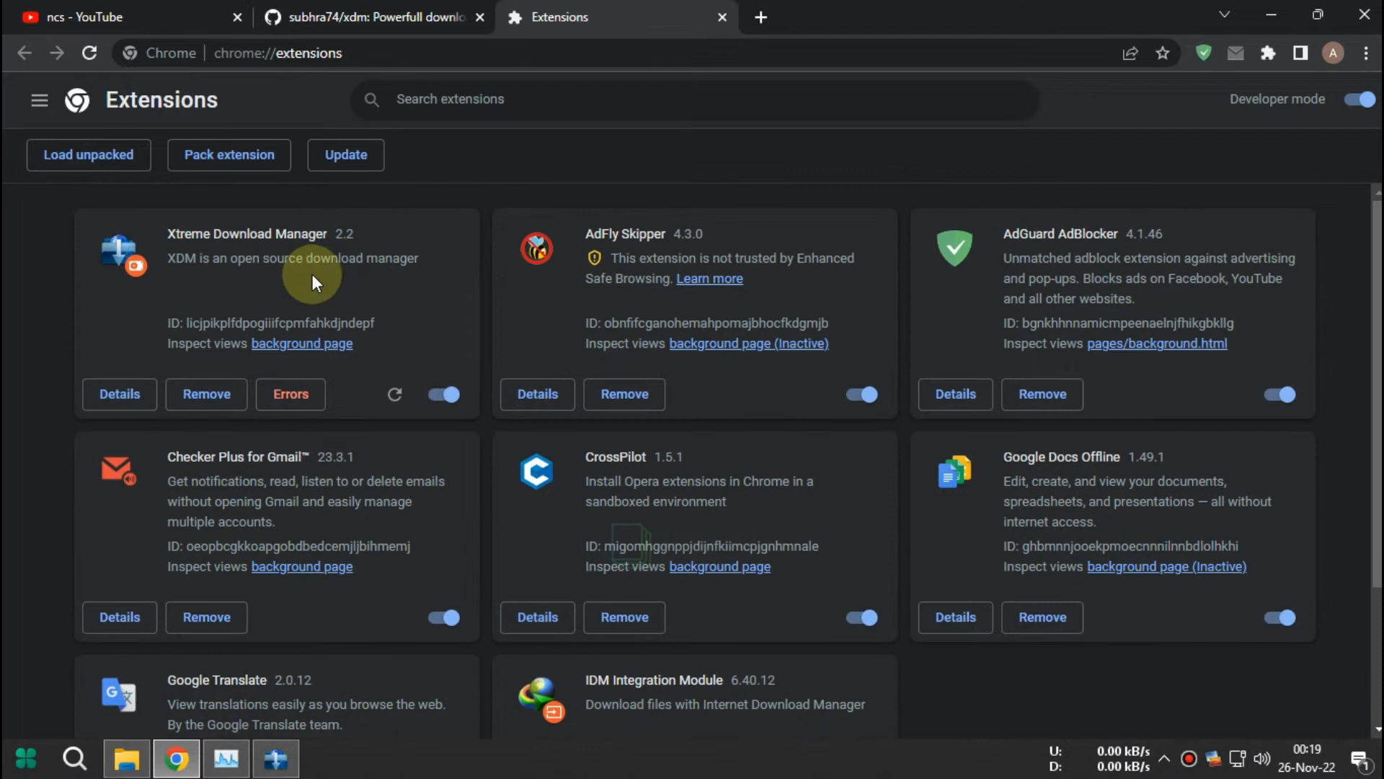
{"action": "mouse_move", "coordinate": [199, 281]}
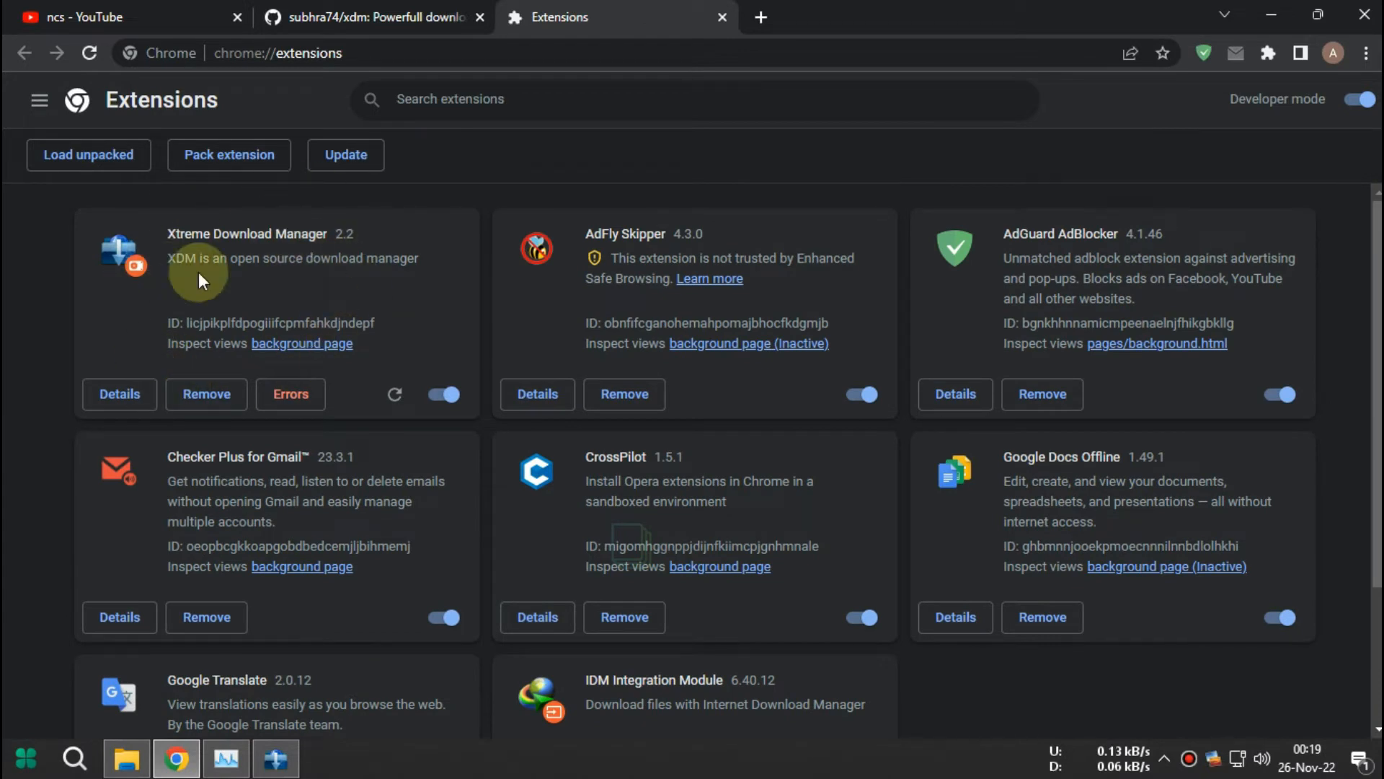
{"action": "mouse_move", "coordinate": [366, 43]}
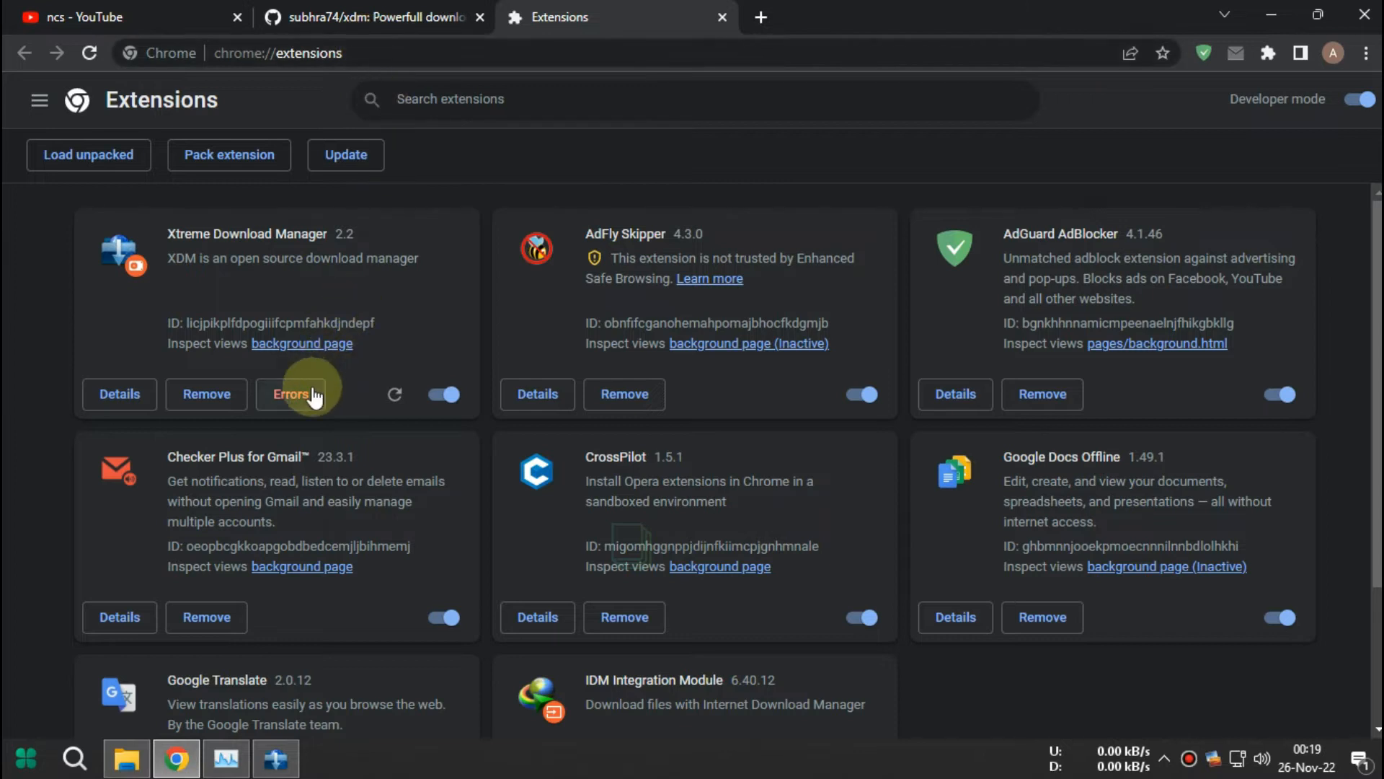
{"action": "left_click", "coordinate": [394, 395]}
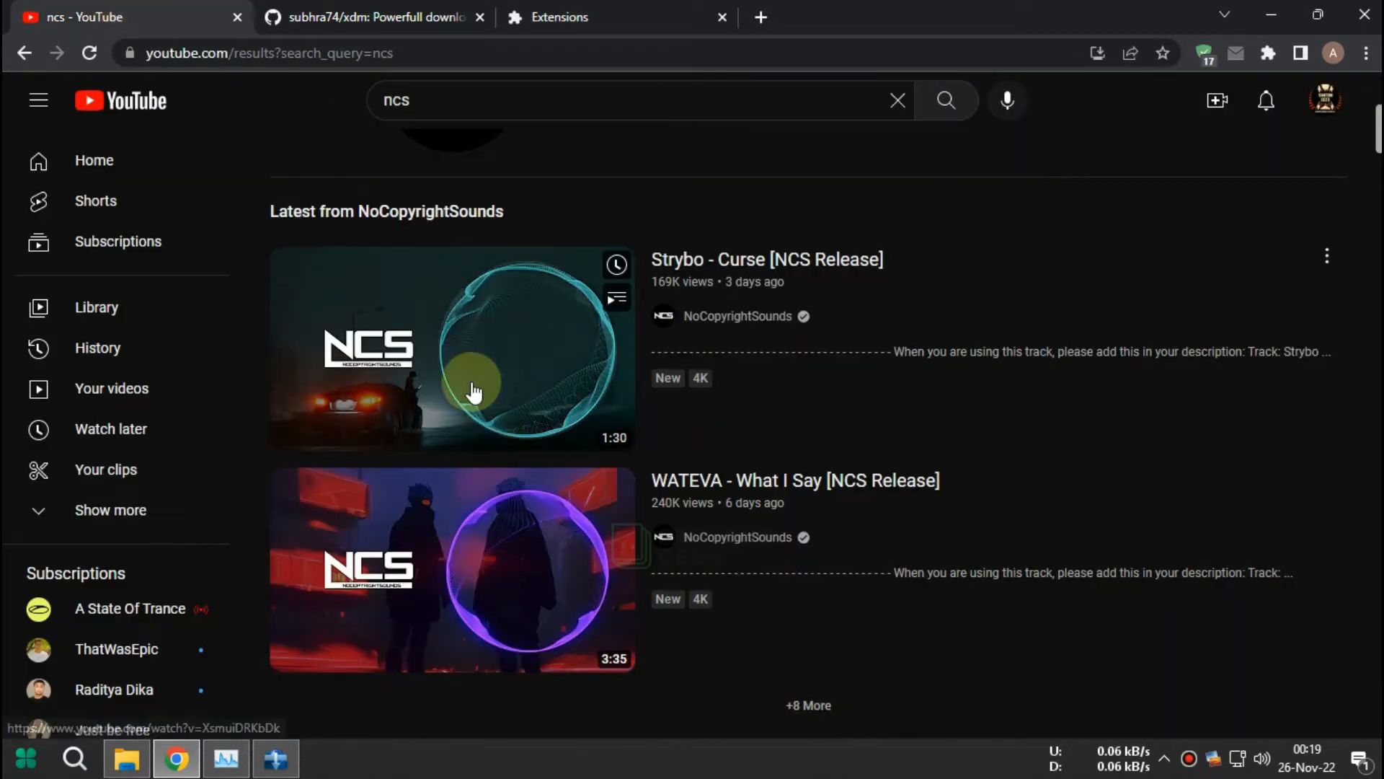
Step: Play the Strybo - Curse [NCS Release] video and pick its 20.2 MB download stream
{"action": "left_click", "coordinate": [450, 349]}
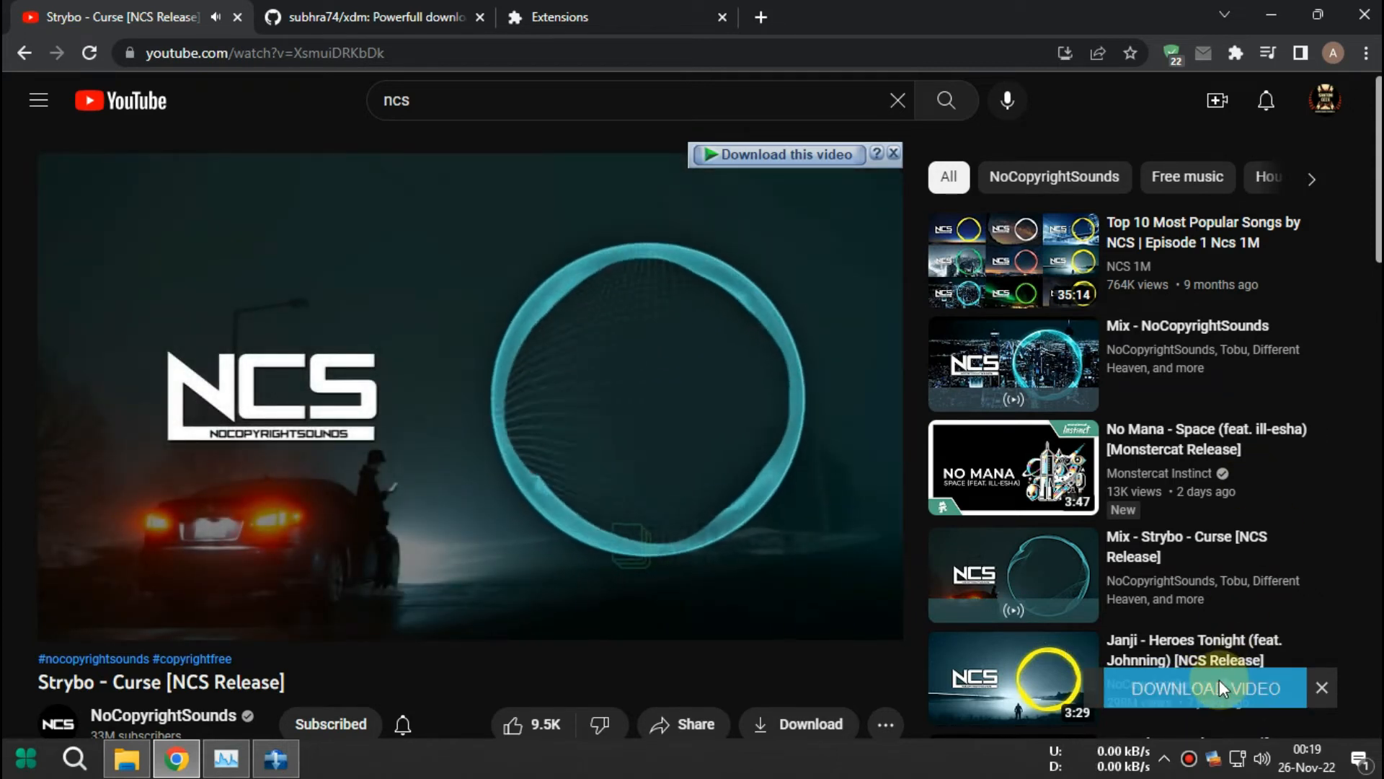
{"action": "left_click", "coordinate": [1200, 688]}
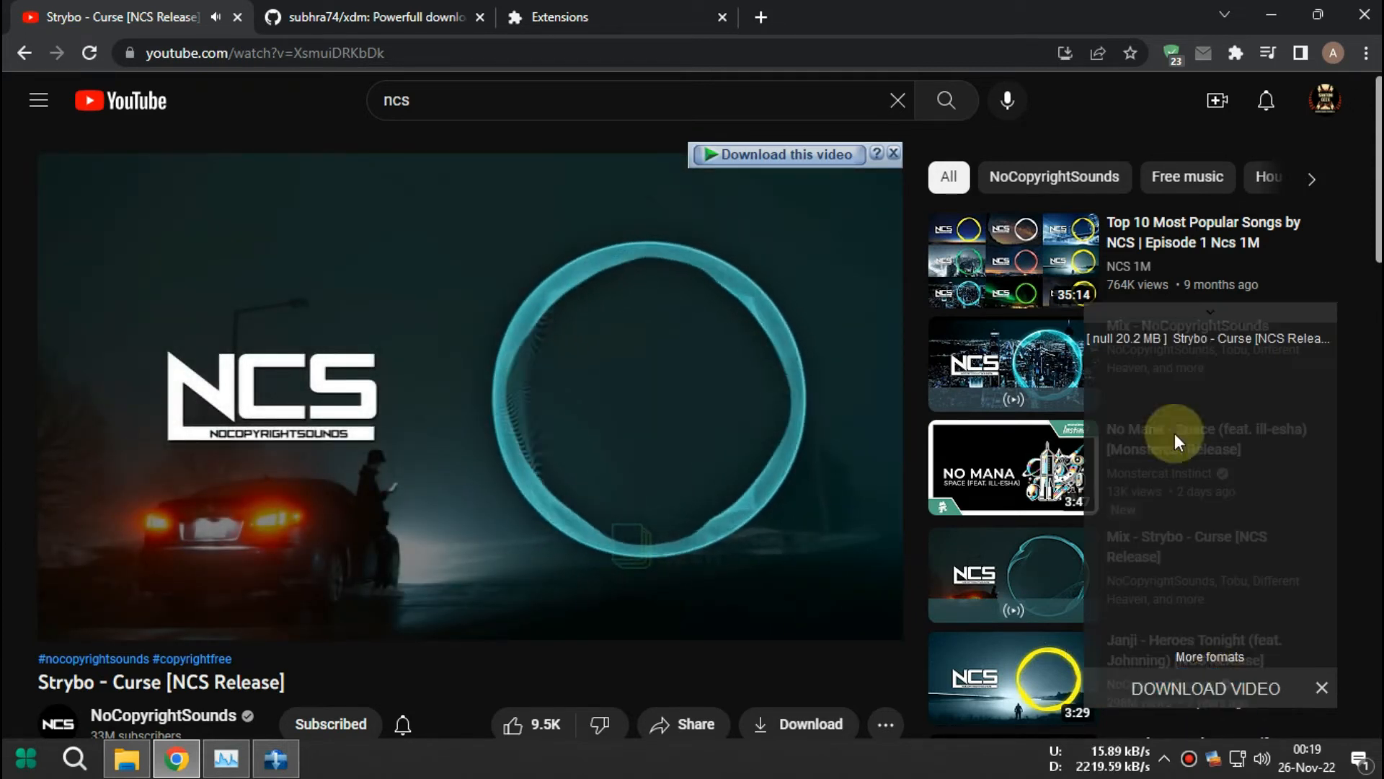
{"action": "left_click", "coordinate": [1205, 687]}
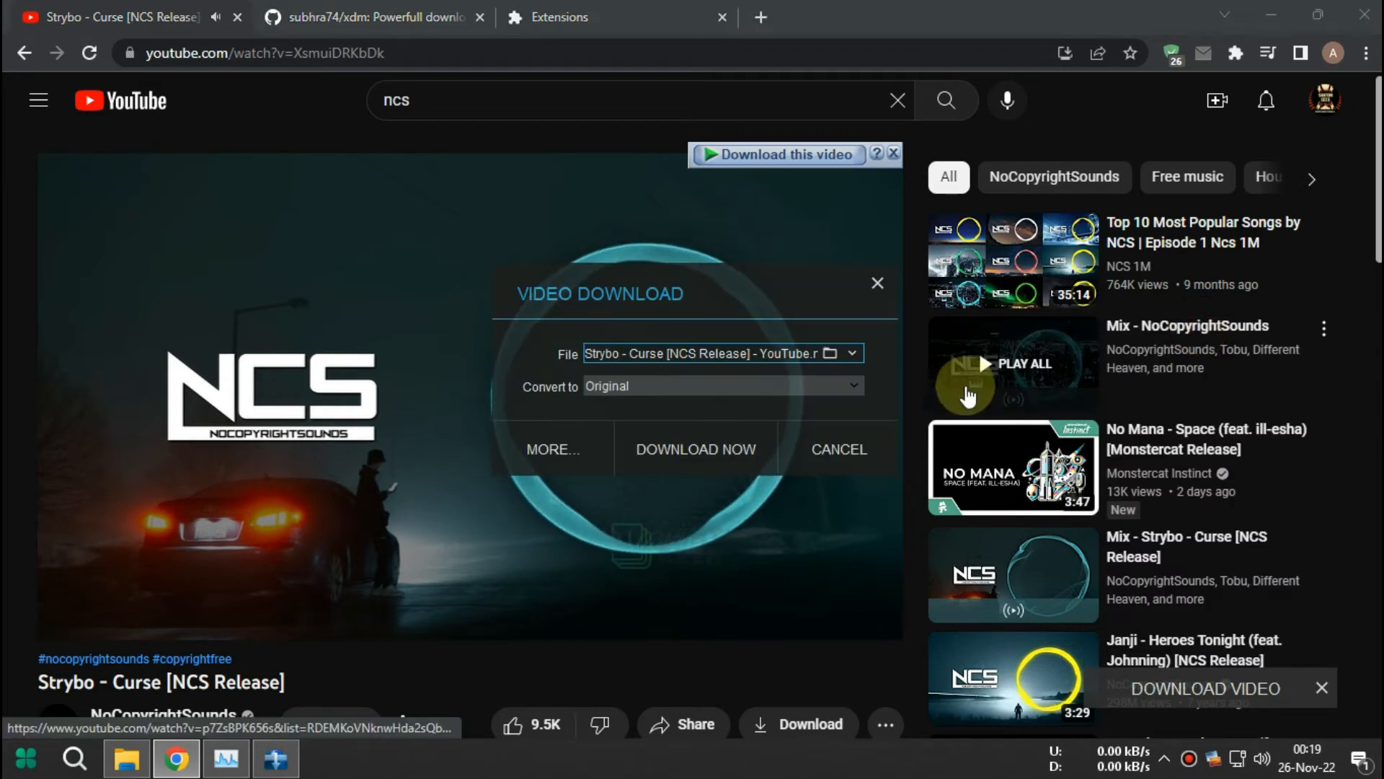
Step: Download Strybo - Curse as MP3 256 kbps and open the Downloads Music folder
{"action": "left_click", "coordinate": [850, 386]}
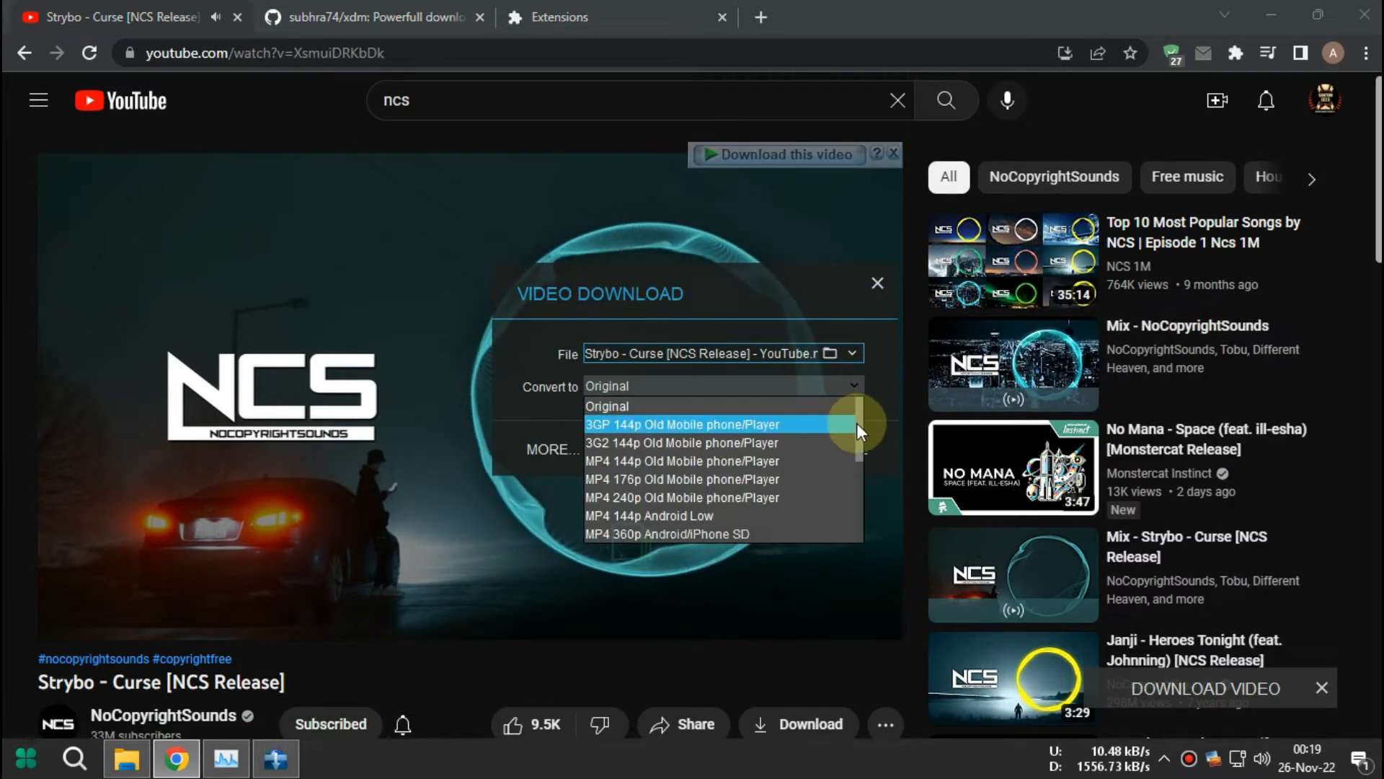
{"action": "scroll", "scroll_direction": "down", "scroll_amount": 3}
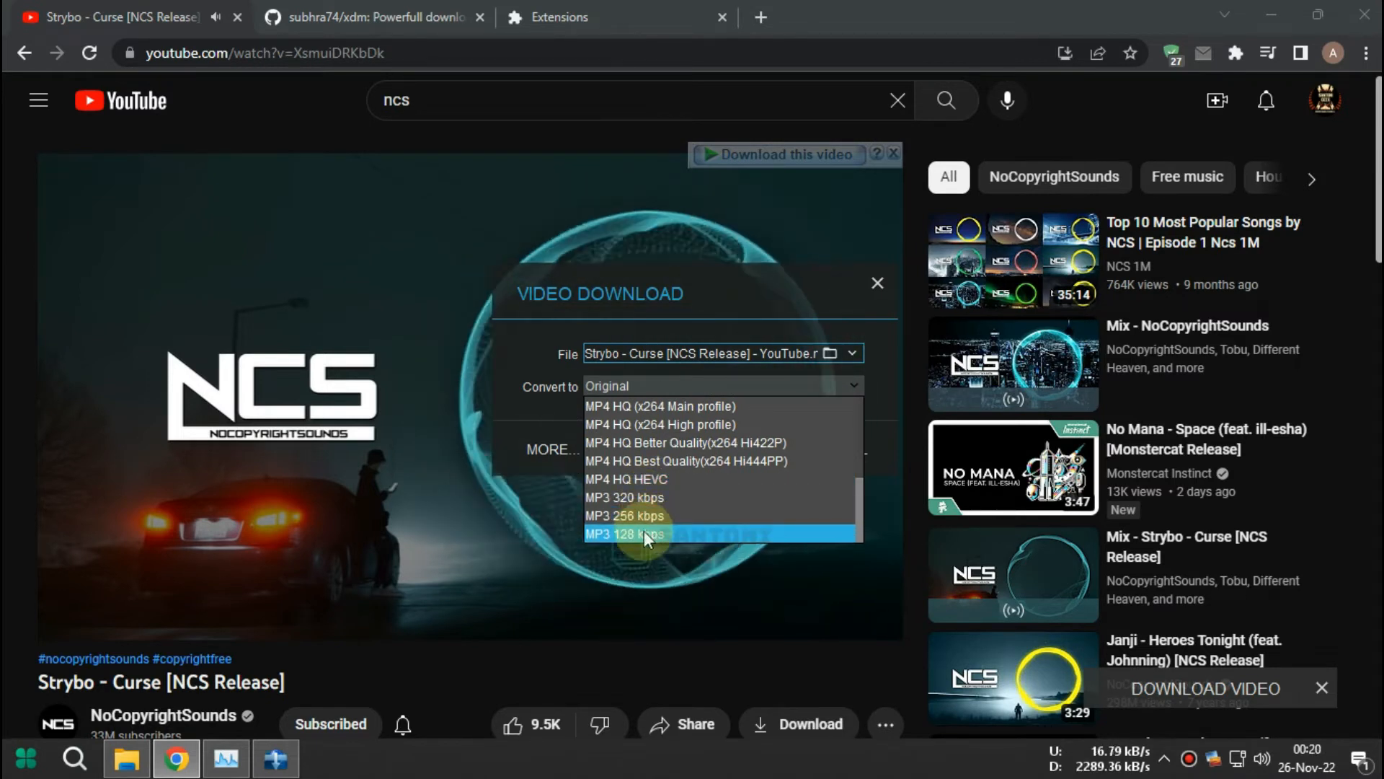
{"action": "mouse_move", "coordinate": [644, 516]}
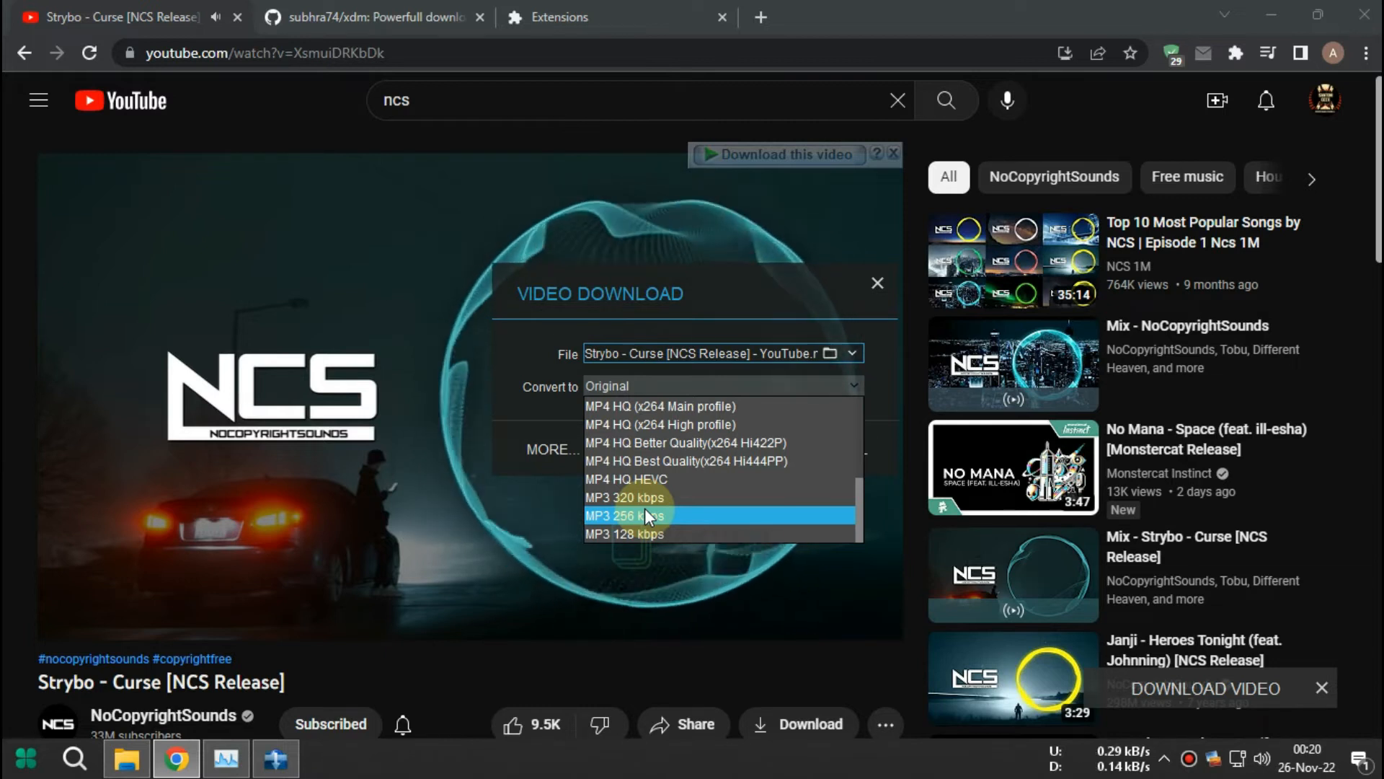
{"action": "left_click", "coordinate": [624, 515]}
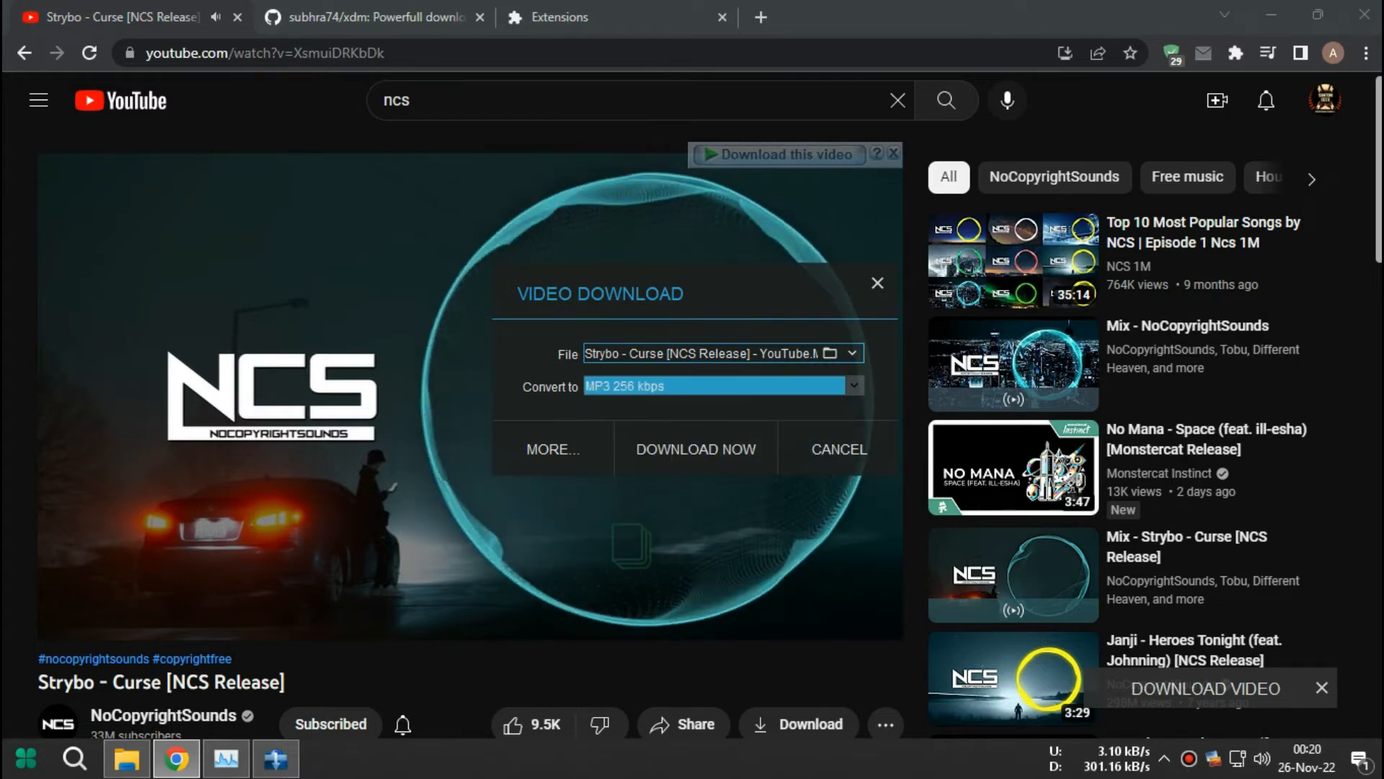
{"action": "left_click", "coordinate": [695, 450]}
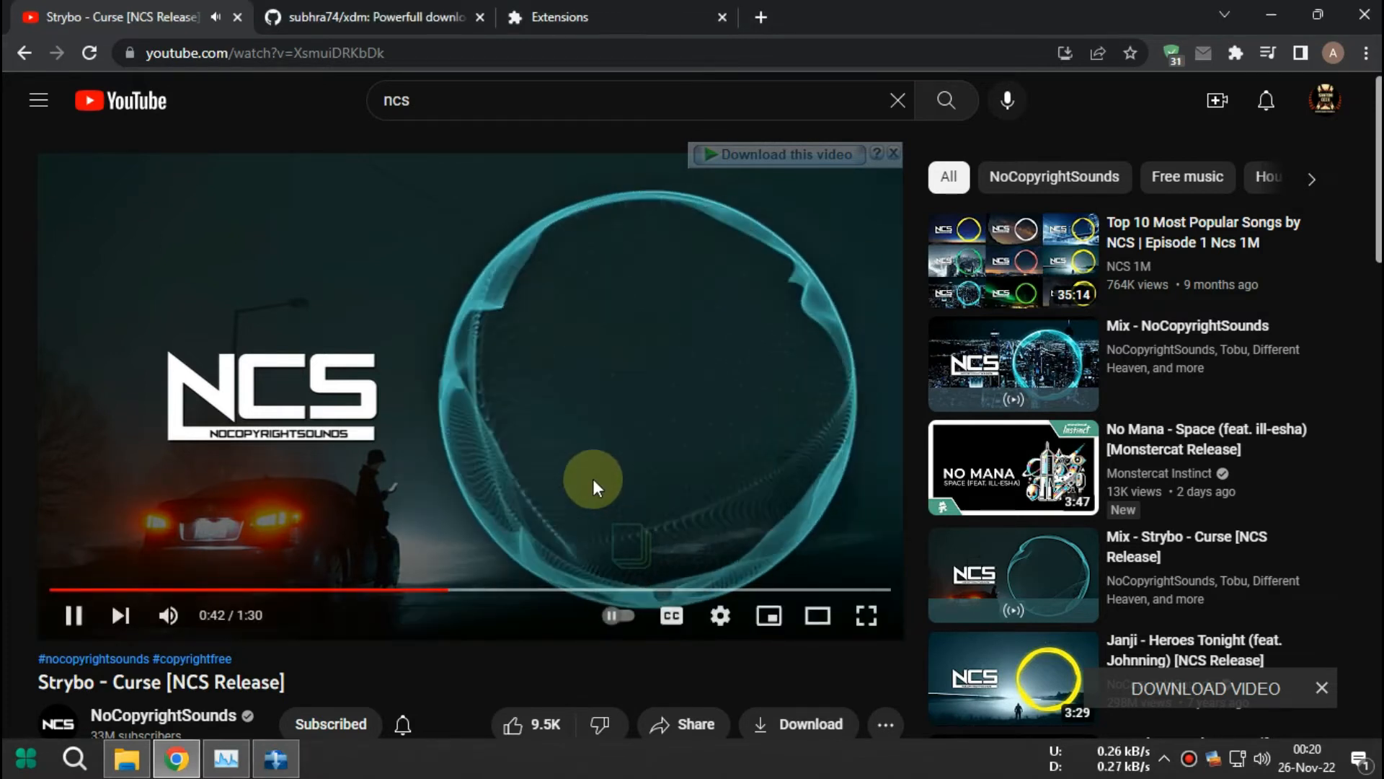
{"action": "left_click", "coordinate": [124, 758]}
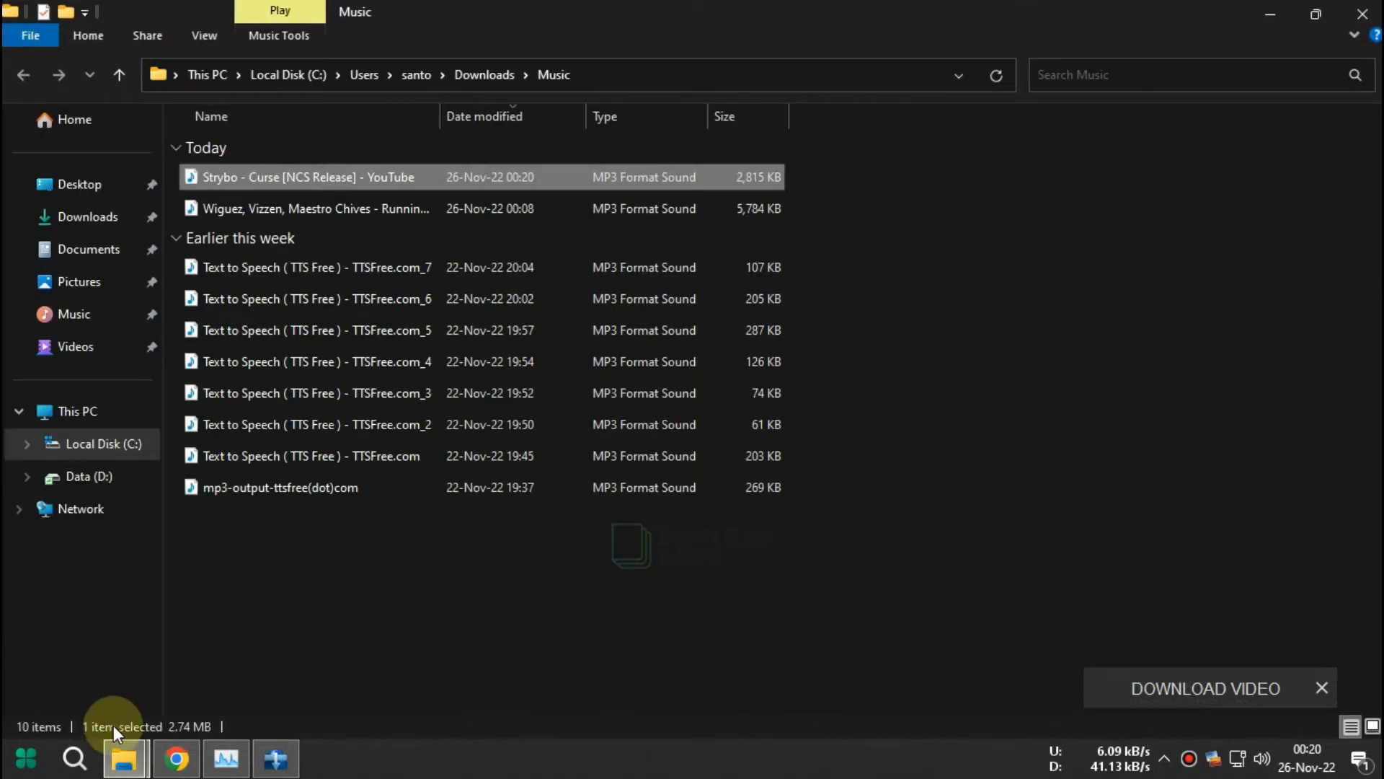
Step: Pause the YouTube video, play the Strybo MP3 from Music, then reopen the video download options
{"action": "left_click", "coordinate": [176, 758]}
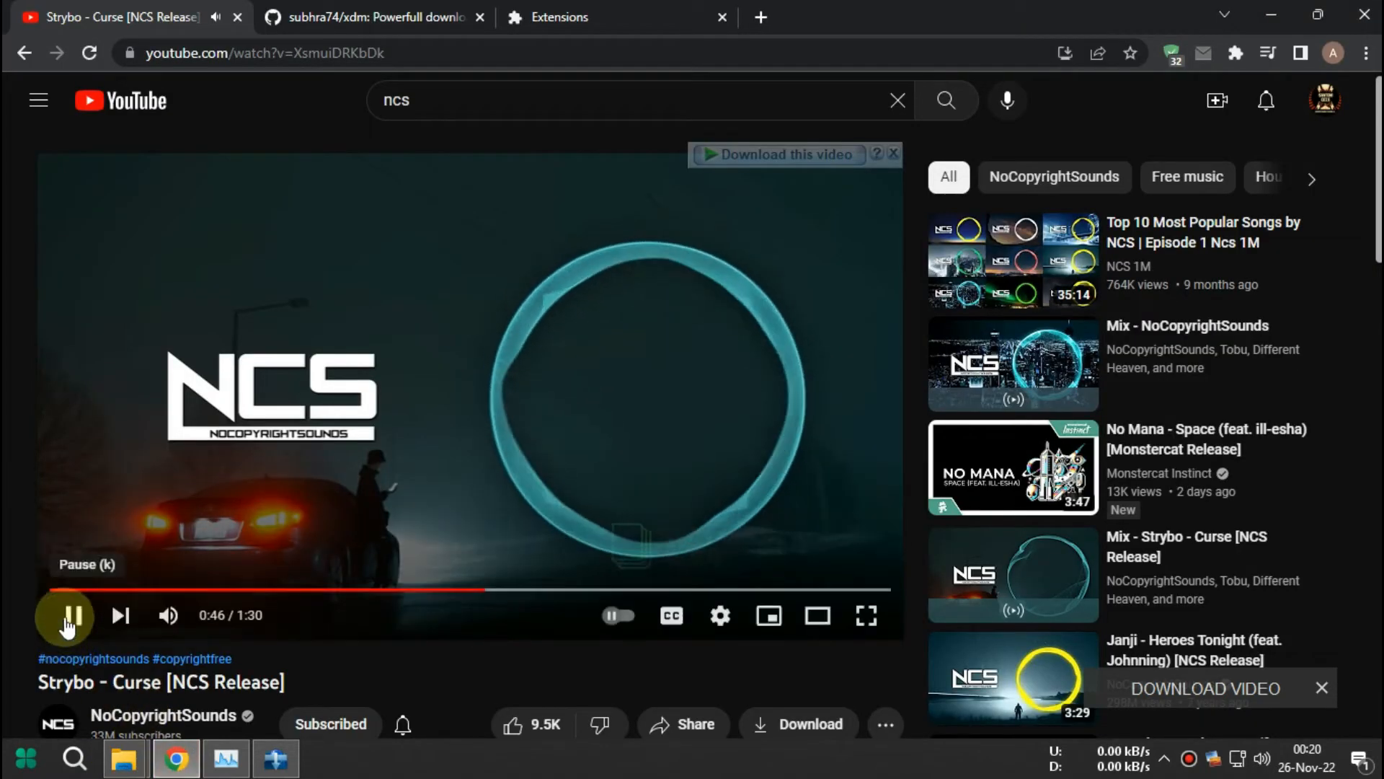
{"action": "left_click", "coordinate": [276, 758]}
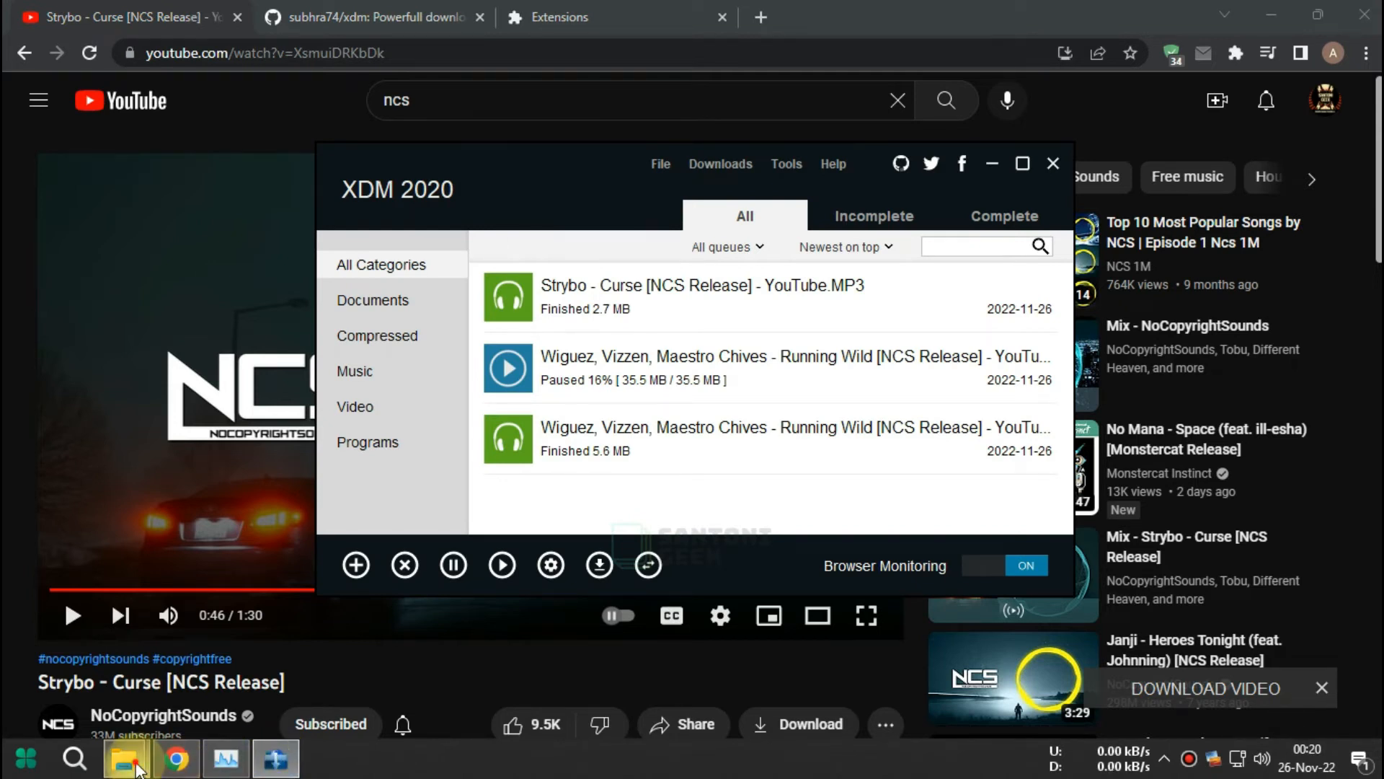
{"action": "left_click", "coordinate": [124, 758]}
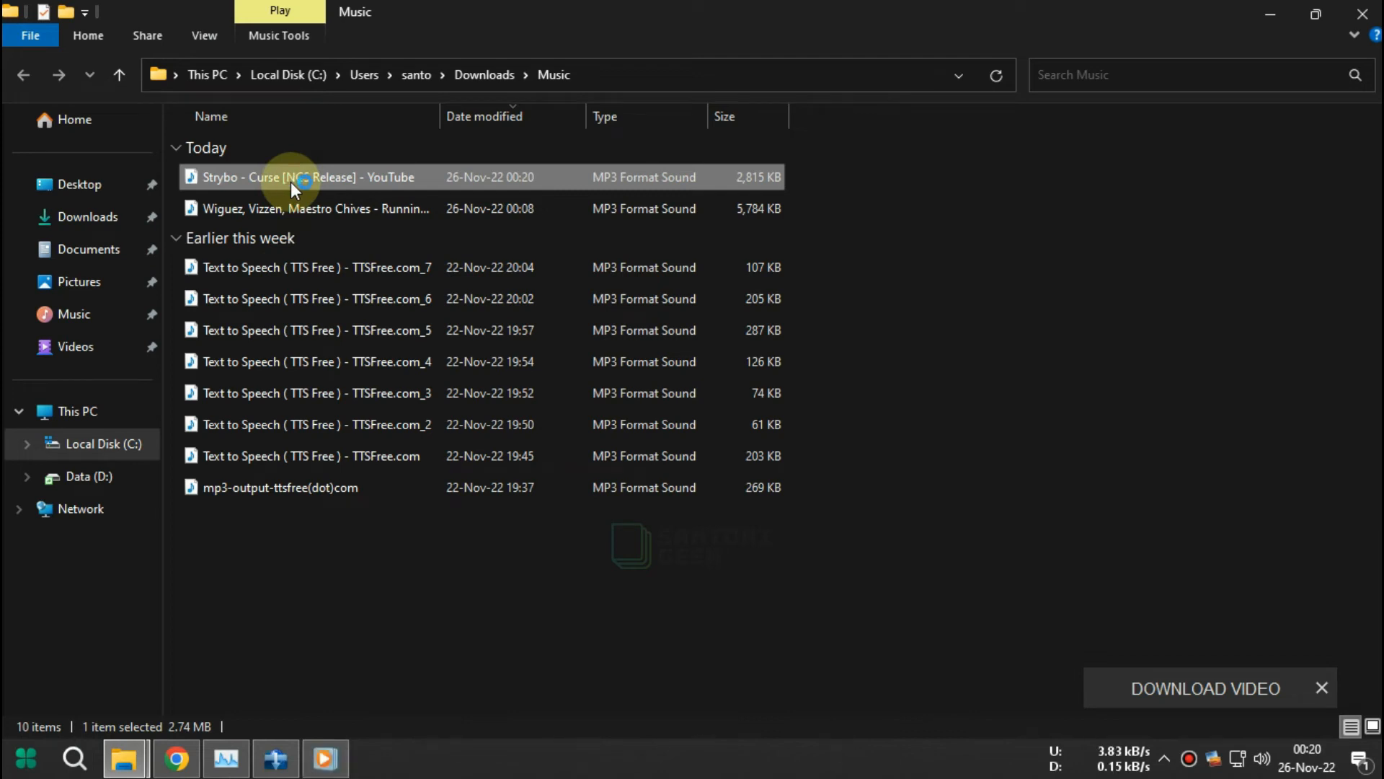
{"action": "double_click", "coordinate": [306, 177]}
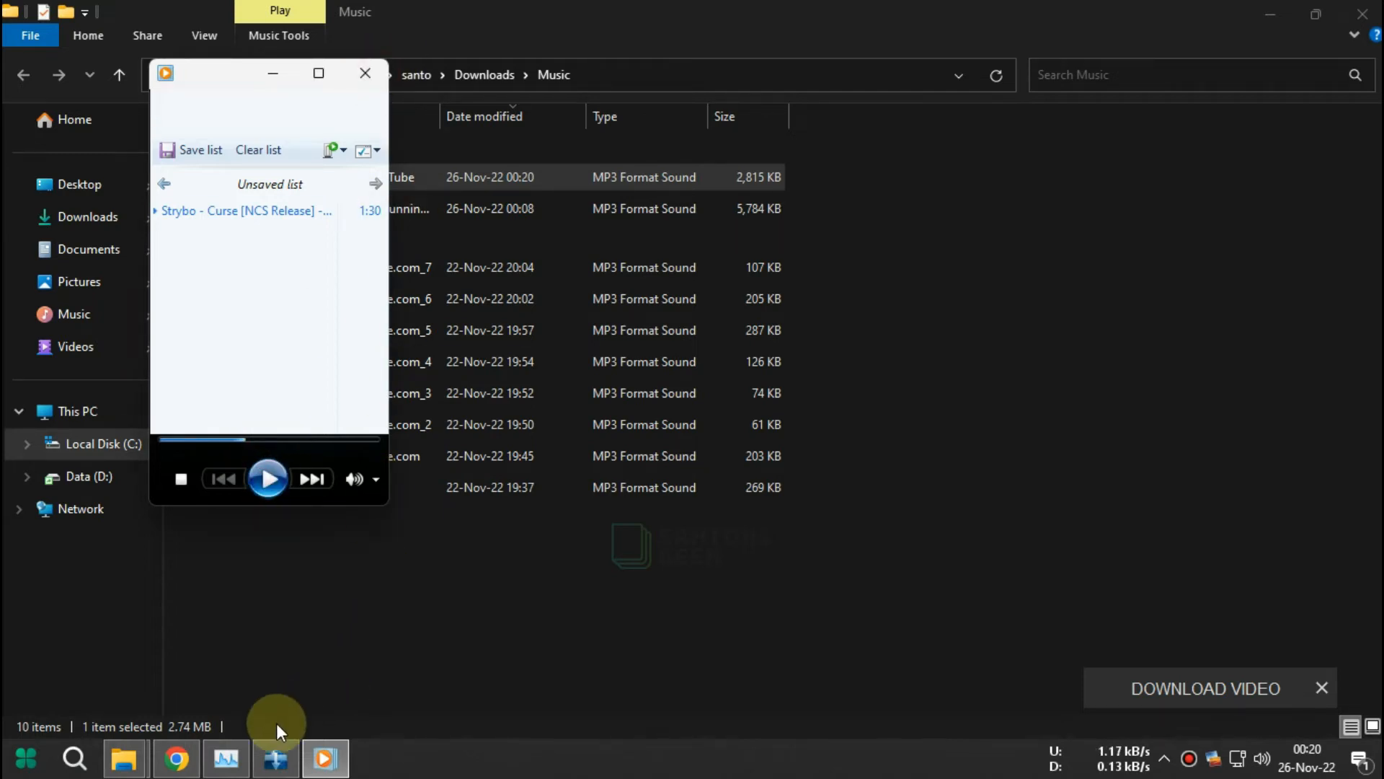
{"action": "left_click", "coordinate": [176, 758]}
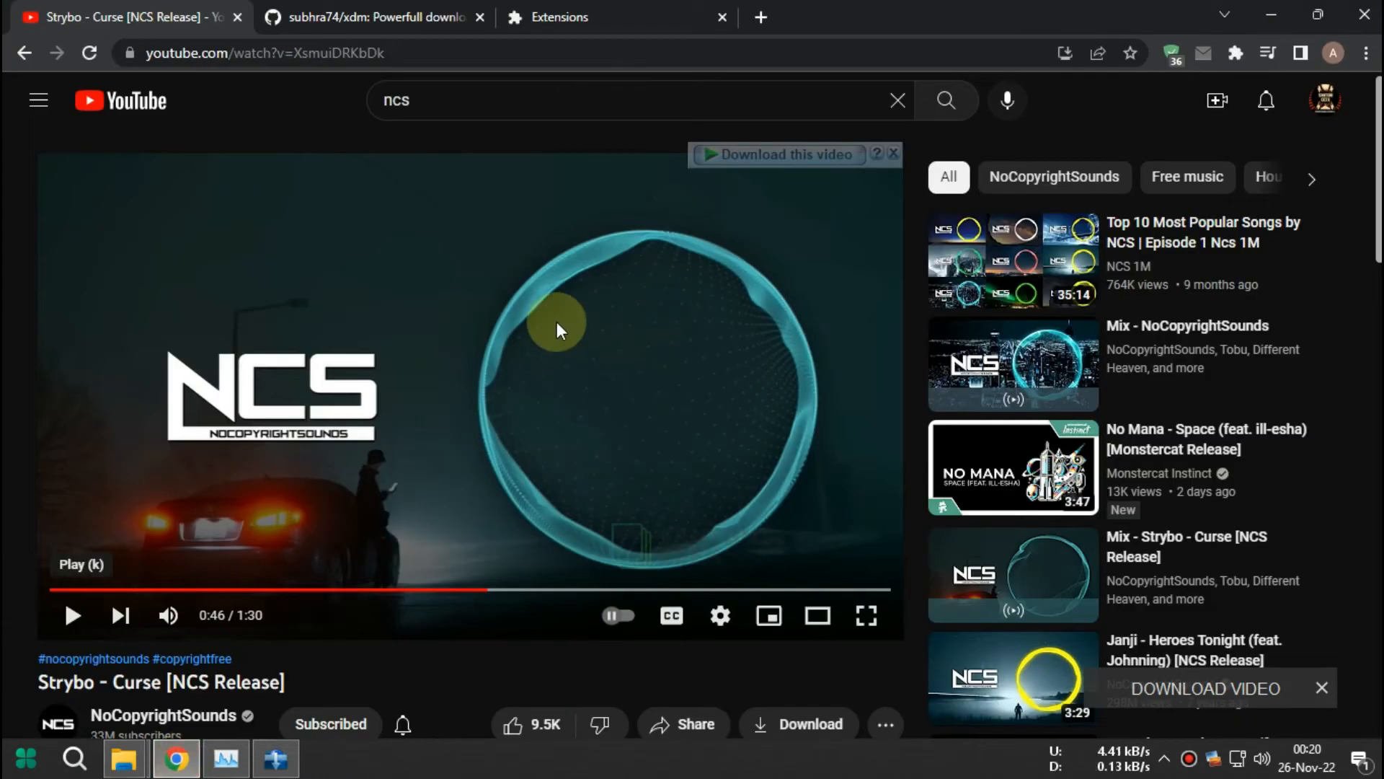
{"action": "mouse_move", "coordinate": [1187, 644]}
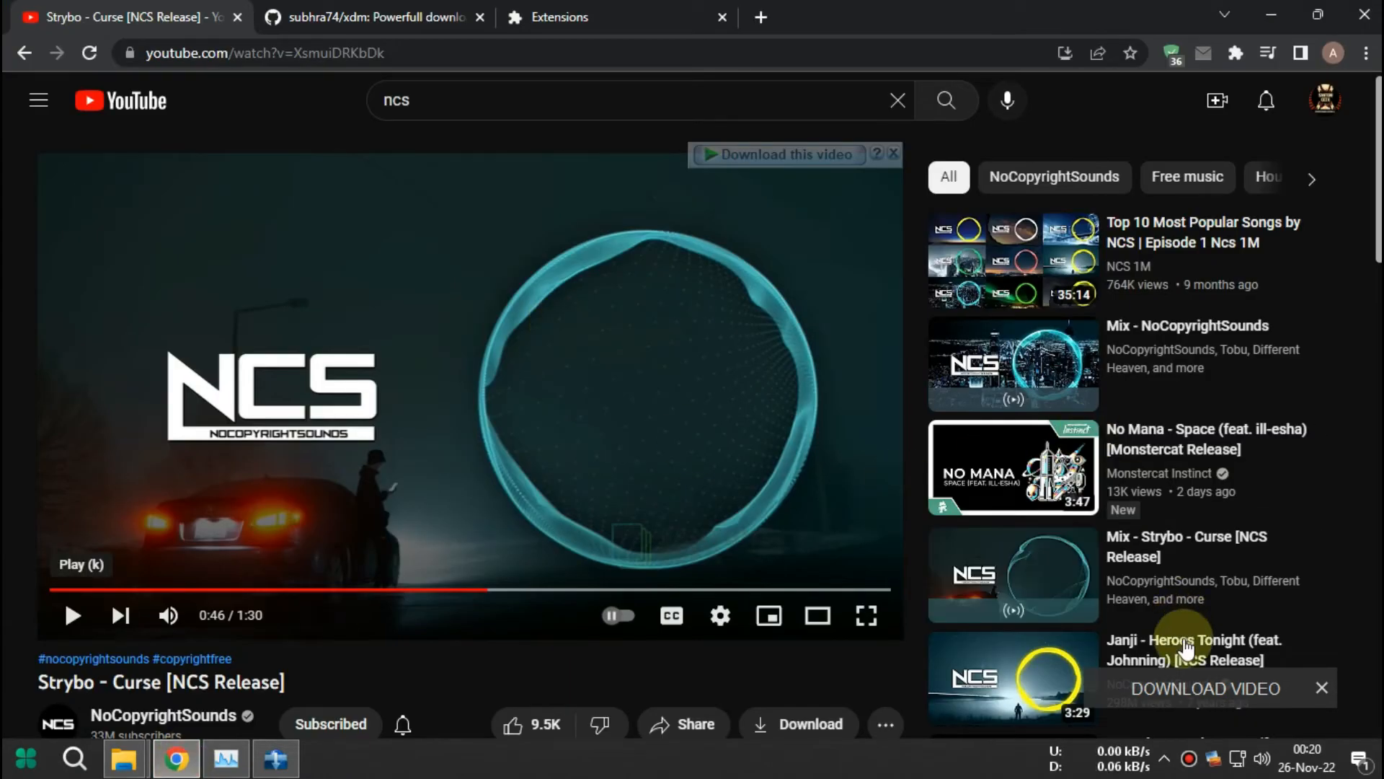
{"action": "left_click", "coordinate": [778, 154]}
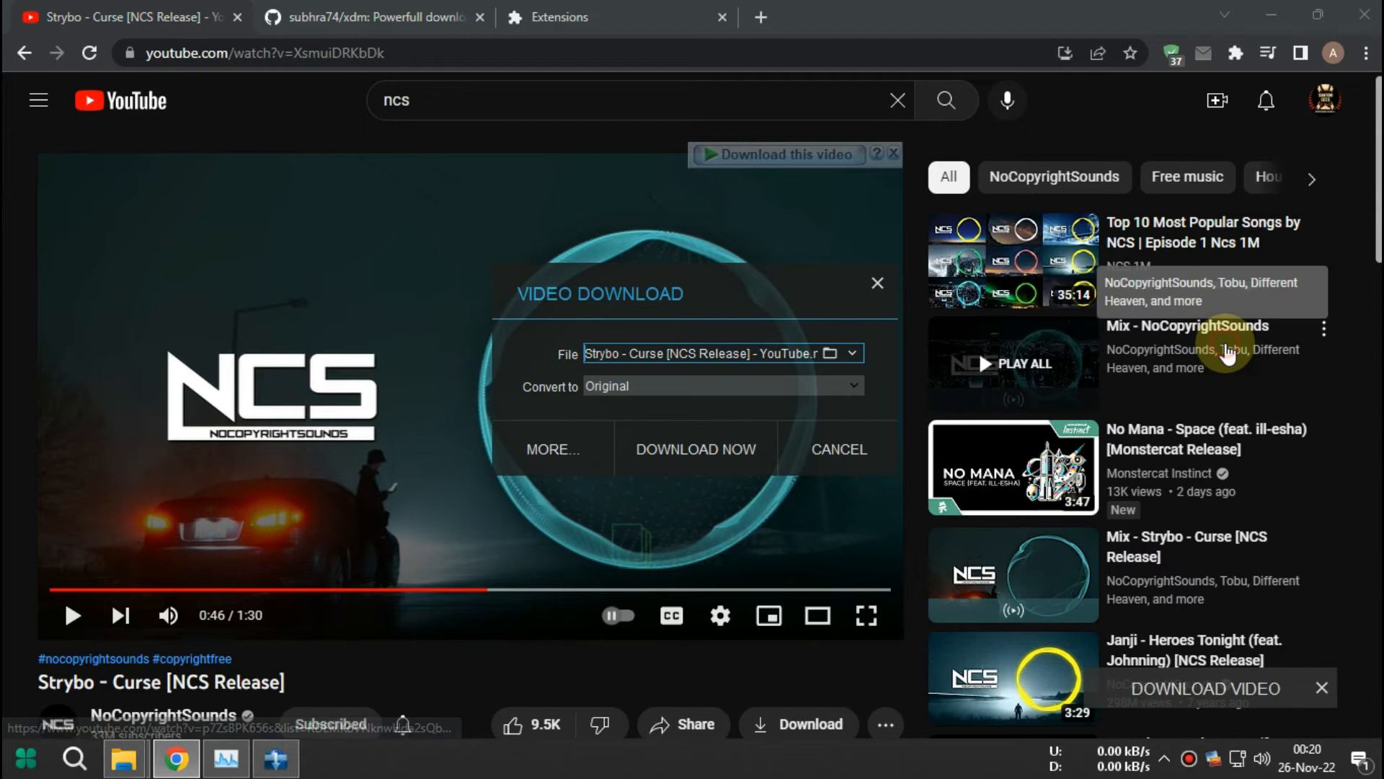
{"action": "mouse_move", "coordinate": [834, 216]}
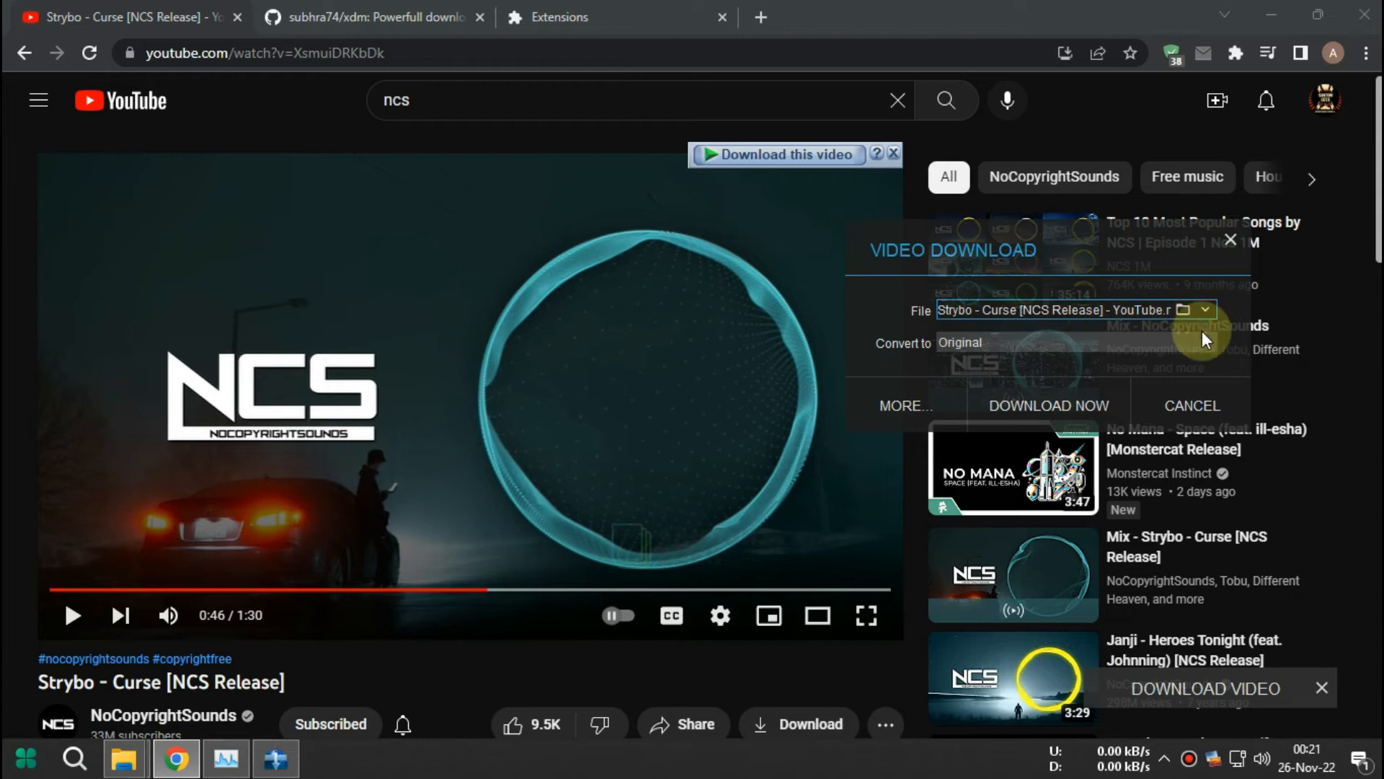
Step: Choose MP4 720p Android/iPhone HD conversion and IDM's 720p 60 fps MP4
{"action": "left_click", "coordinate": [1203, 310]}
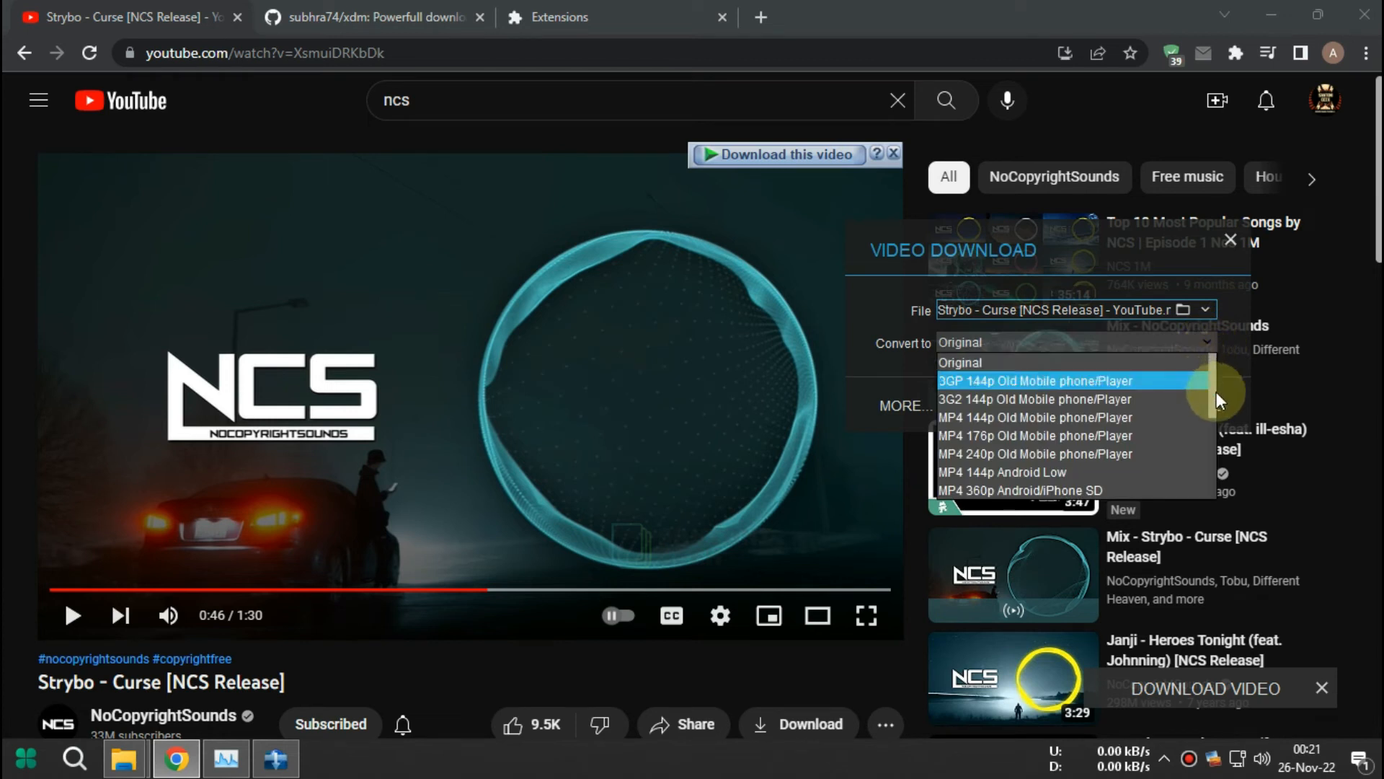
{"action": "scroll", "scroll_direction": "down", "scroll_amount": 3}
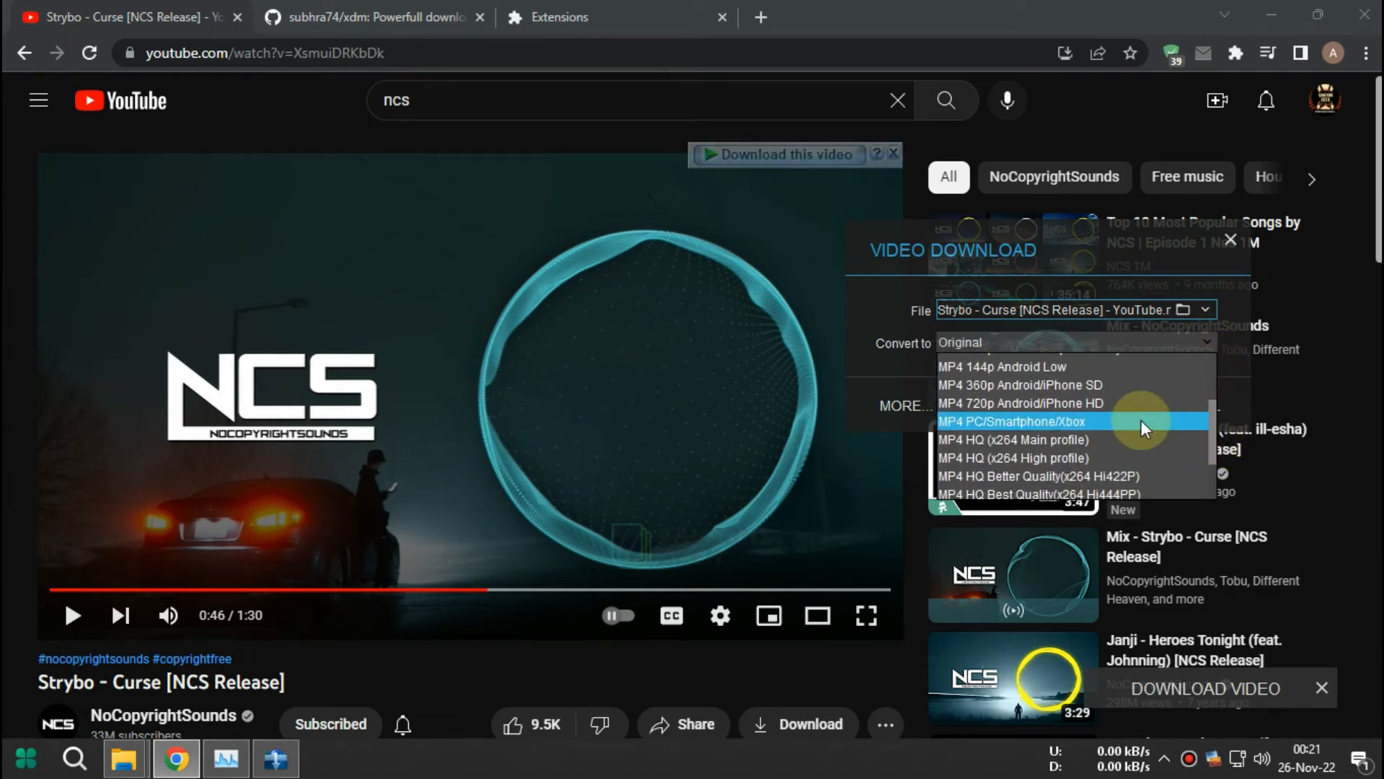
{"action": "left_click", "coordinate": [1022, 402]}
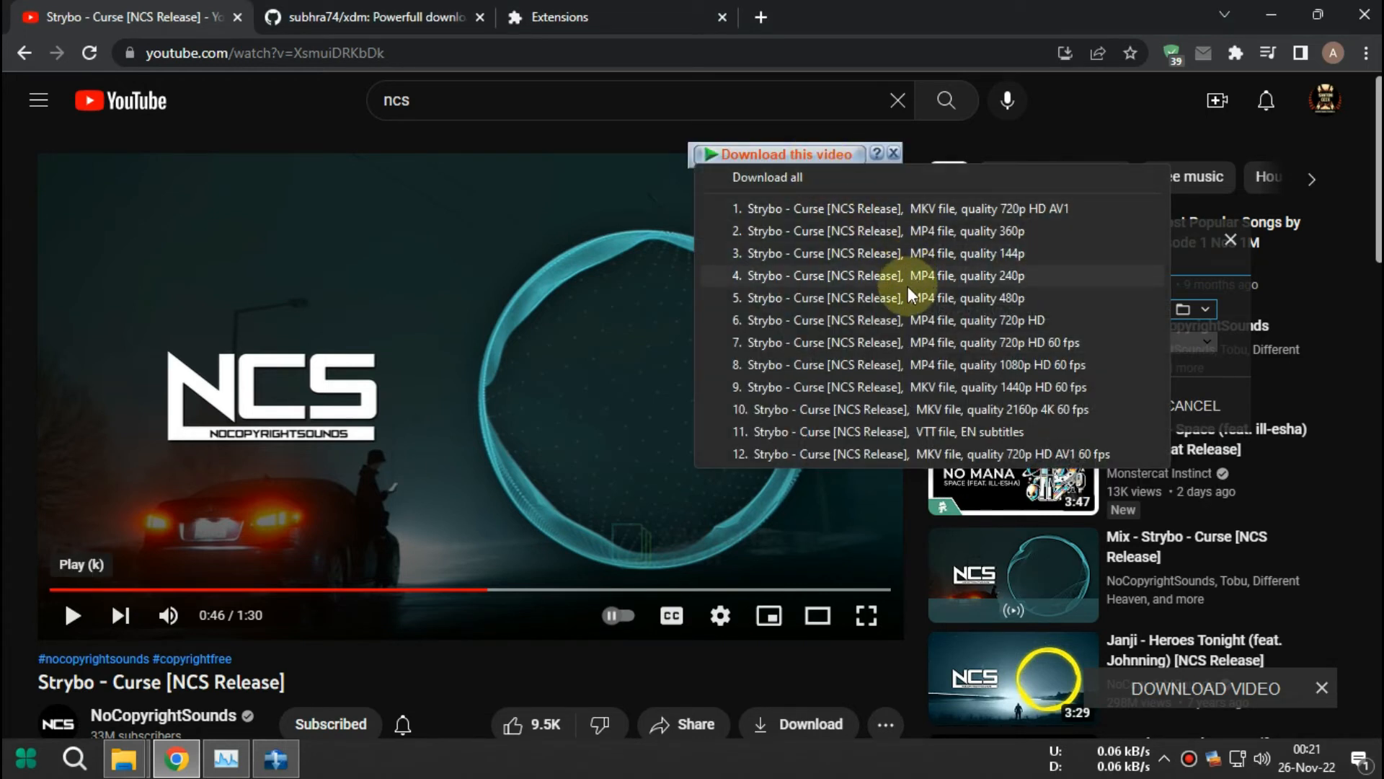
{"action": "mouse_move", "coordinate": [904, 284]}
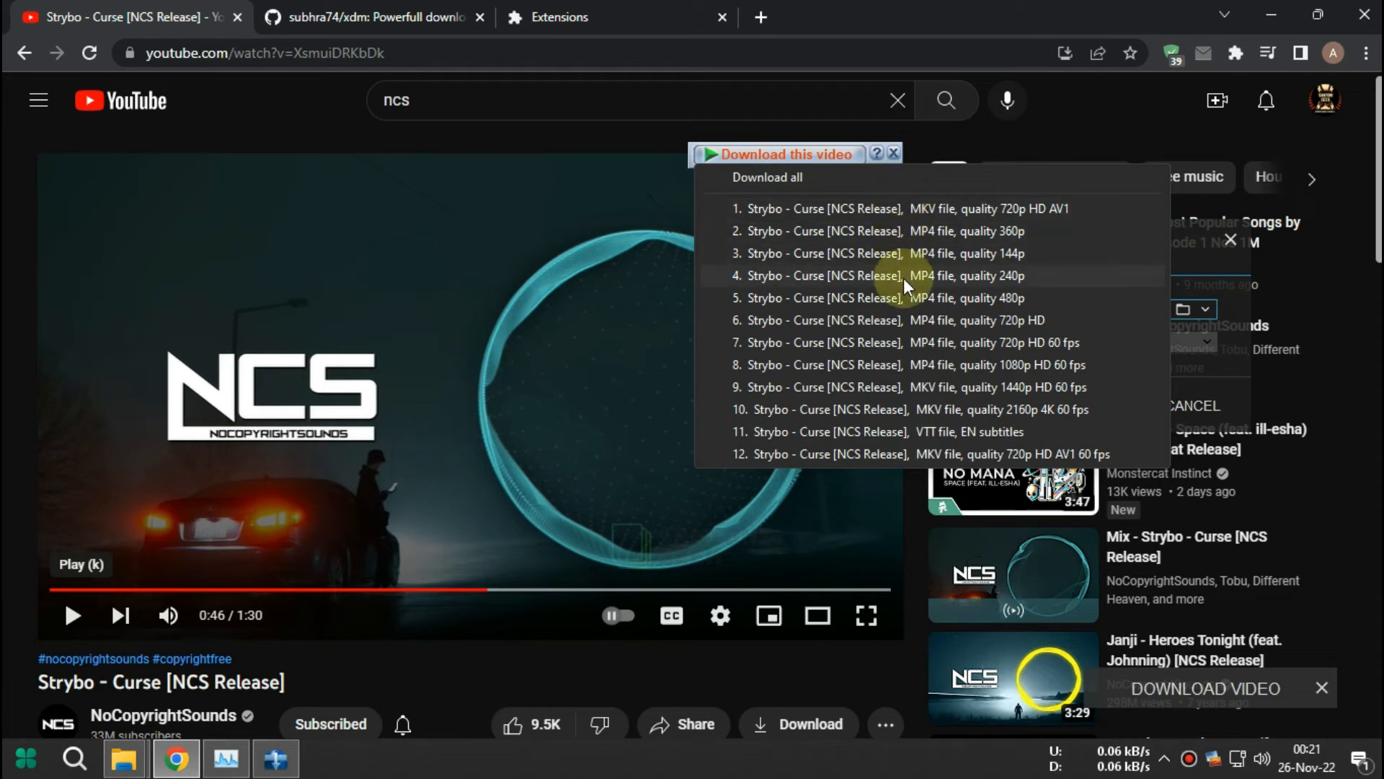
{"action": "mouse_move", "coordinate": [904, 343]}
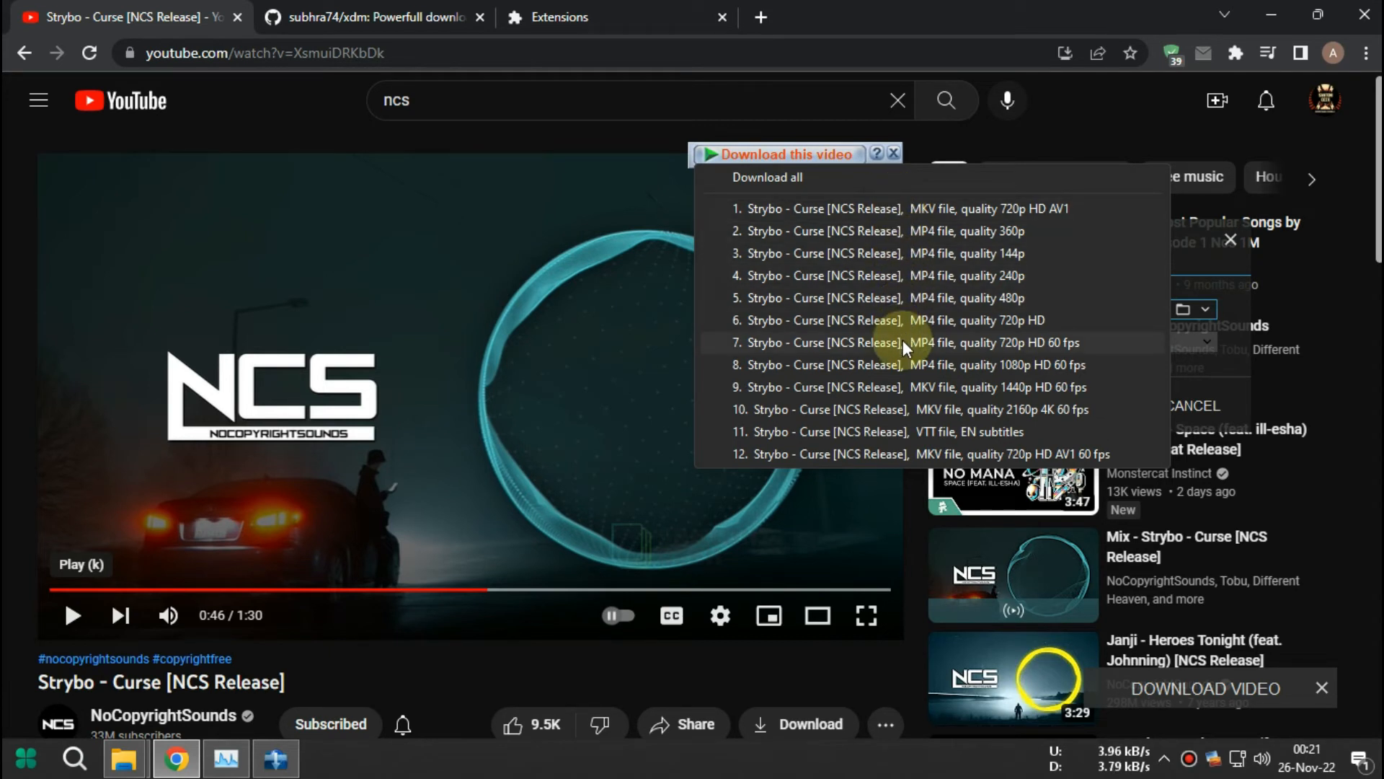
{"action": "left_click", "coordinate": [894, 341]}
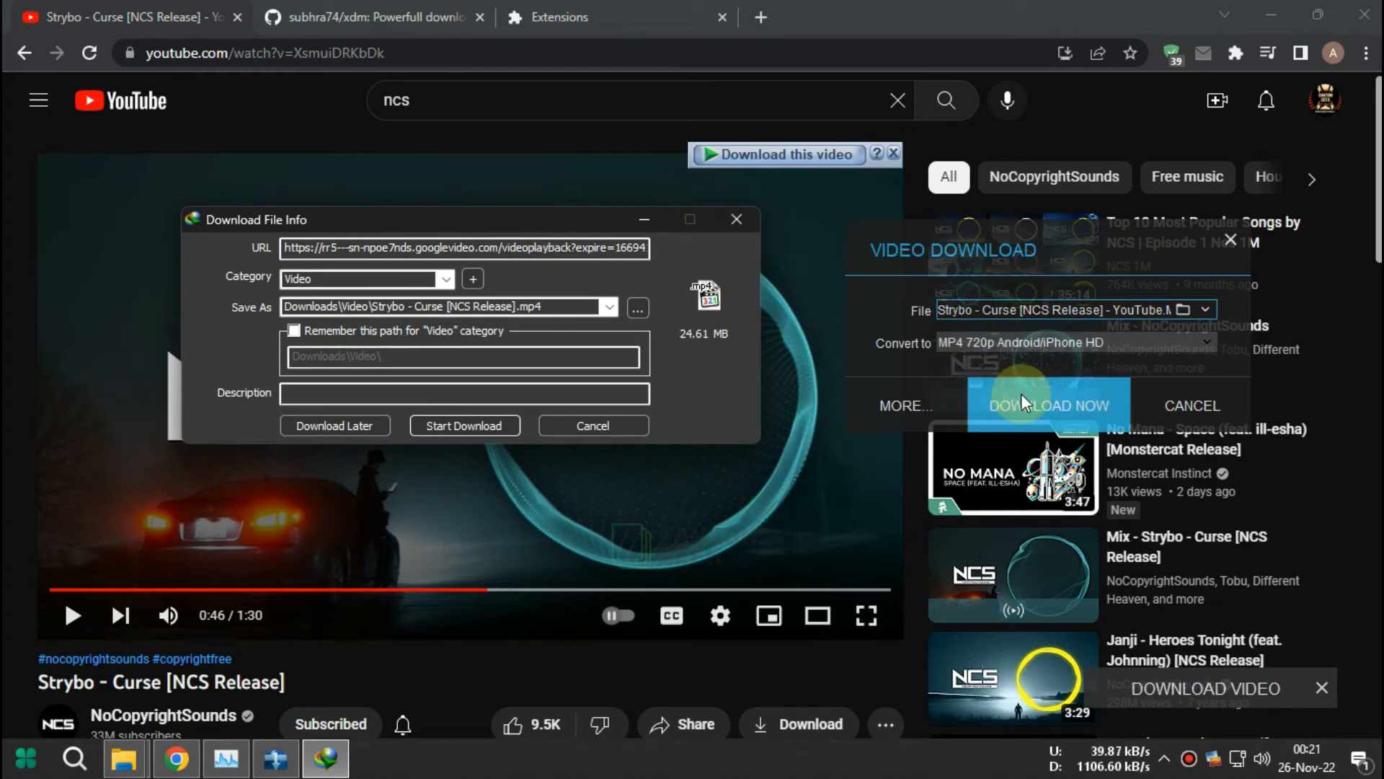
Step: Start IDM's download of the 24.61 MB Strybo MP4 while XDM converts
{"action": "left_click", "coordinate": [463, 425]}
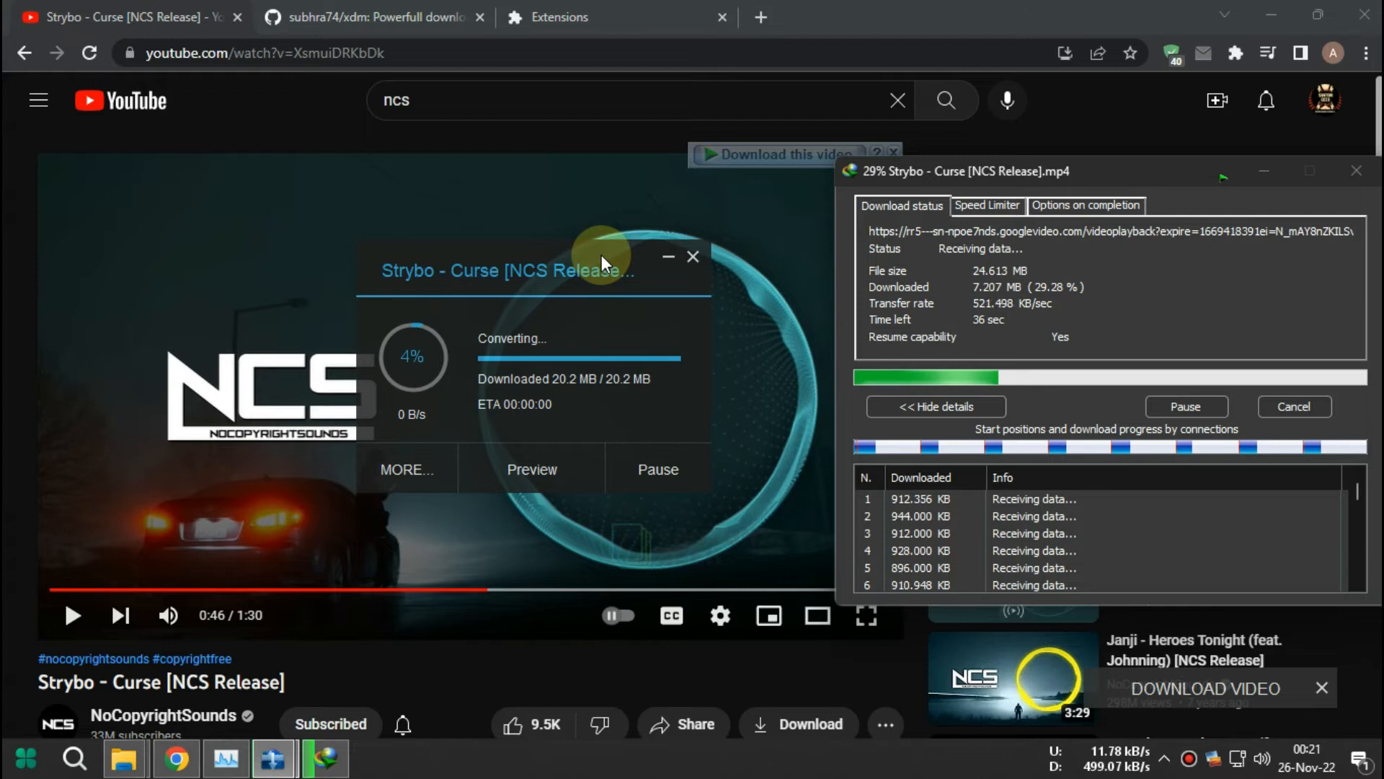
{"action": "mouse_move", "coordinate": [227, 757]}
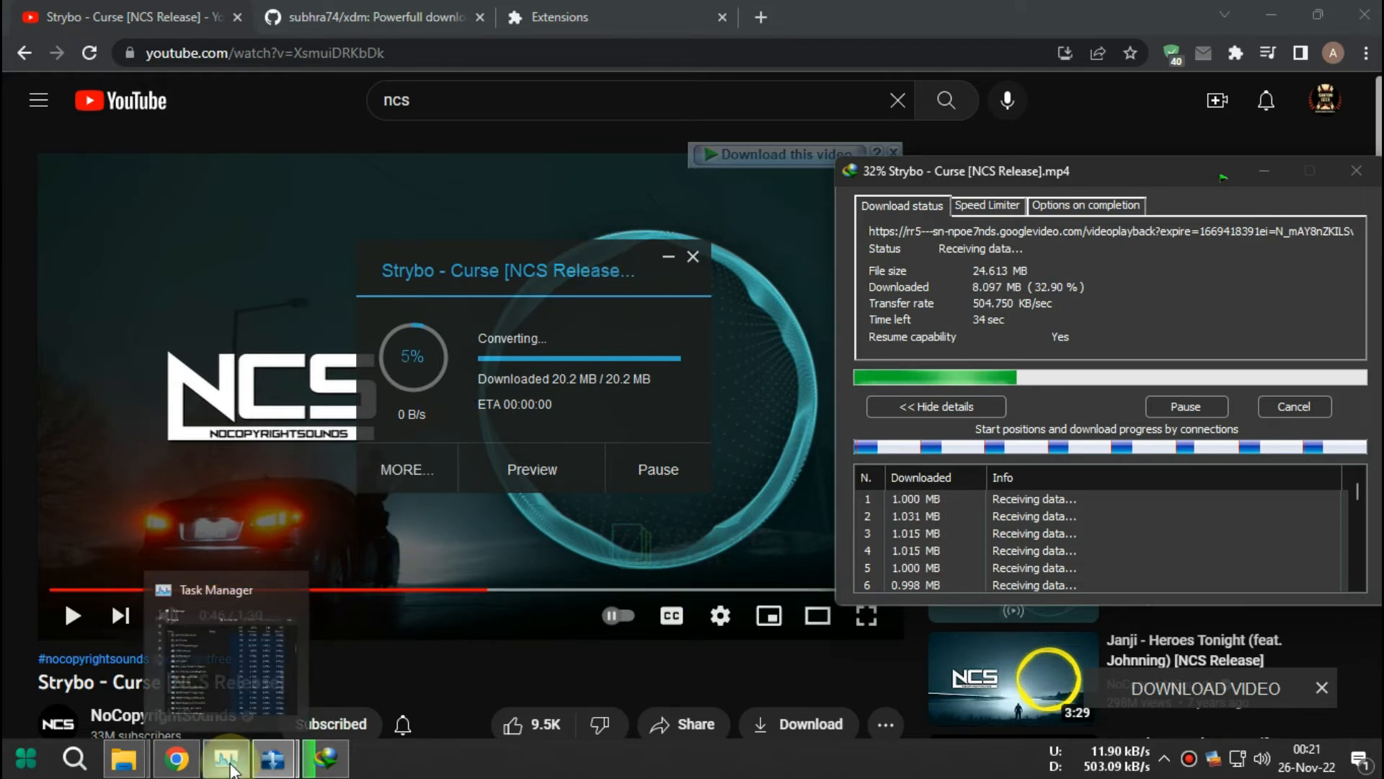
Step: Review the running processes in Task Manager, then minimize it to reveal IDM's completion notice
{"action": "left_click", "coordinate": [226, 757]}
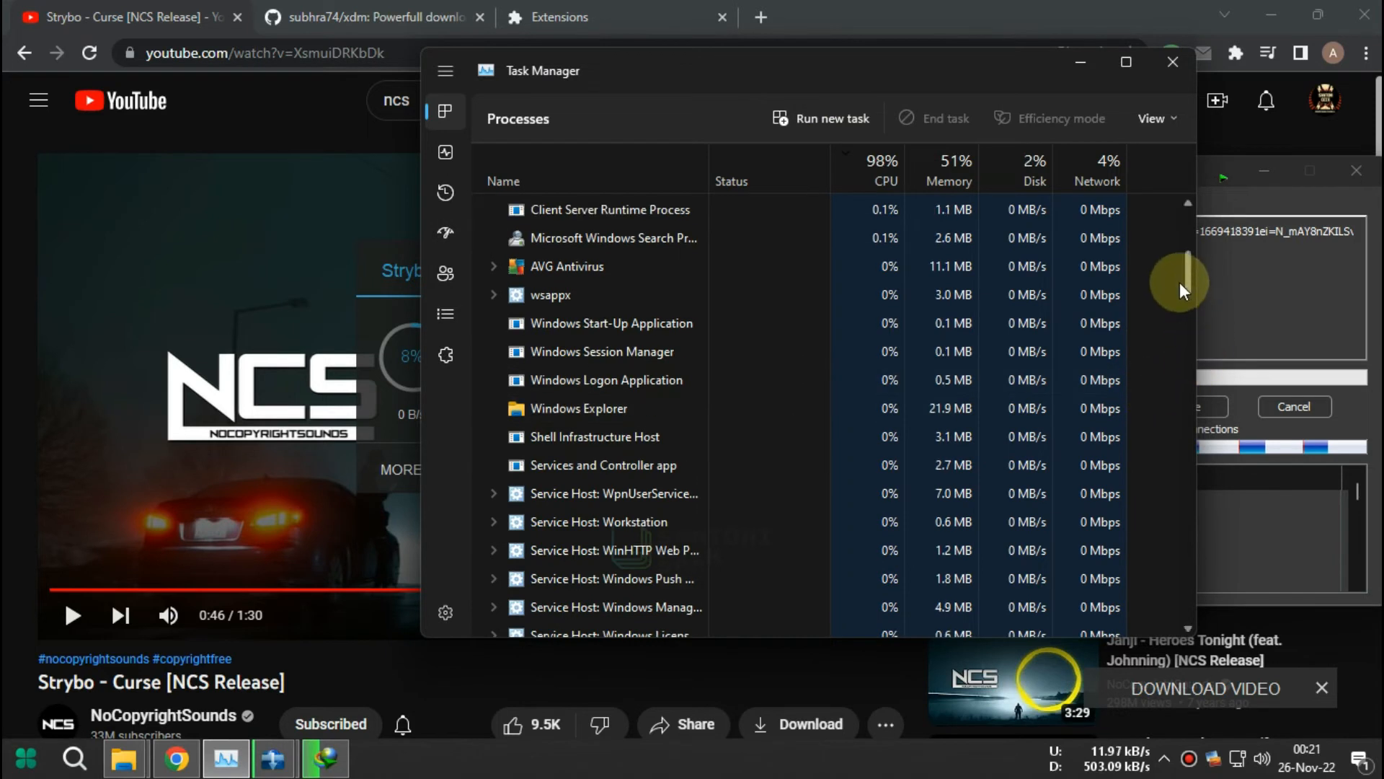
{"action": "left_click", "coordinate": [885, 181]}
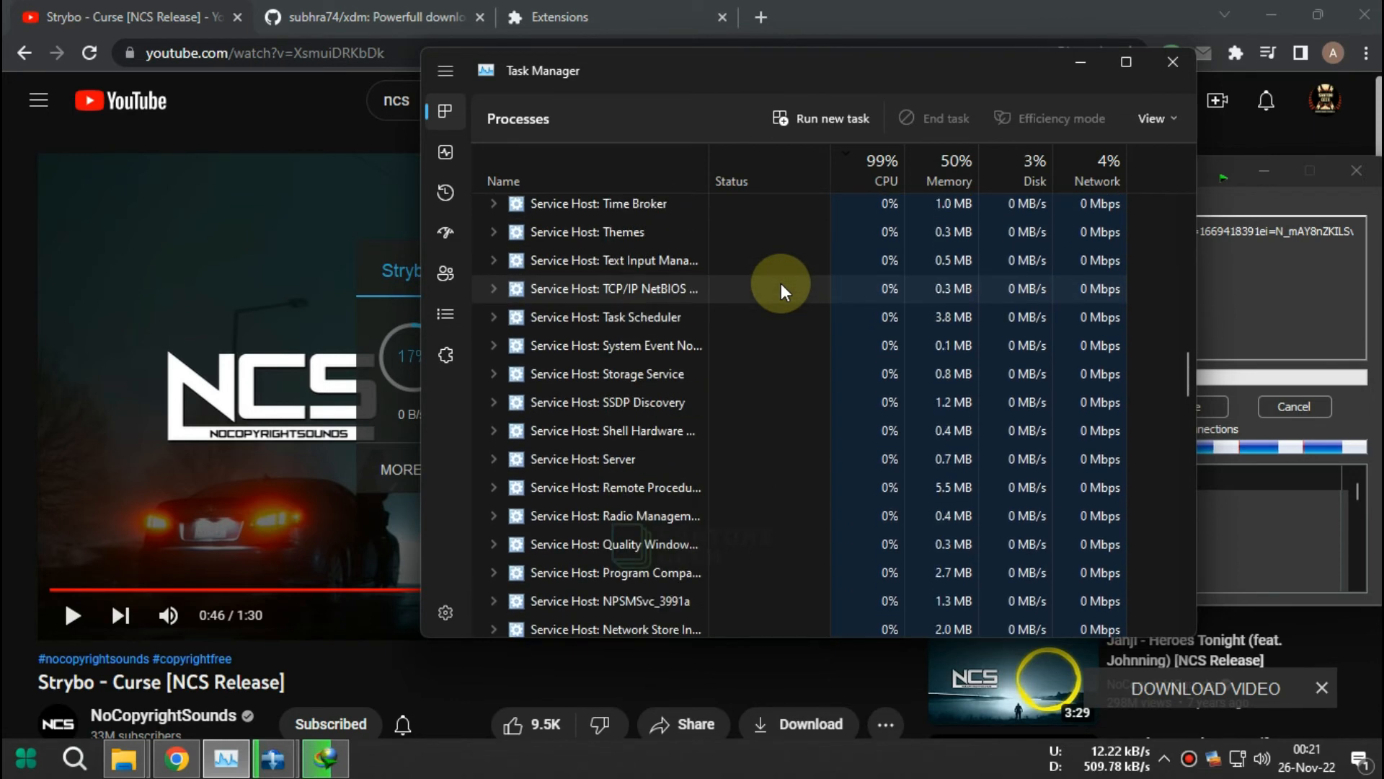
{"action": "scroll", "scroll_direction": "down", "scroll_amount": 3}
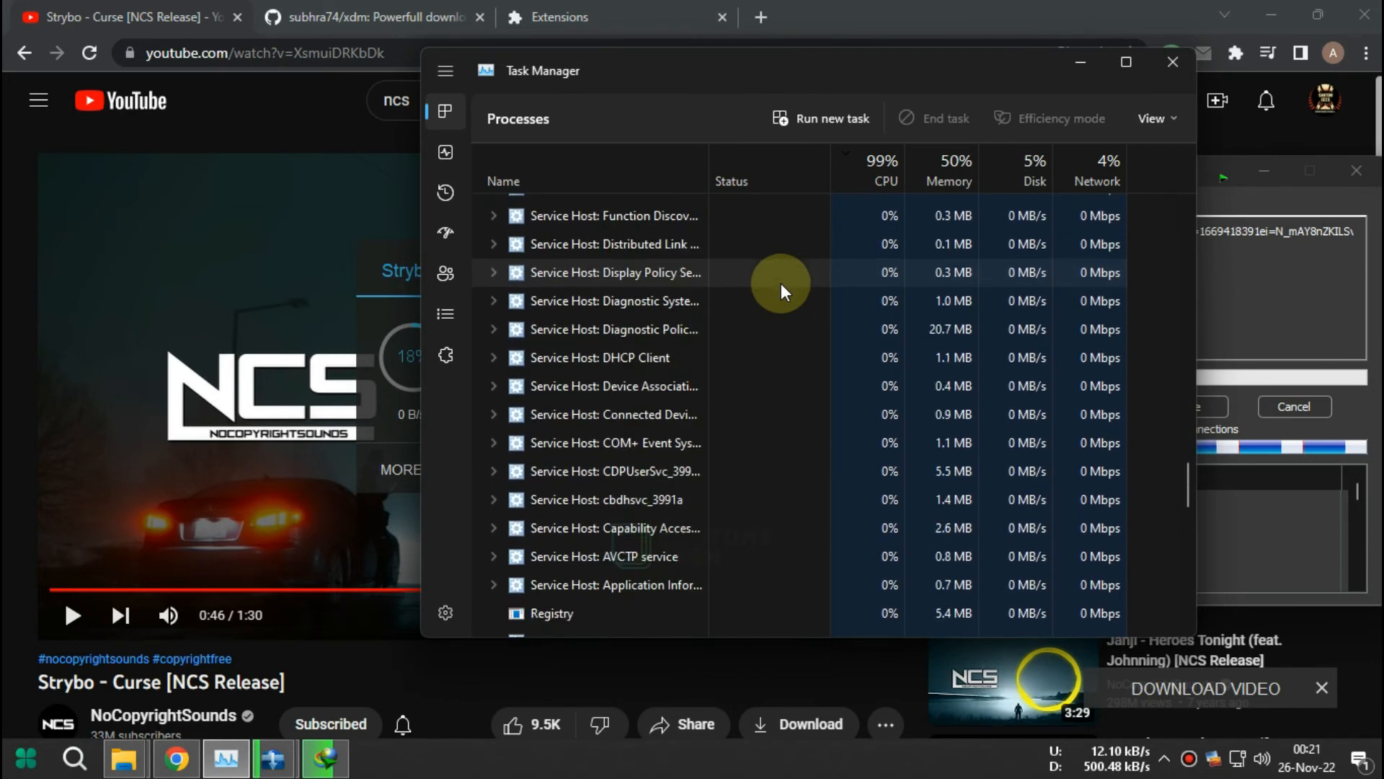
{"action": "scroll", "scroll_direction": "up", "scroll_amount": 3}
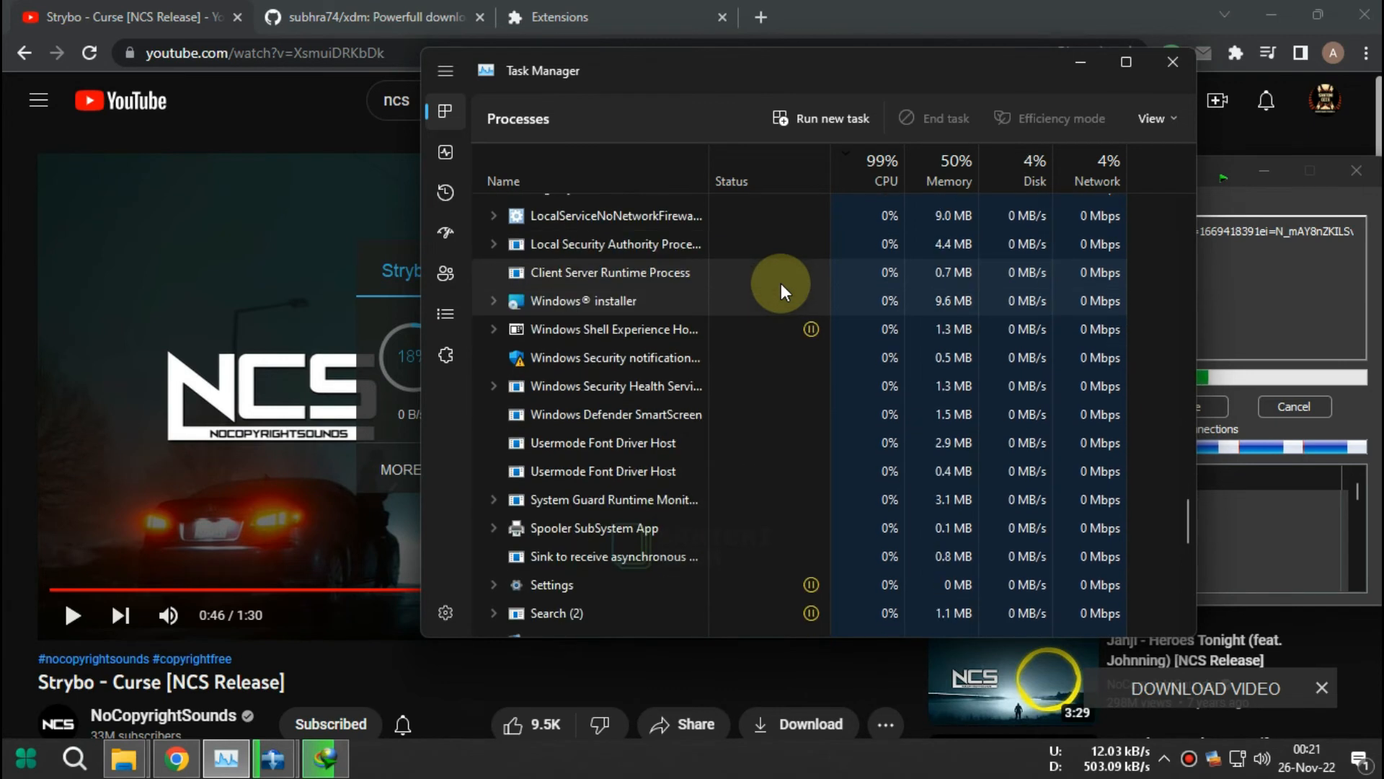
{"action": "scroll", "scroll_direction": "down", "scroll_amount": 3}
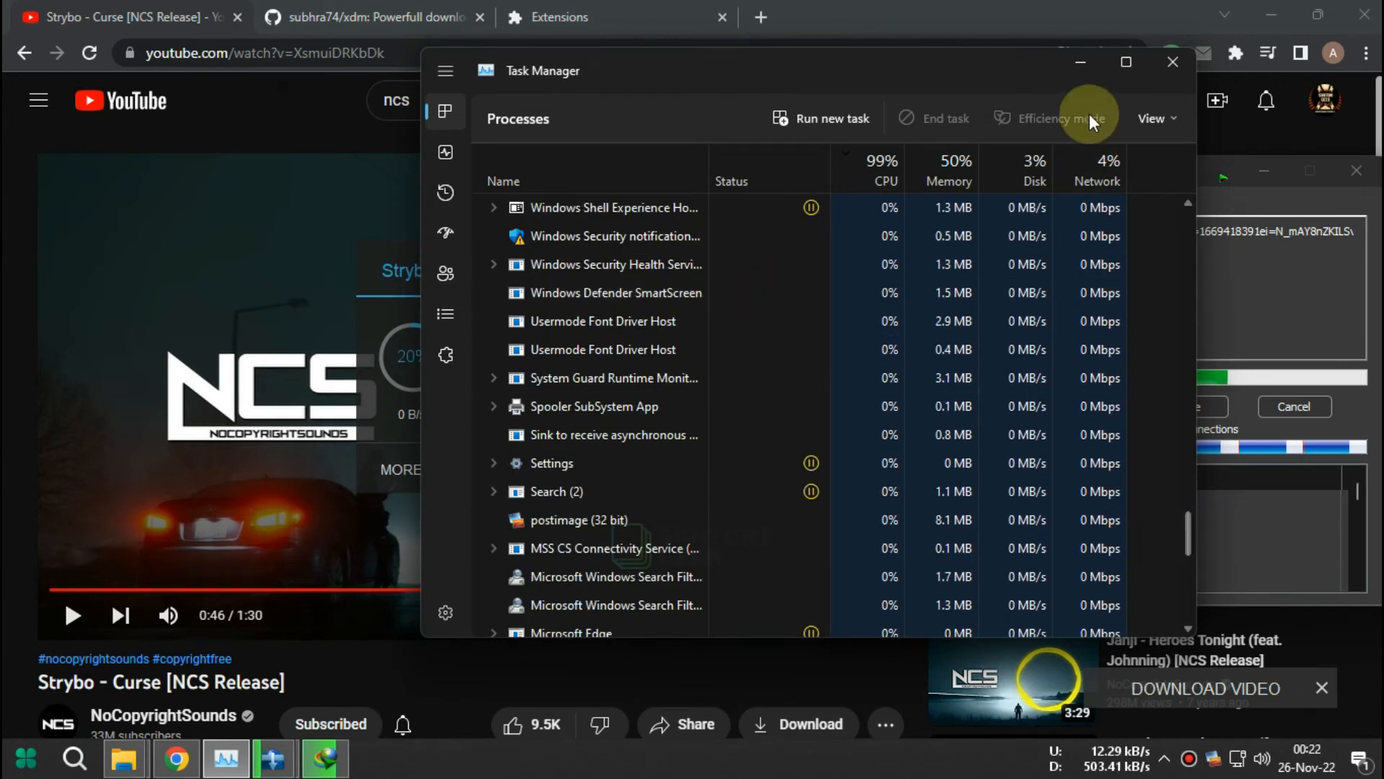
{"action": "left_click", "coordinate": [1172, 62]}
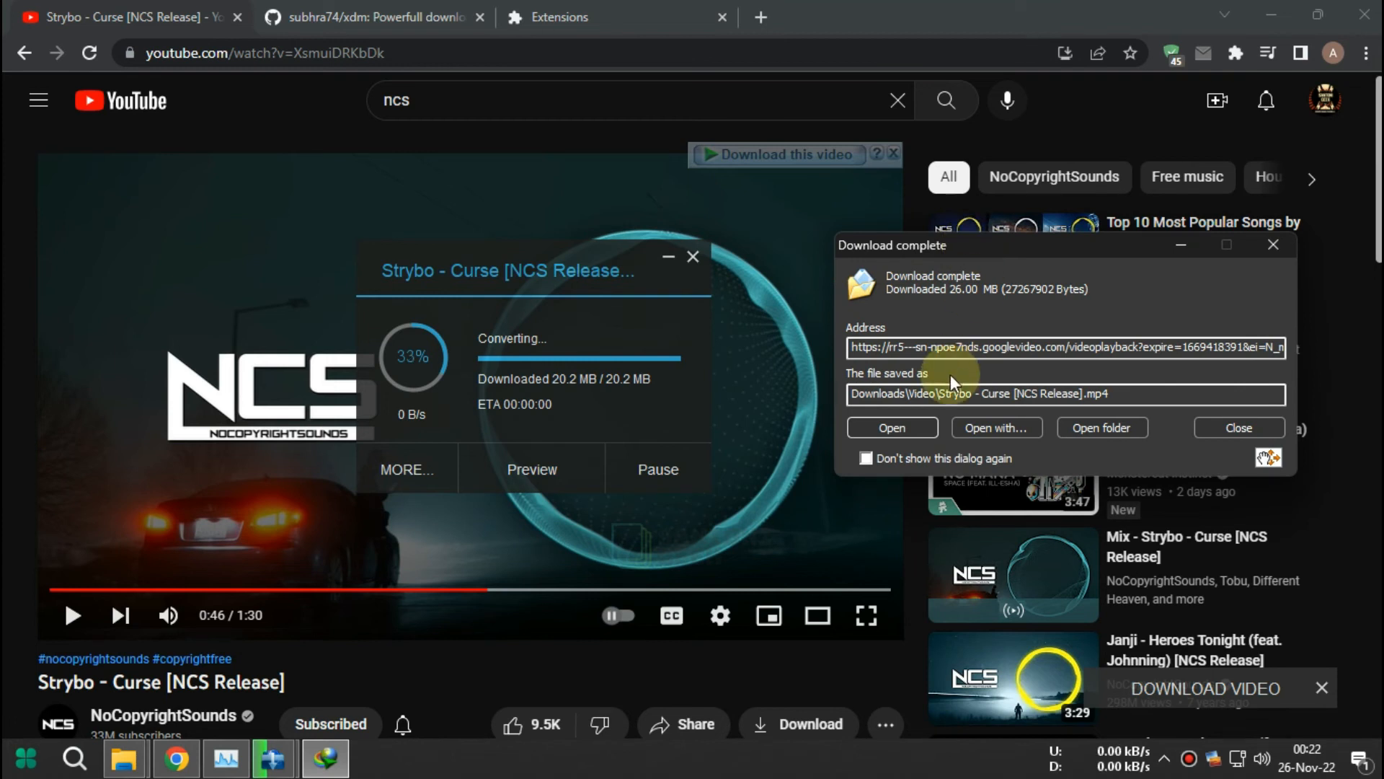
Step: Open the finished Strybo MP4 from IDM's Download complete dialog in a media player
{"action": "left_click", "coordinate": [1238, 428]}
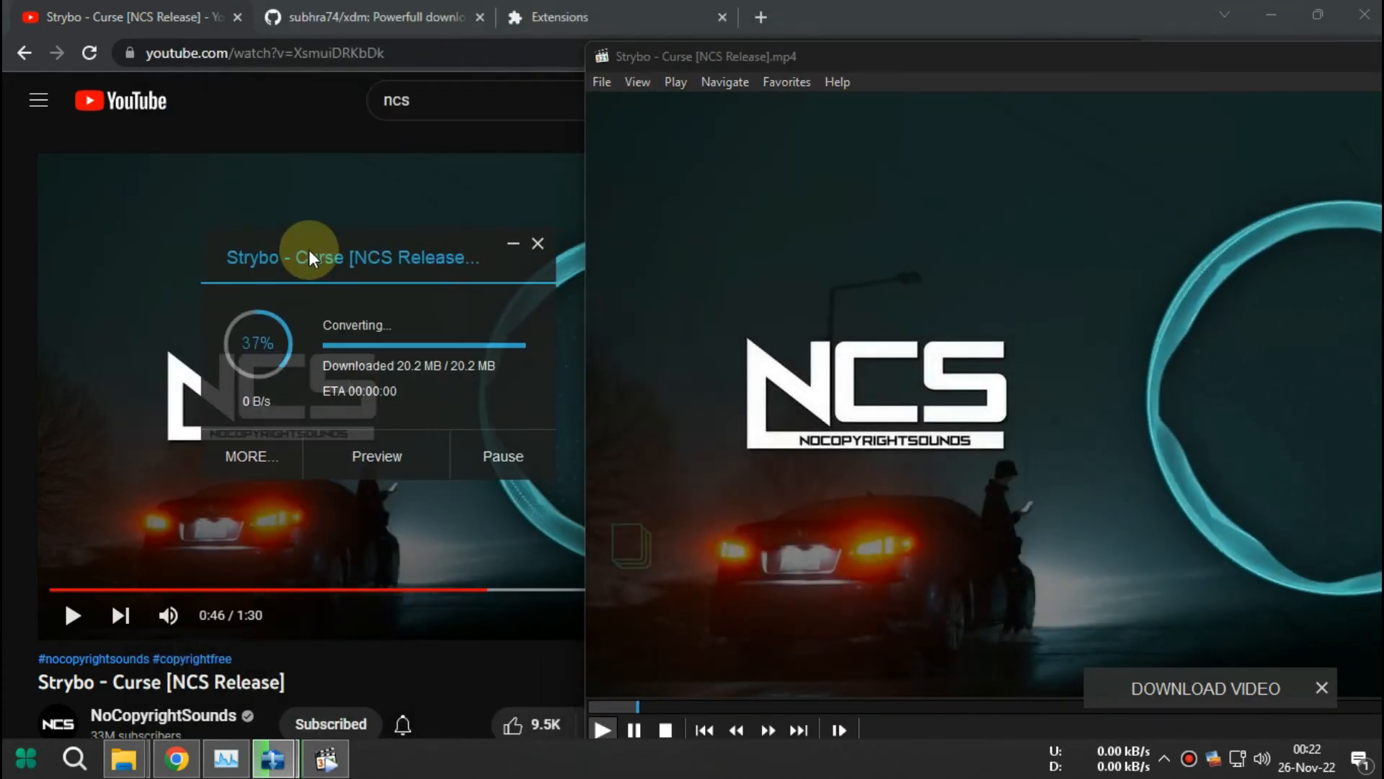
{"action": "mouse_move", "coordinate": [300, 295]}
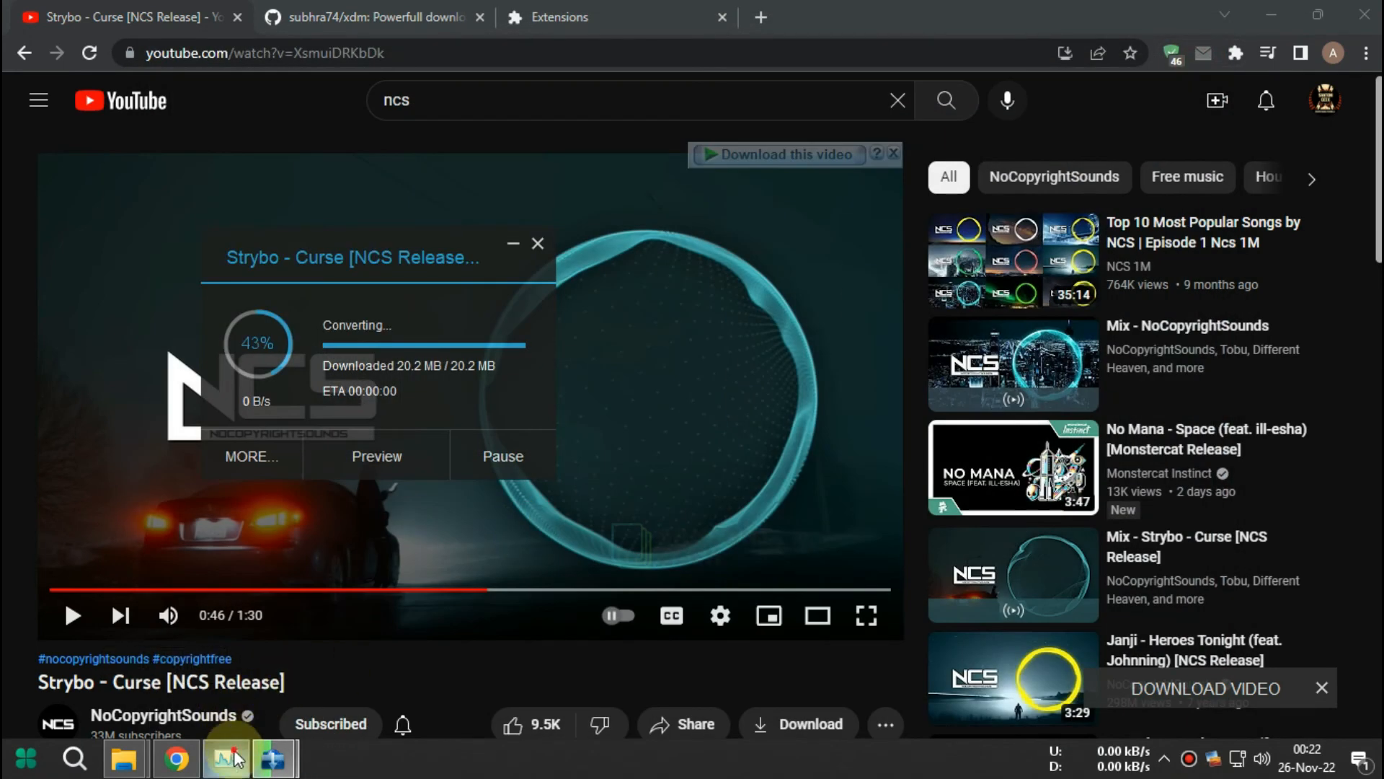
Step: Reopen Task Manager and scroll down to the background processes, including Bandicam
{"action": "left_click", "coordinate": [226, 758]}
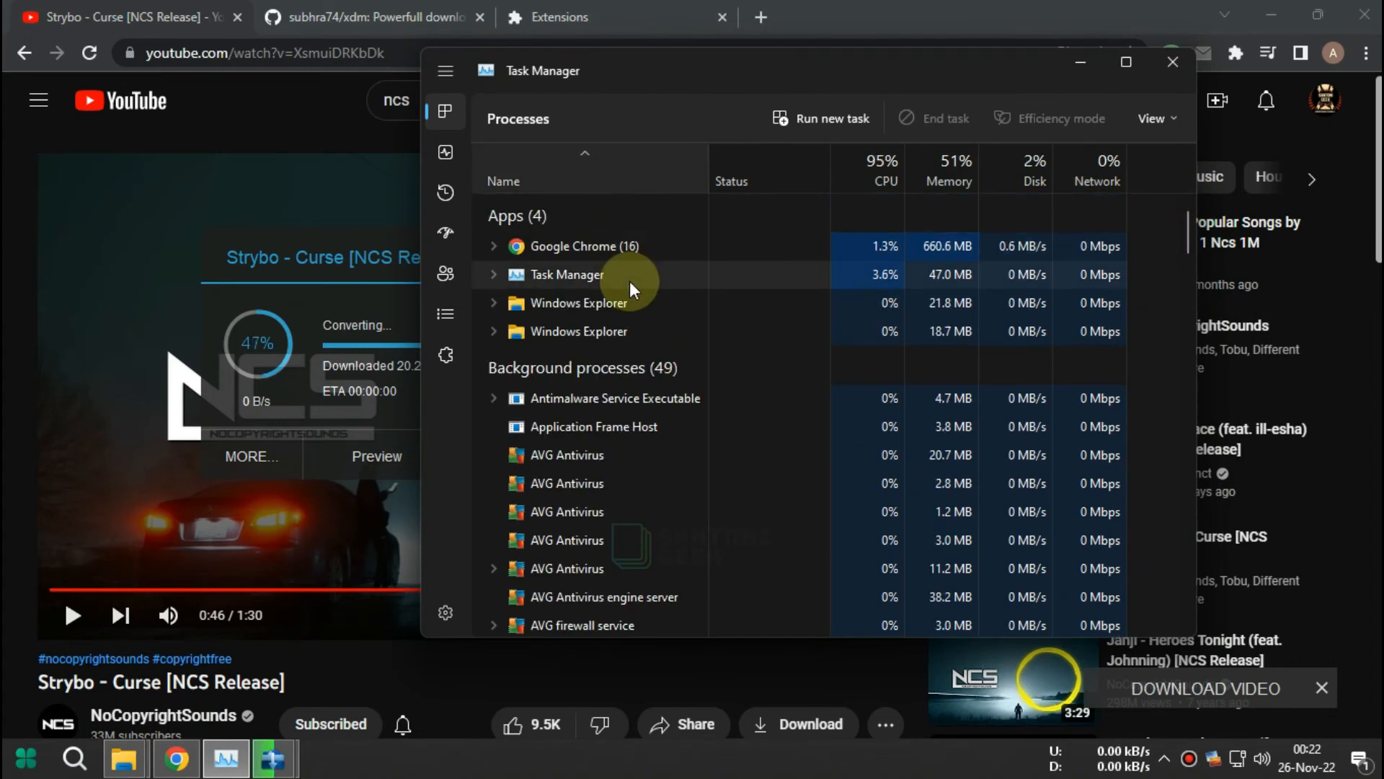
{"action": "scroll", "scroll_direction": "down", "scroll_amount": 3}
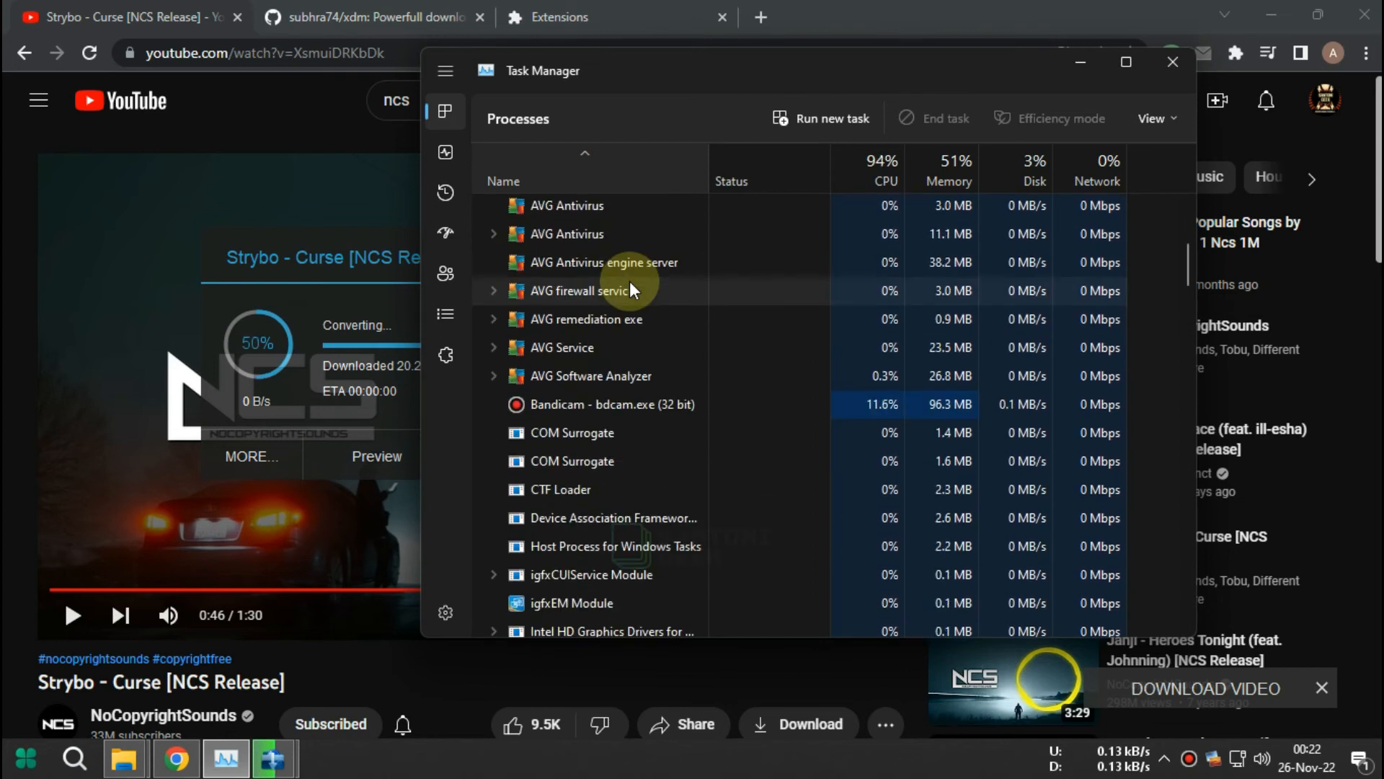
{"action": "scroll", "scroll_direction": "down", "scroll_amount": 3}
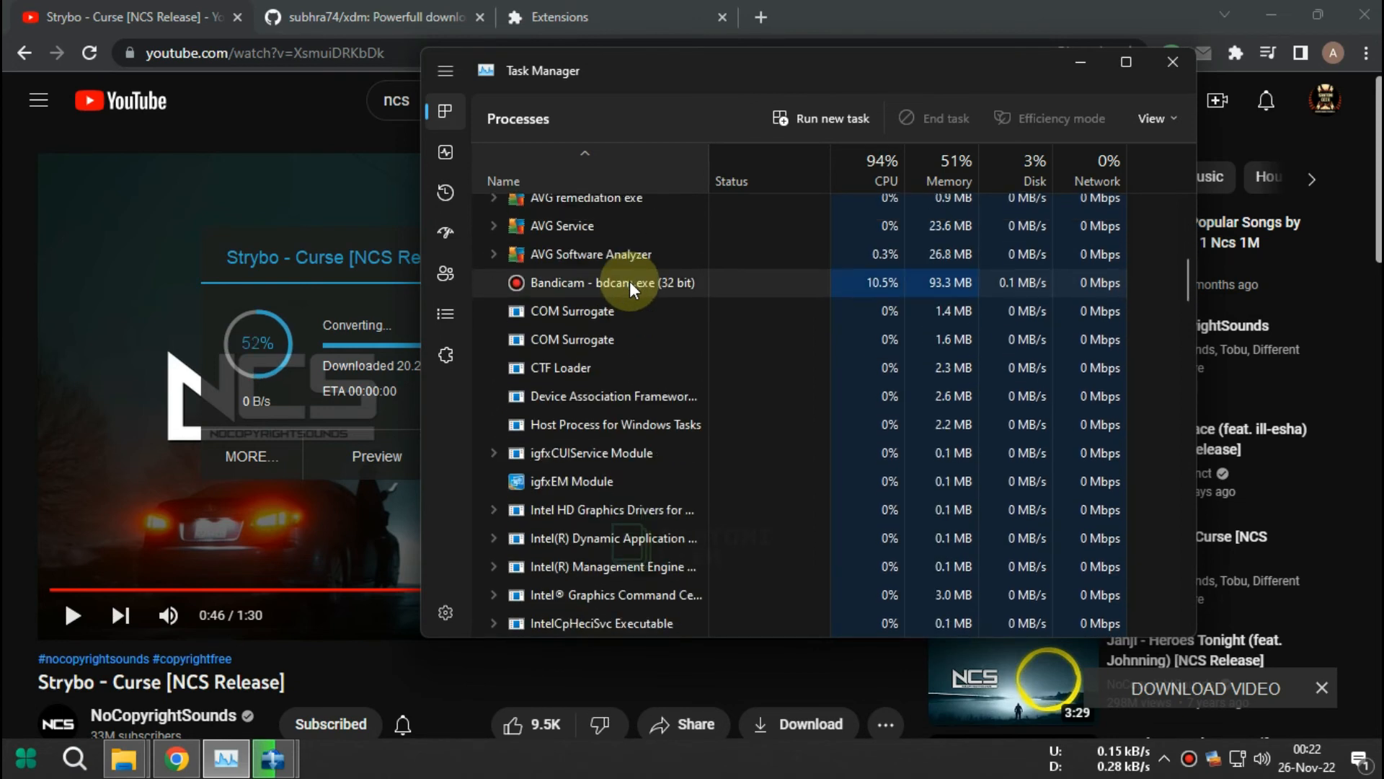